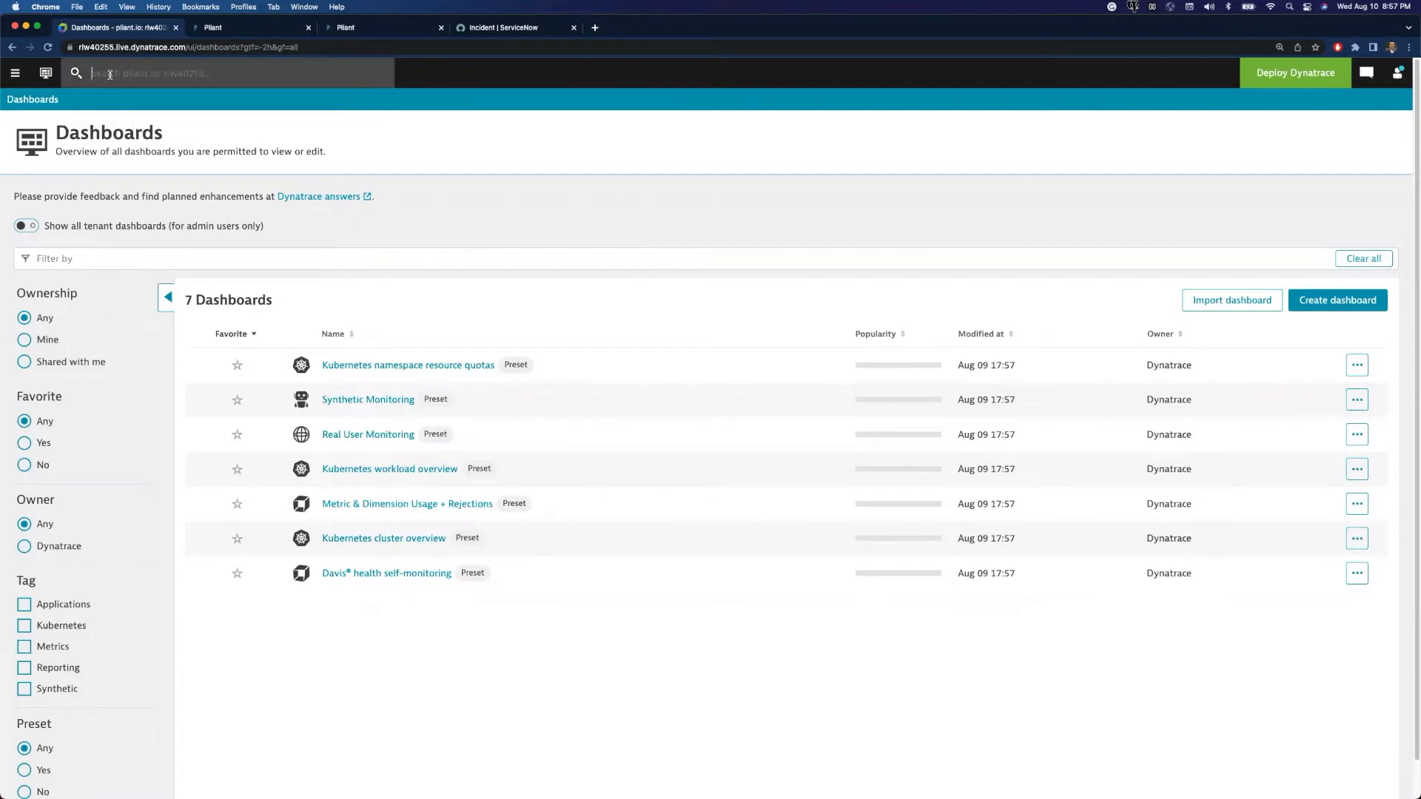
Search 'settings', open Dashboards General settings, then go to Integration > Problem notifications
{"action": "type", "text": "settings"}
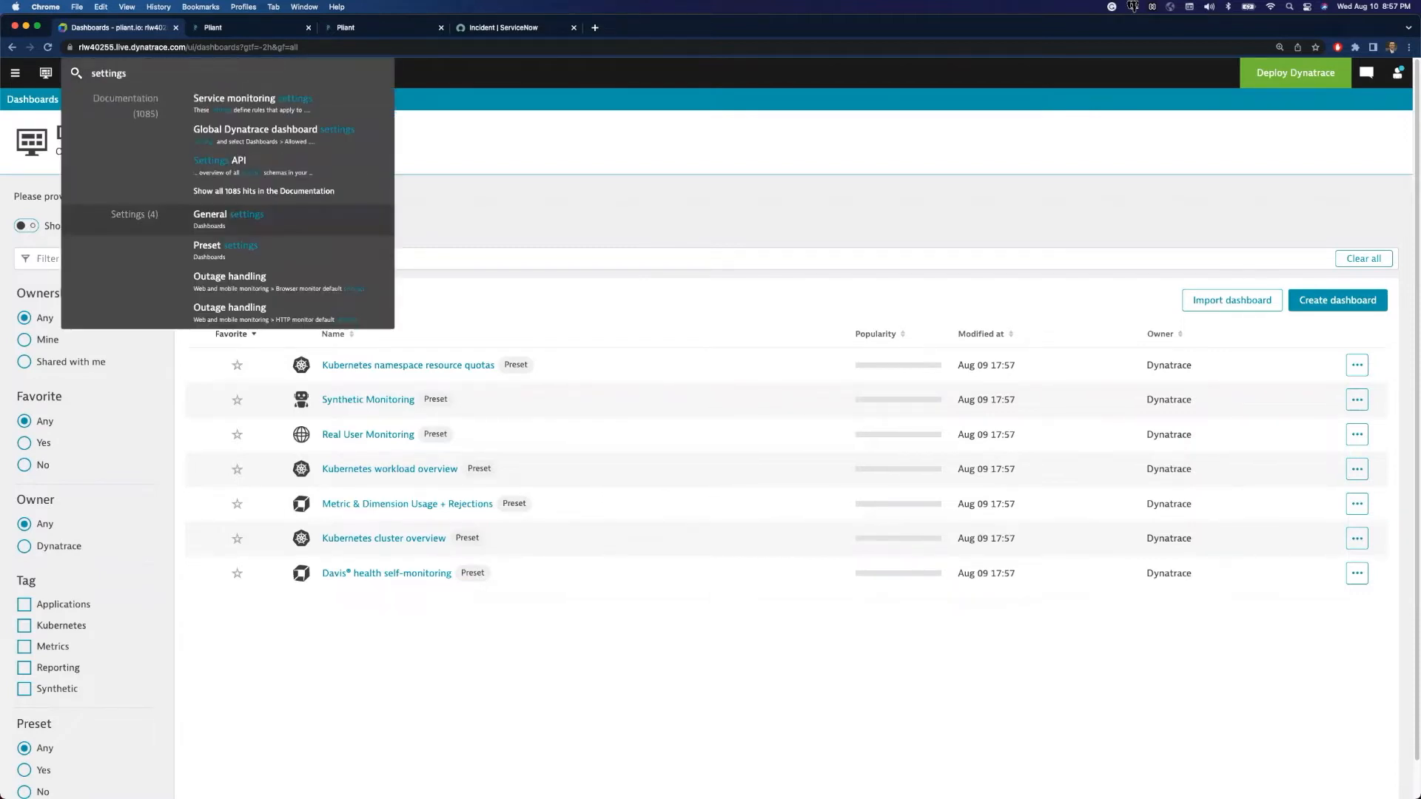
{"action": "left_click", "coordinate": [210, 219]}
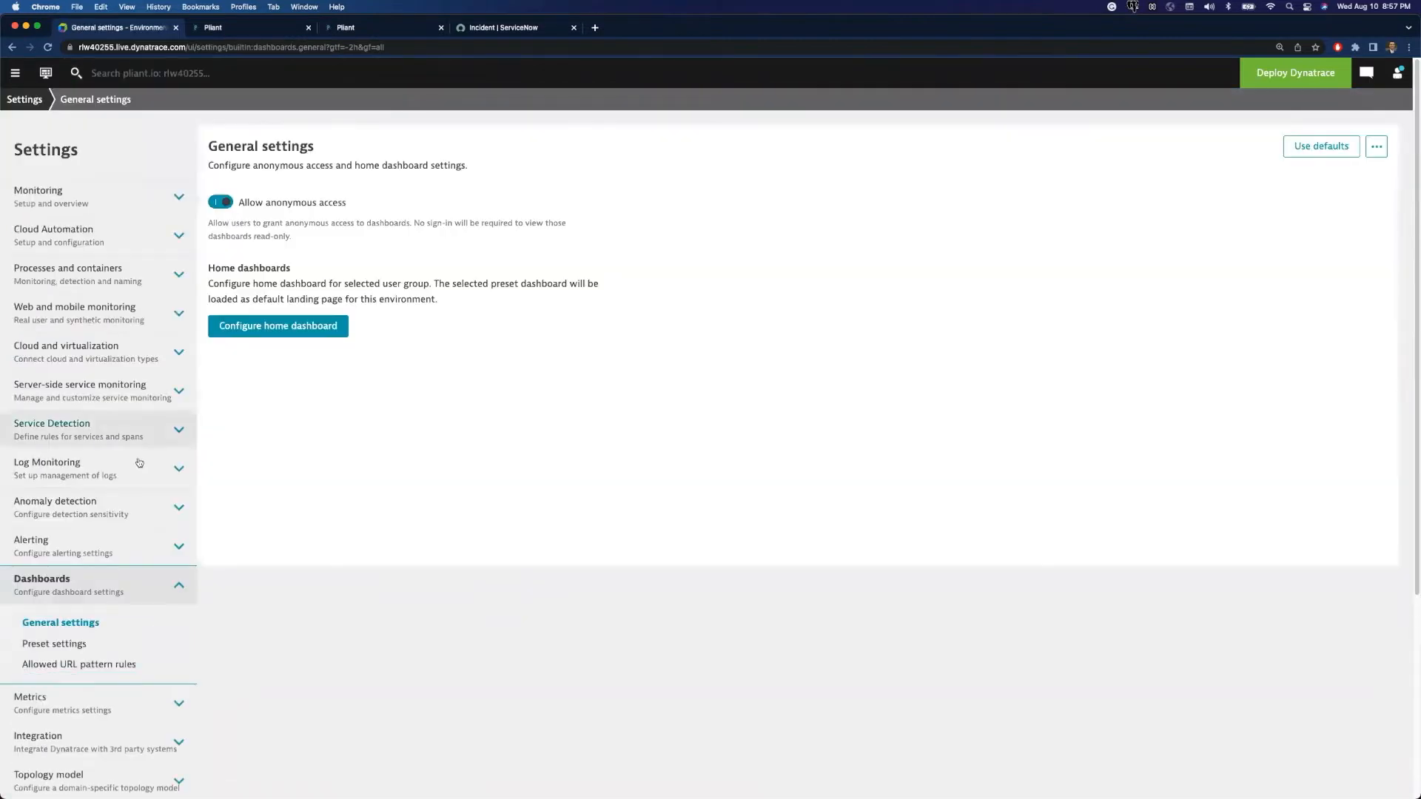
{"action": "scroll", "scroll_direction": "down", "scroll_amount": 3}
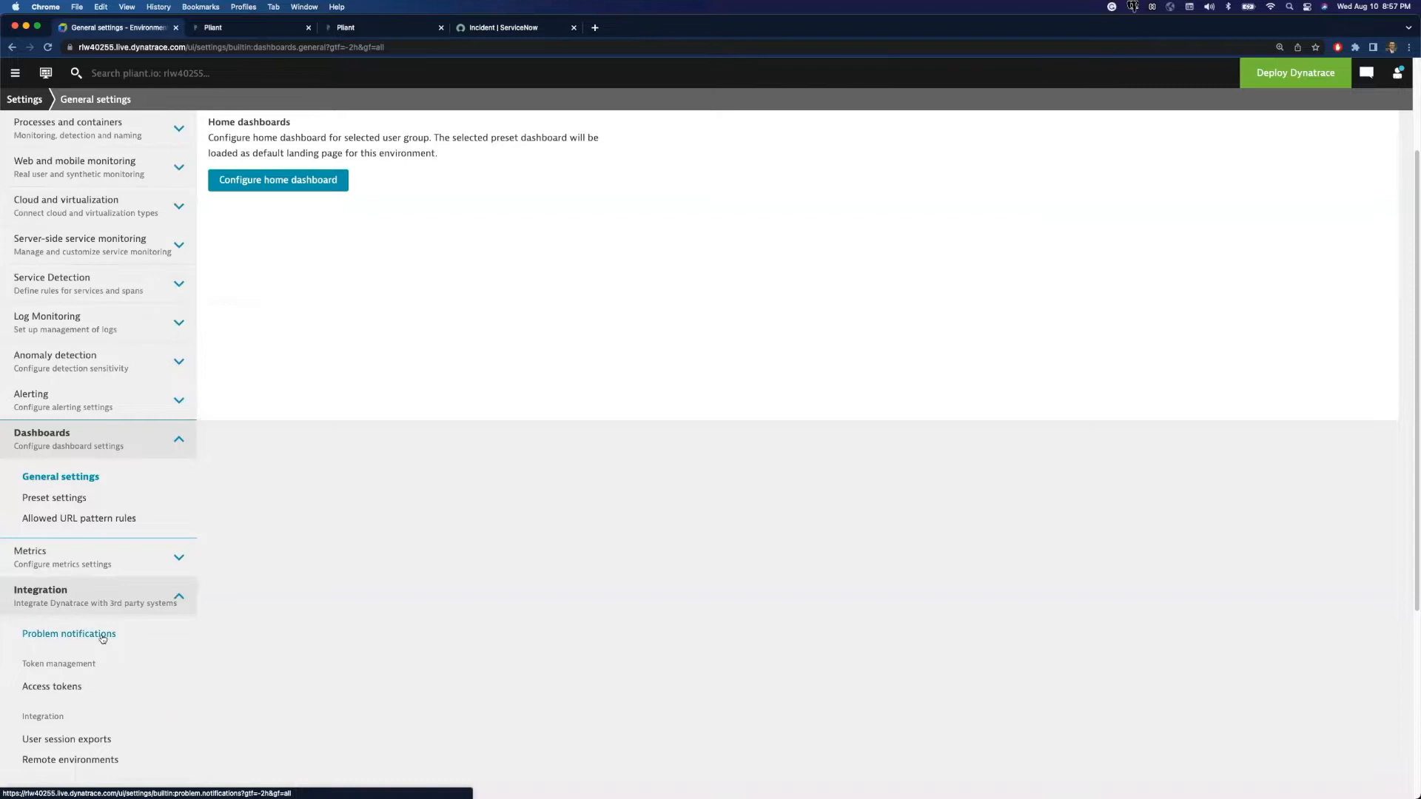
{"action": "left_click", "coordinate": [69, 633]}
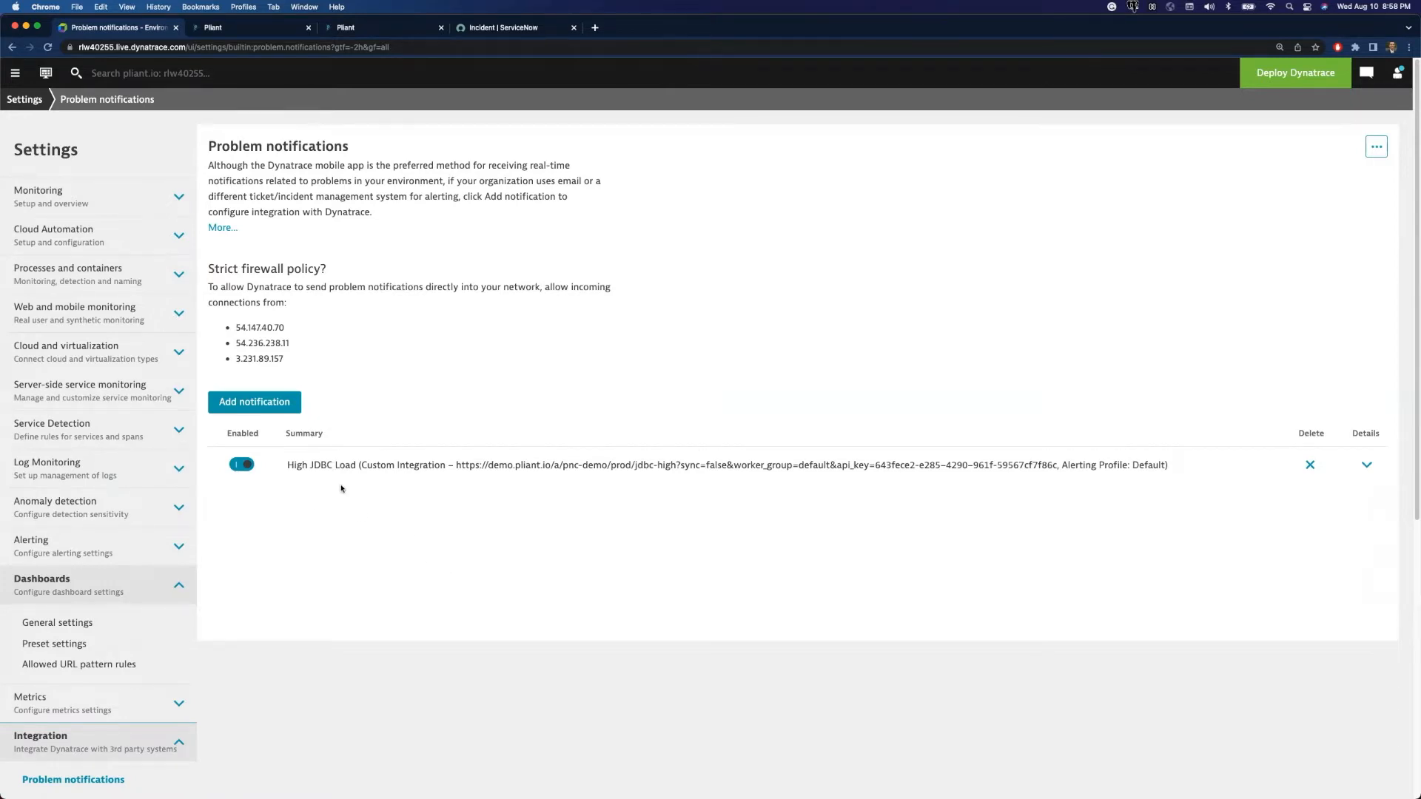
Expand the High JDBC Load notification, scroll past its webhook and payload, and send a test
{"action": "left_click", "coordinate": [1366, 464]}
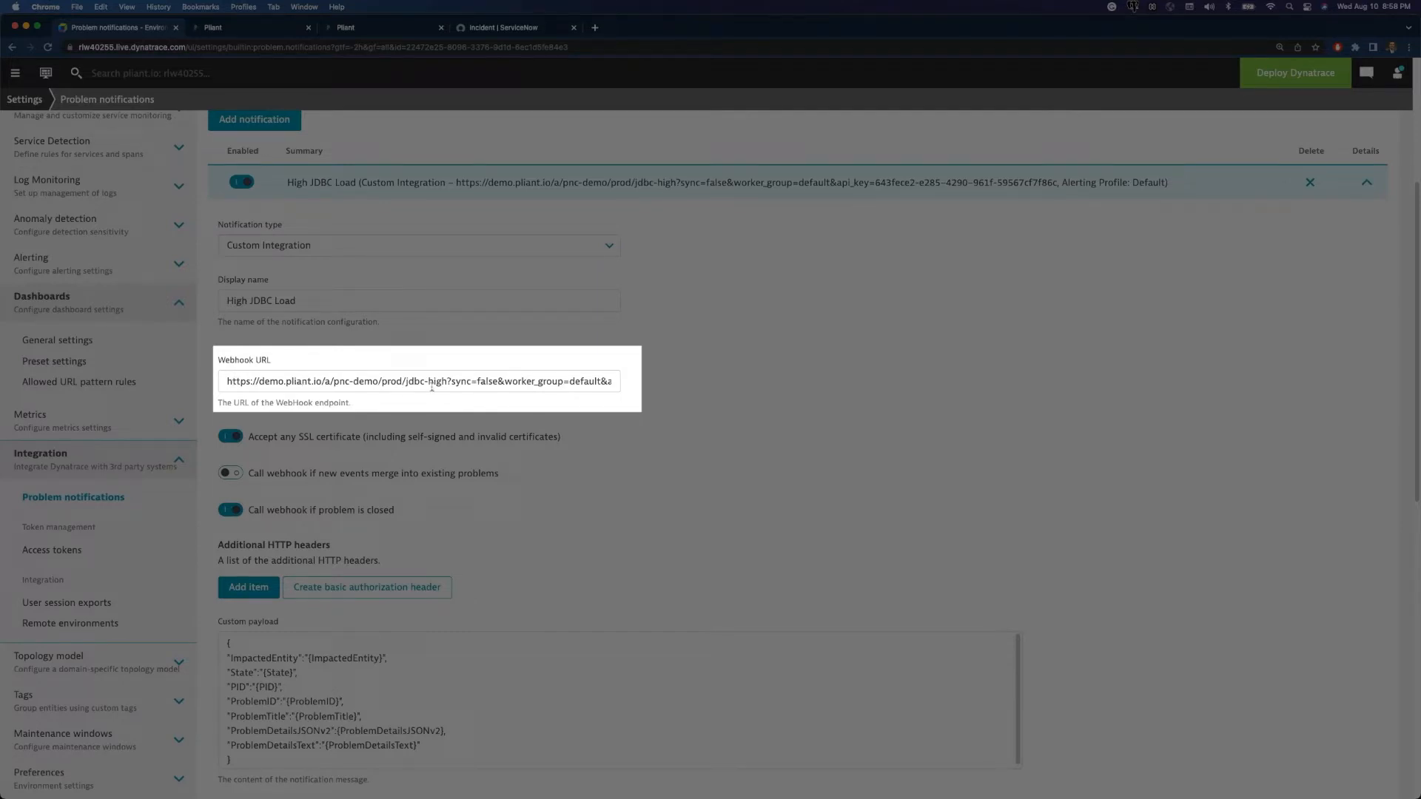
{"action": "scroll", "scroll_direction": "down", "scroll_amount": 3}
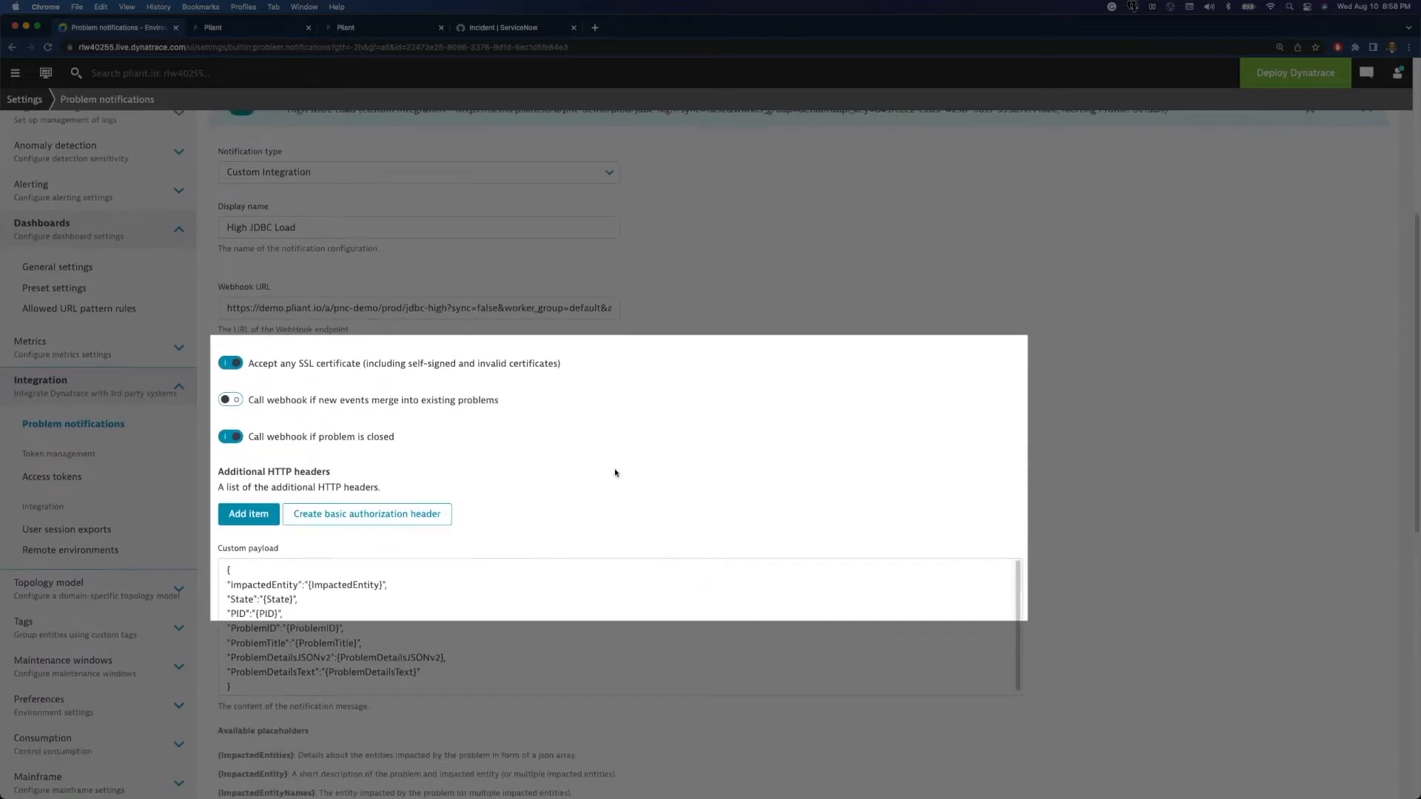
{"action": "scroll", "scroll_direction": "down", "scroll_amount": 3}
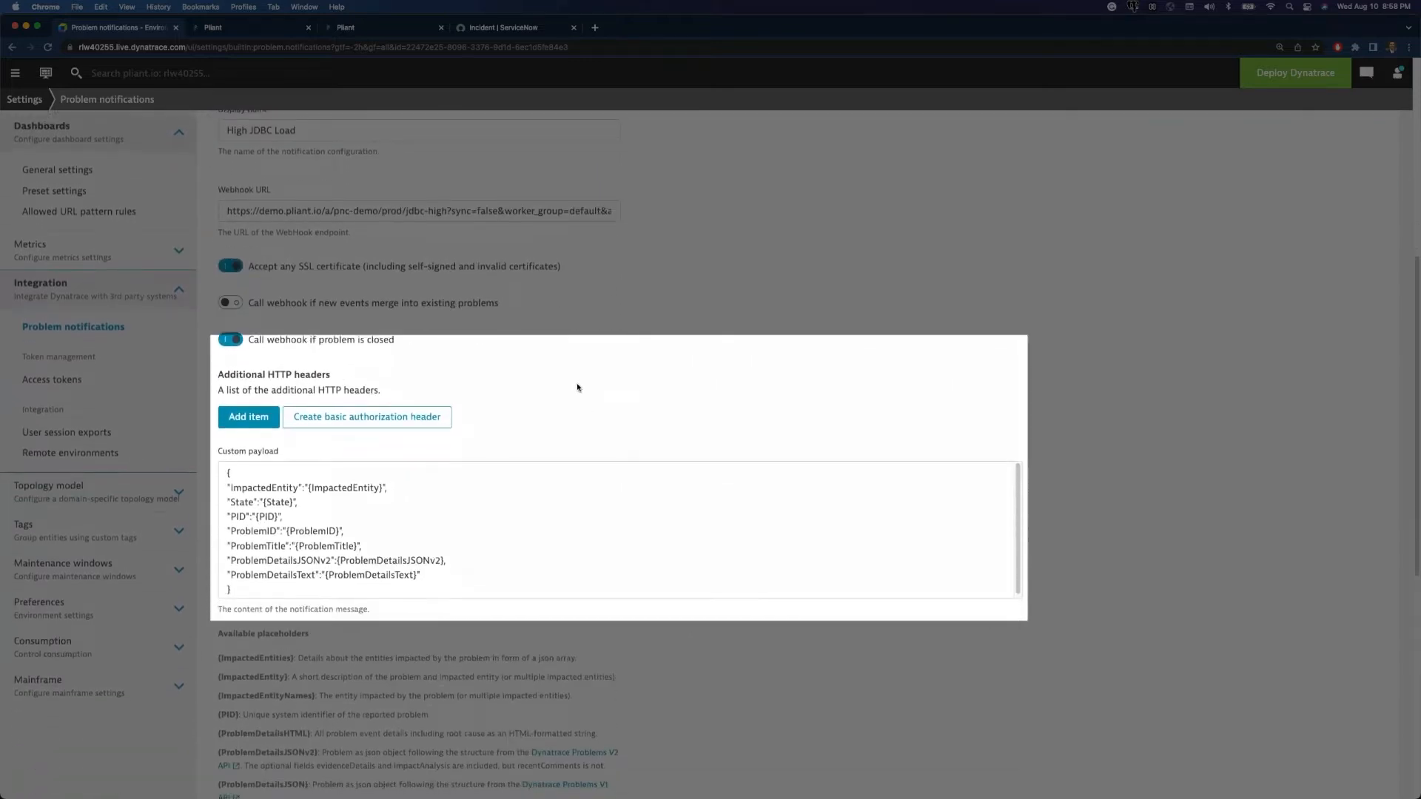
{"action": "scroll", "scroll_direction": "down", "scroll_amount": 3}
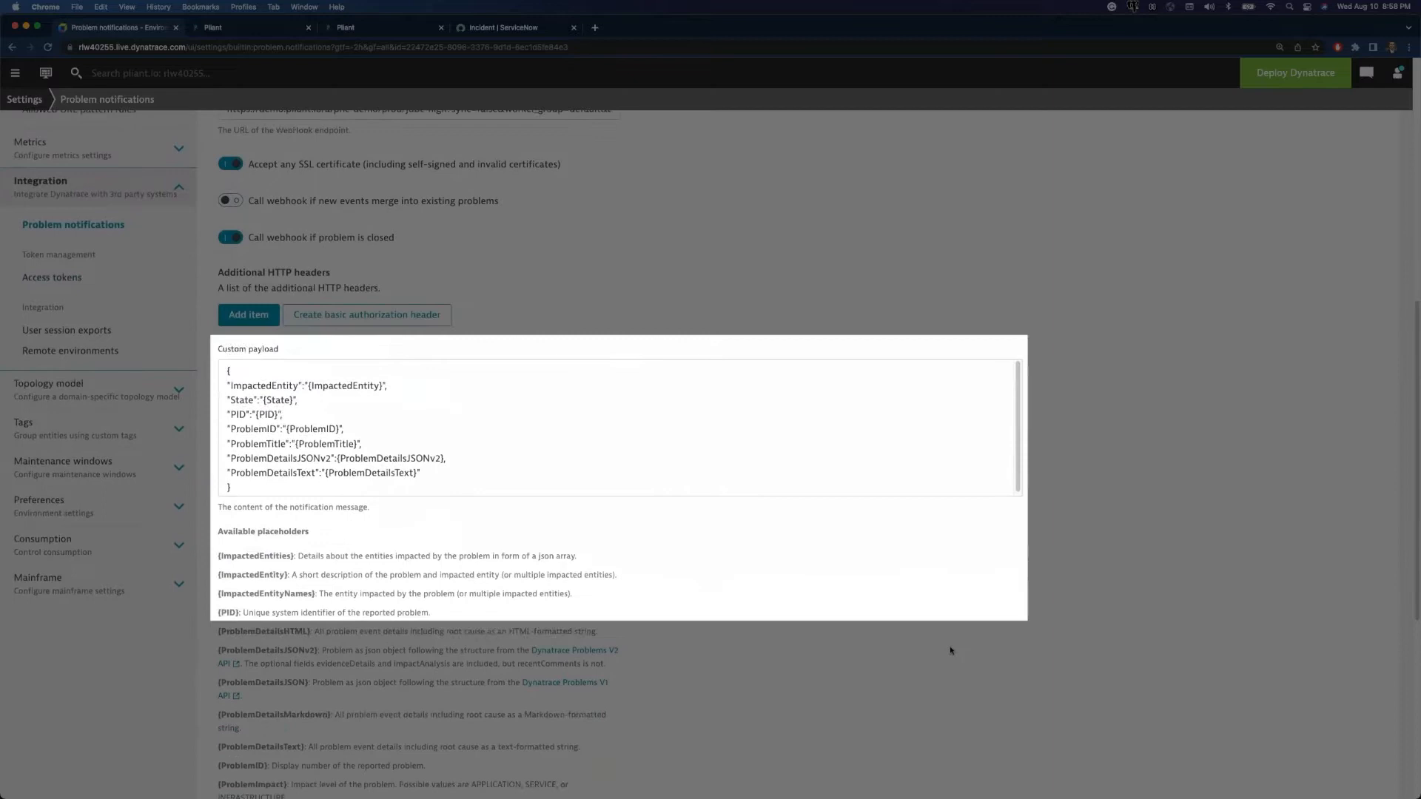
{"action": "mouse_move", "coordinate": [923, 659]}
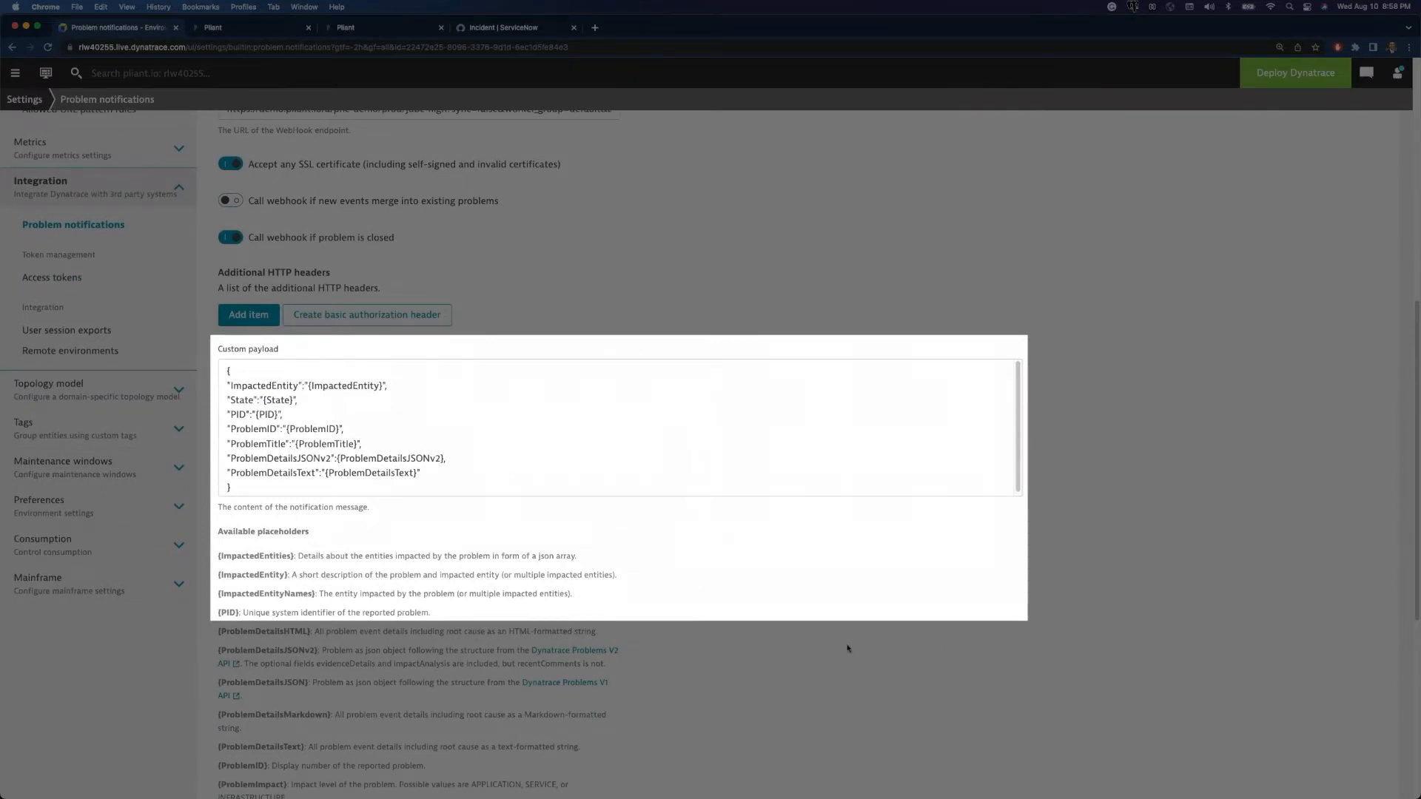
{"action": "mouse_move", "coordinate": [813, 639]}
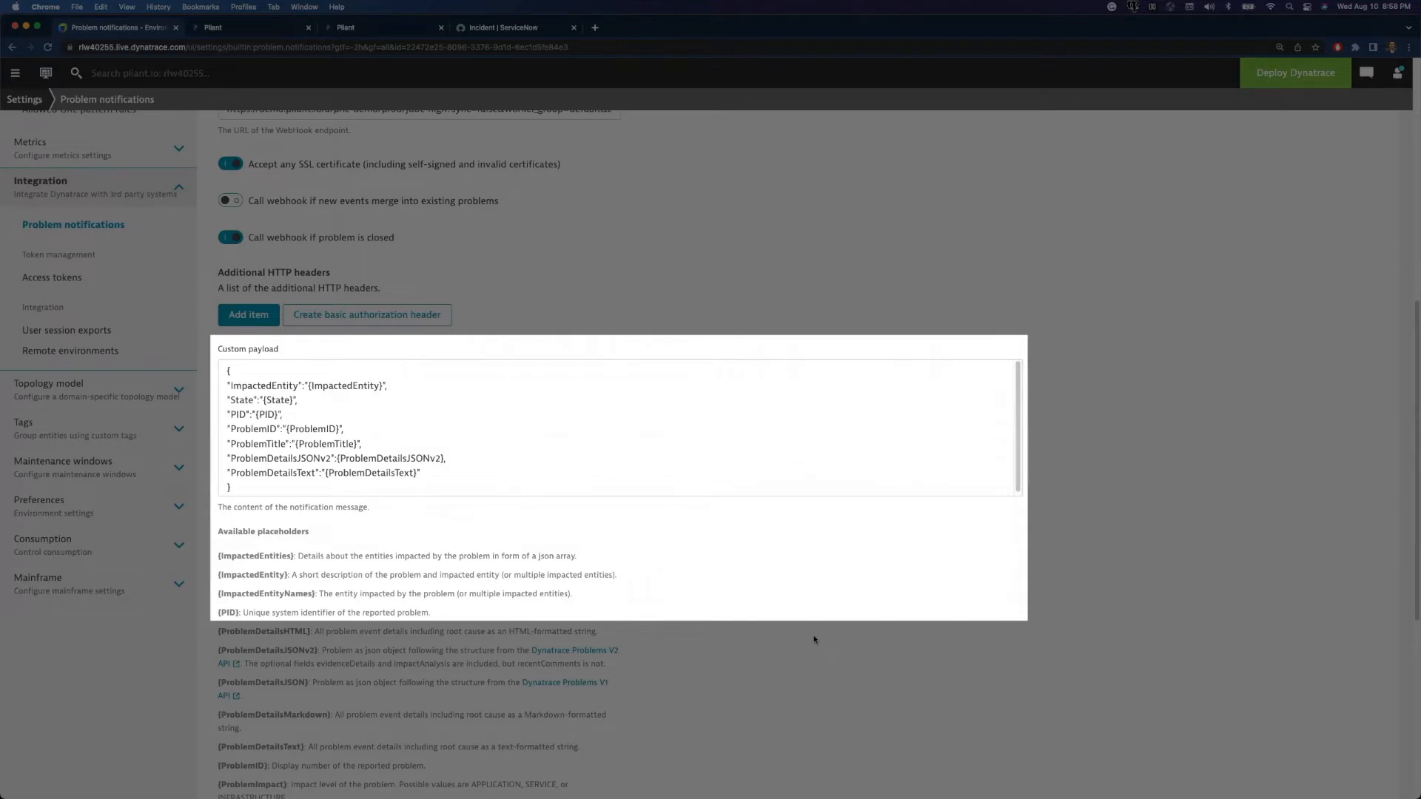
{"action": "scroll", "scroll_direction": "down", "scroll_amount": 3}
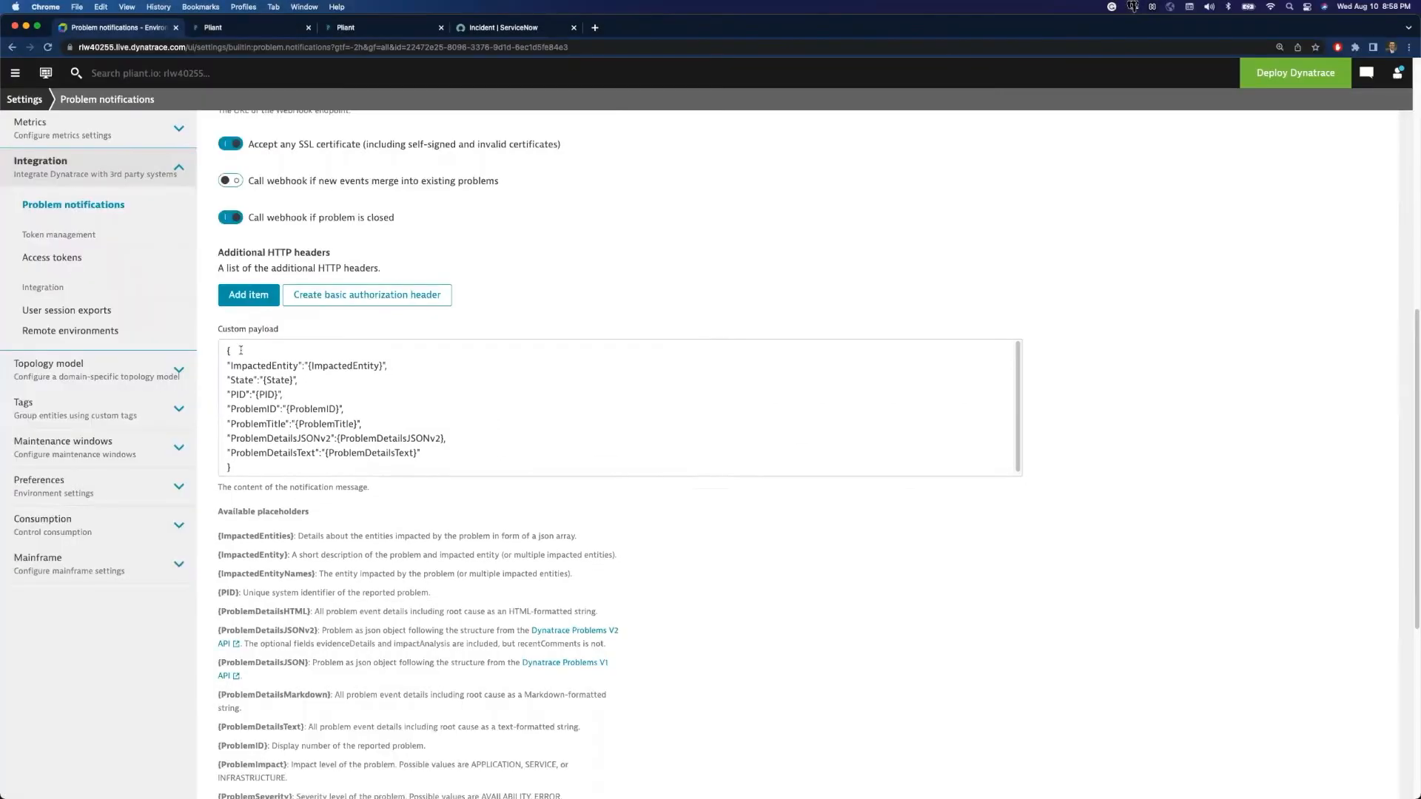
{"action": "scroll", "scroll_direction": "down", "scroll_amount": 3}
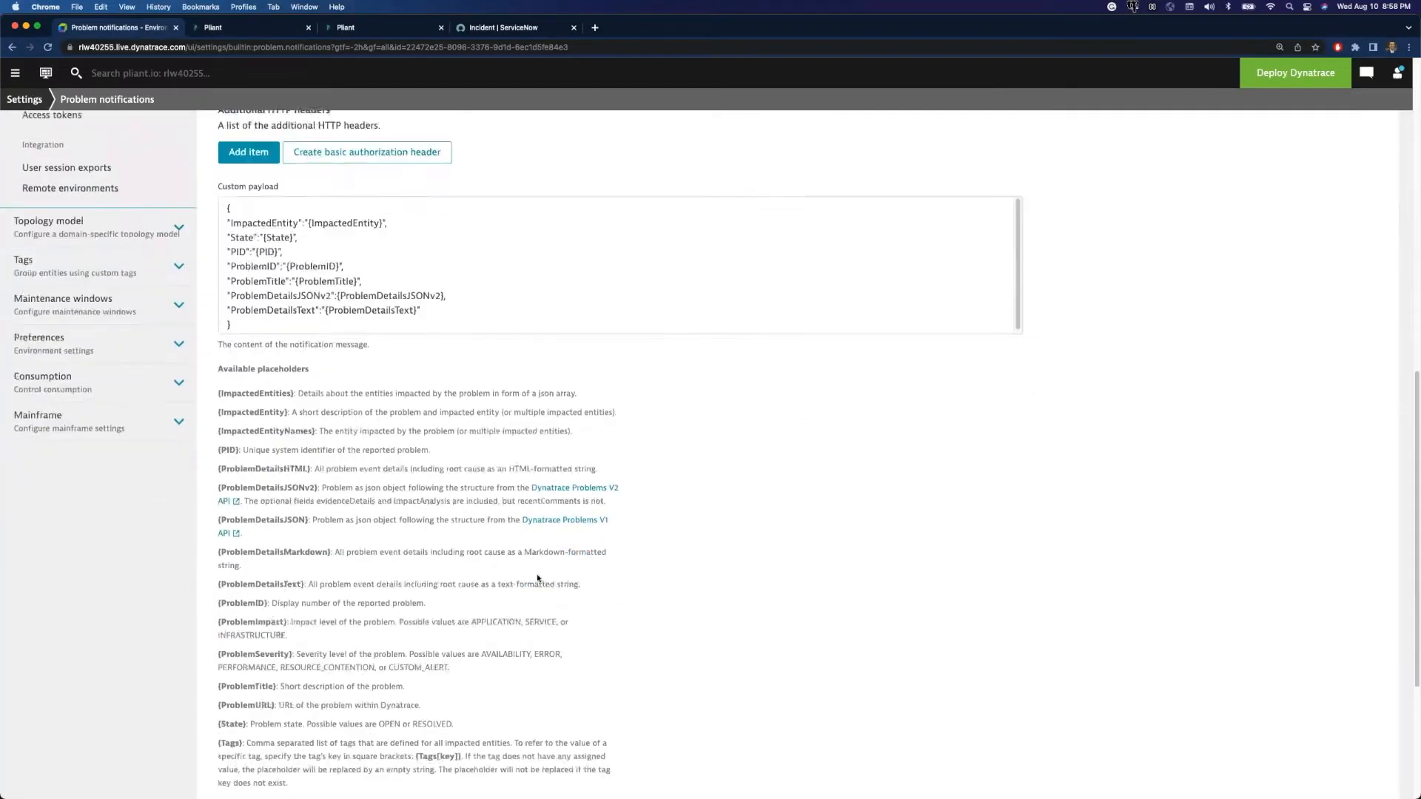
{"action": "scroll", "scroll_direction": "down", "scroll_amount": 3}
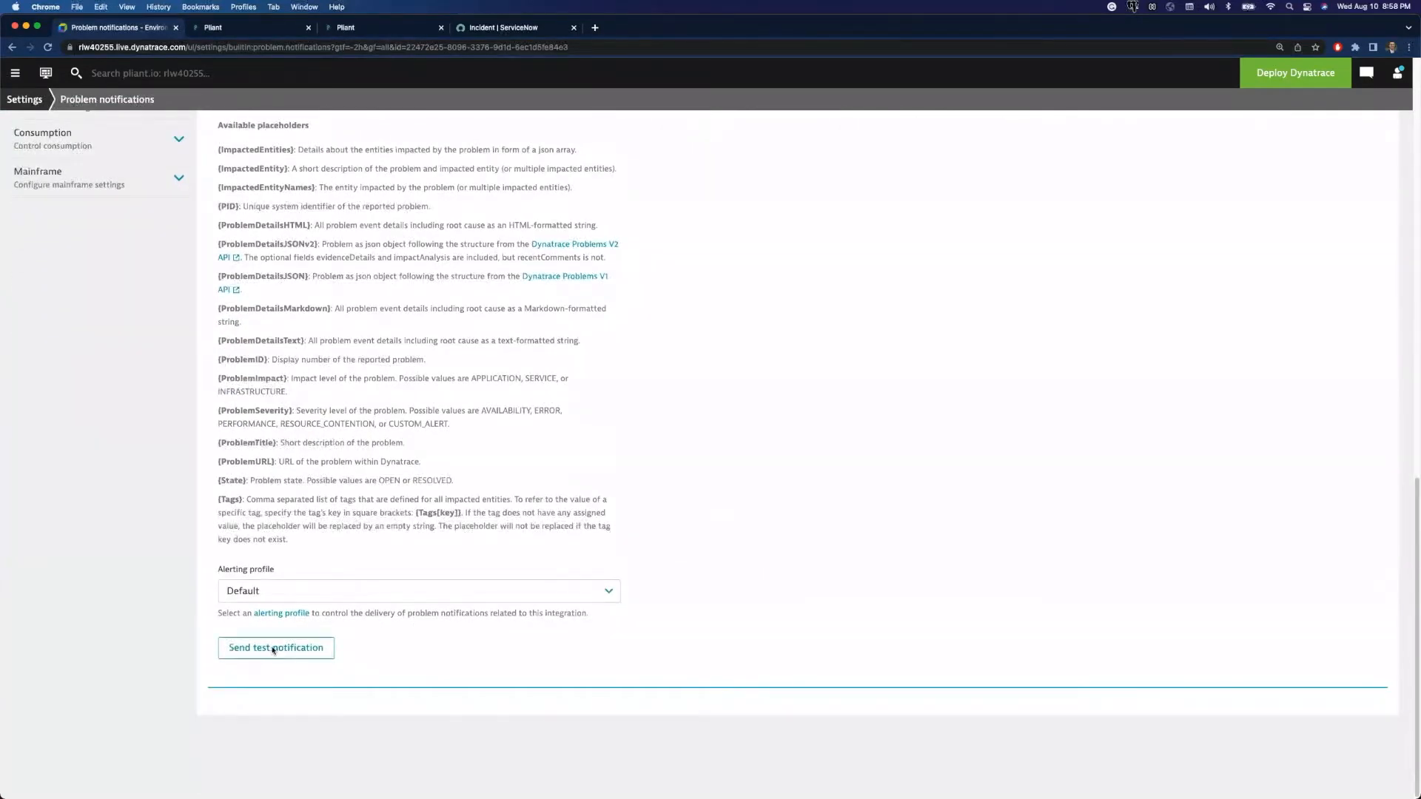
{"action": "left_click", "coordinate": [276, 646]}
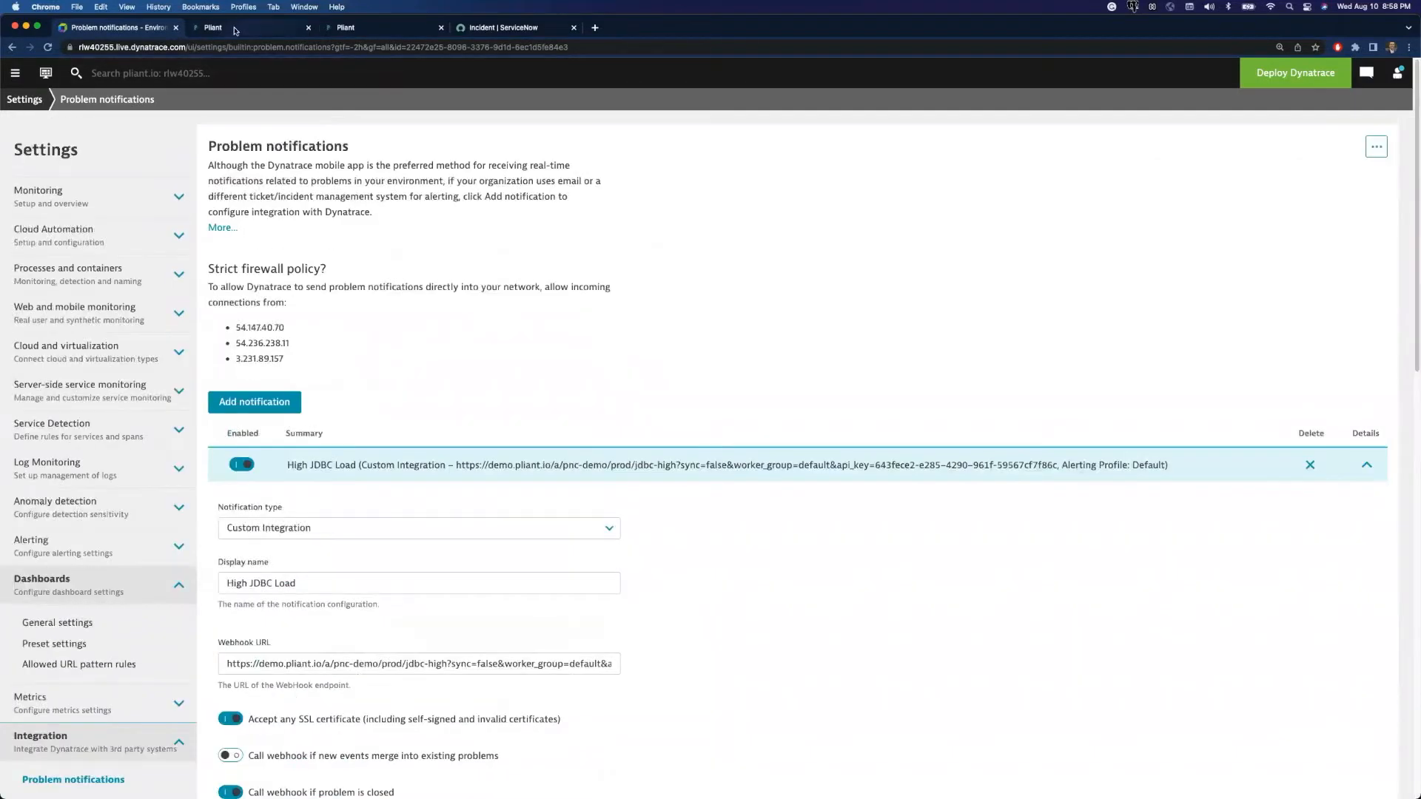
In Pliant's LOGS, open the newest Dynatrace Event Handler - High JDBC run details
{"action": "left_click", "coordinate": [250, 28]}
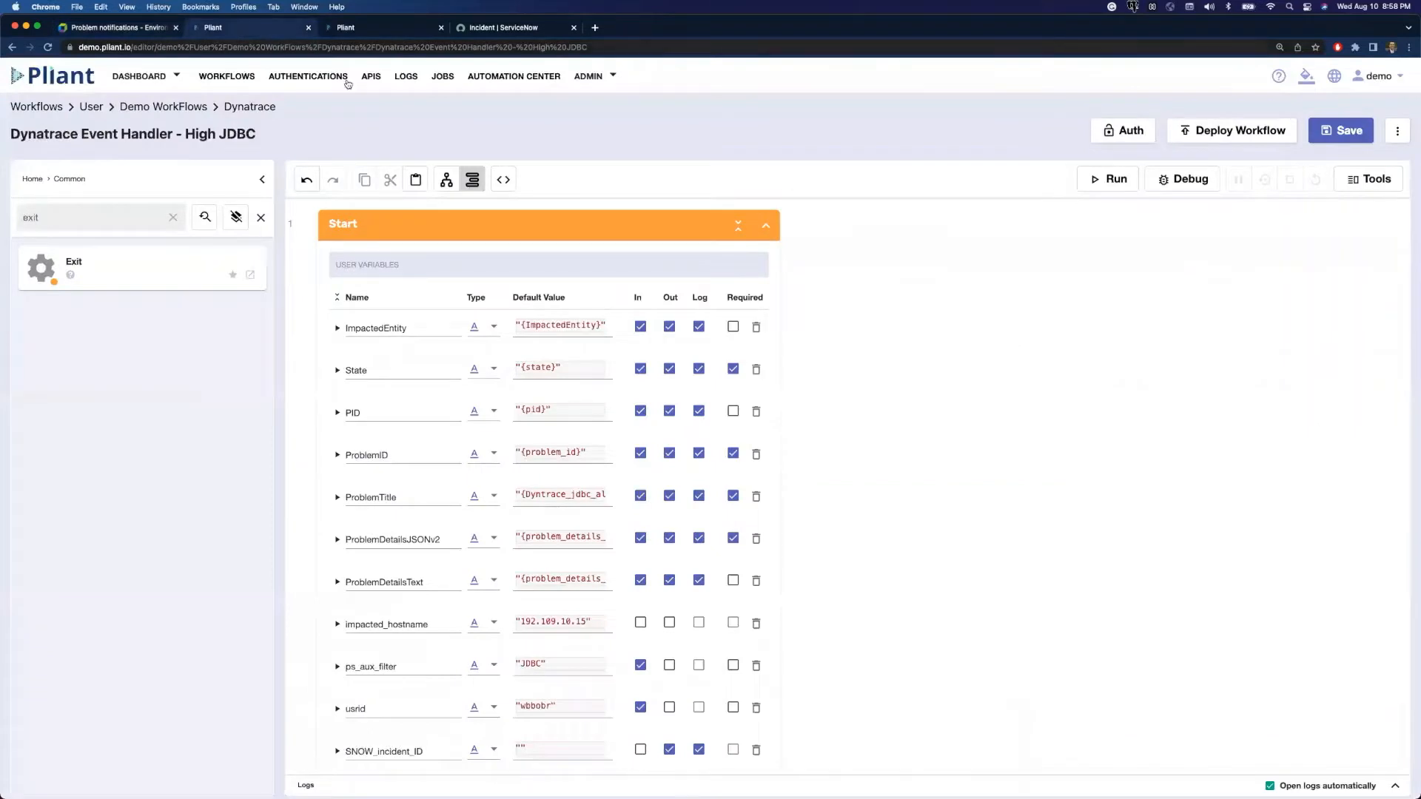
{"action": "left_click", "coordinate": [404, 77]}
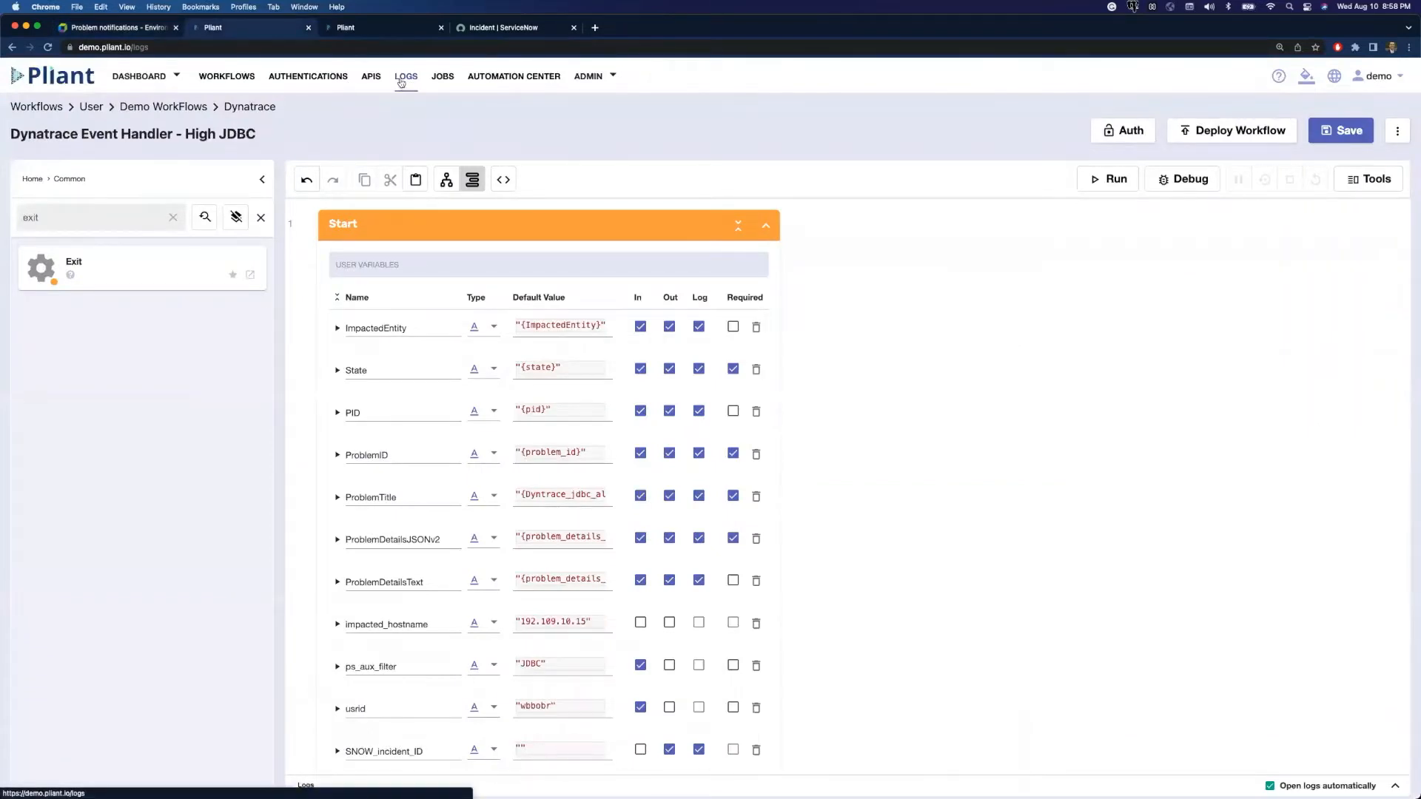
{"action": "left_click", "coordinate": [405, 77]}
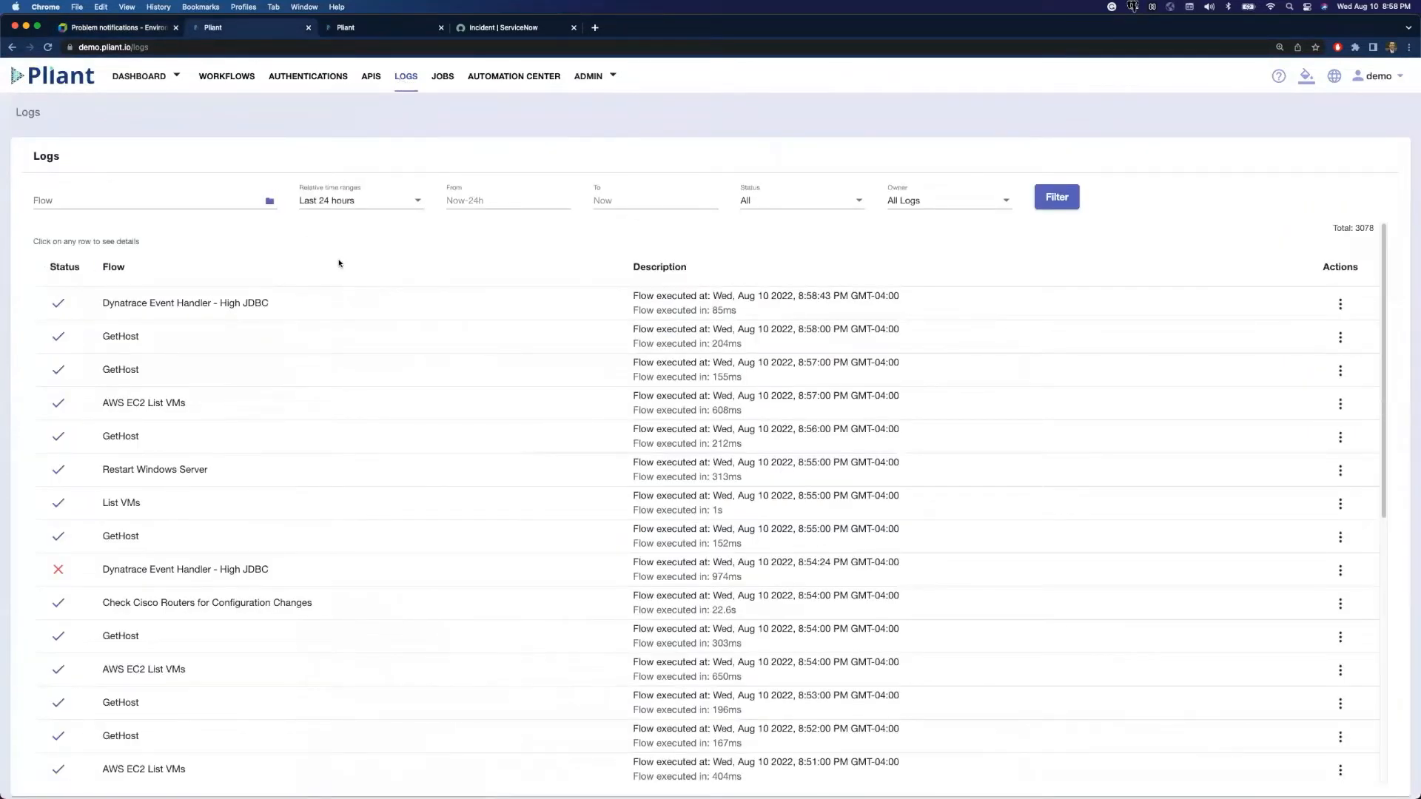
{"action": "mouse_move", "coordinate": [242, 288]}
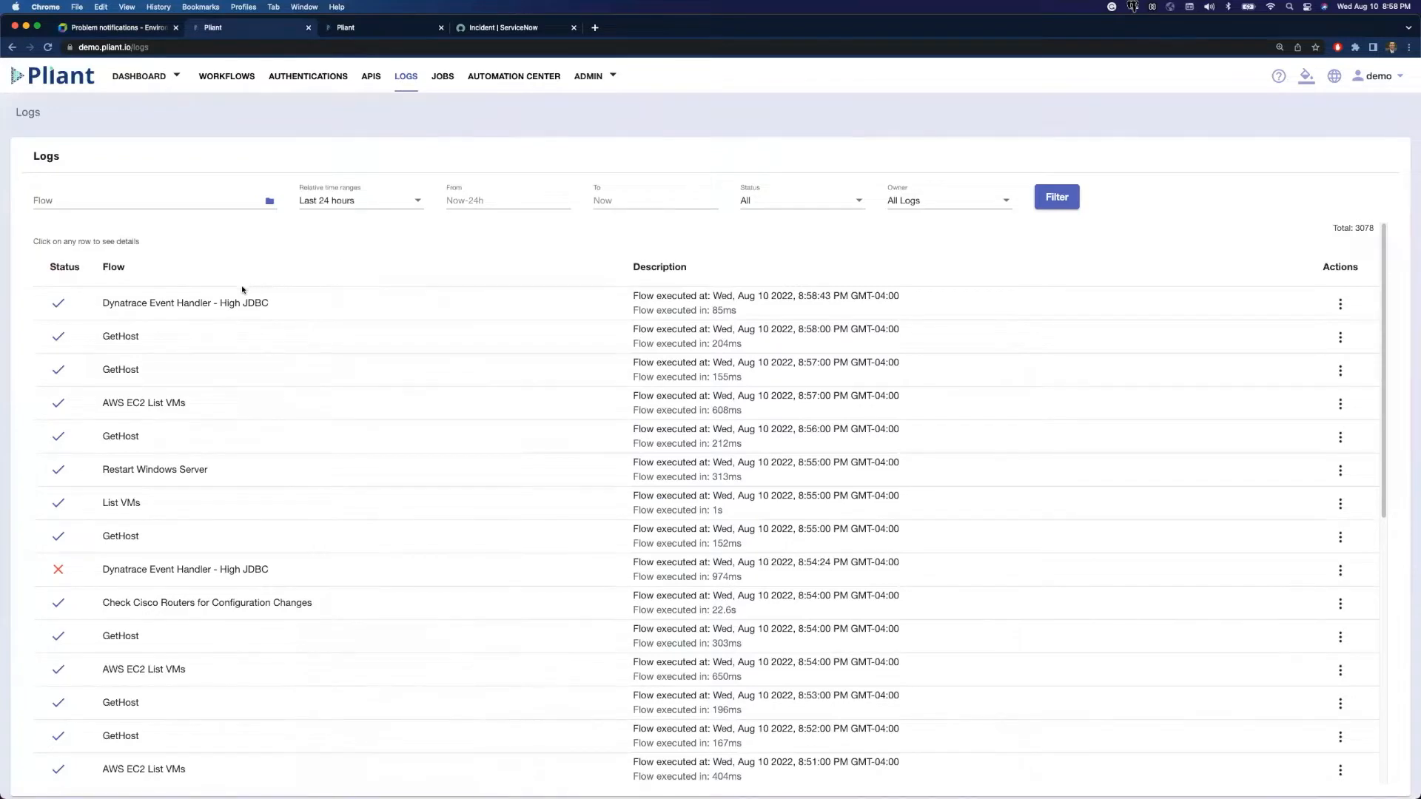
{"action": "mouse_move", "coordinate": [185, 302]}
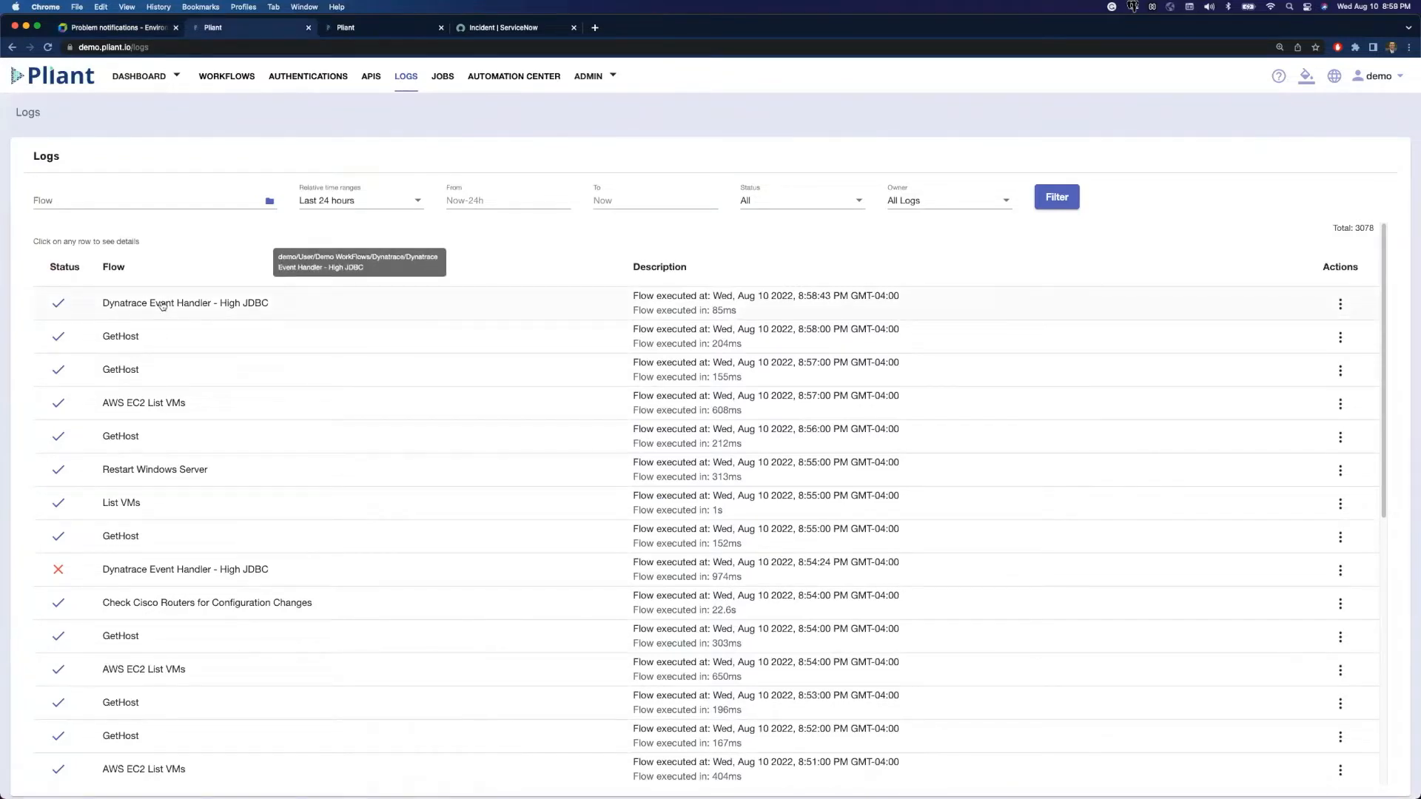
{"action": "left_click", "coordinate": [185, 303]}
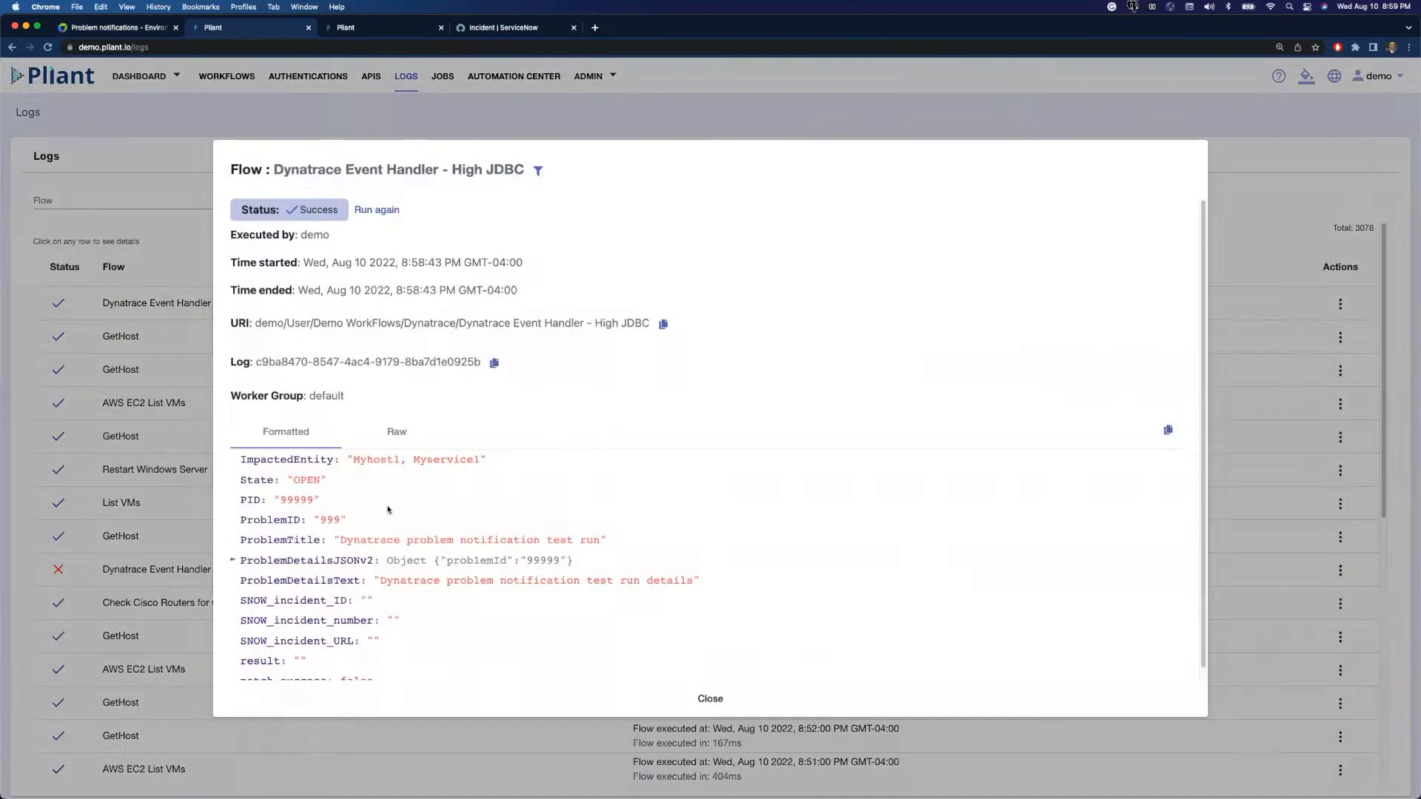
{"action": "scroll", "scroll_direction": "down", "scroll_amount": 3}
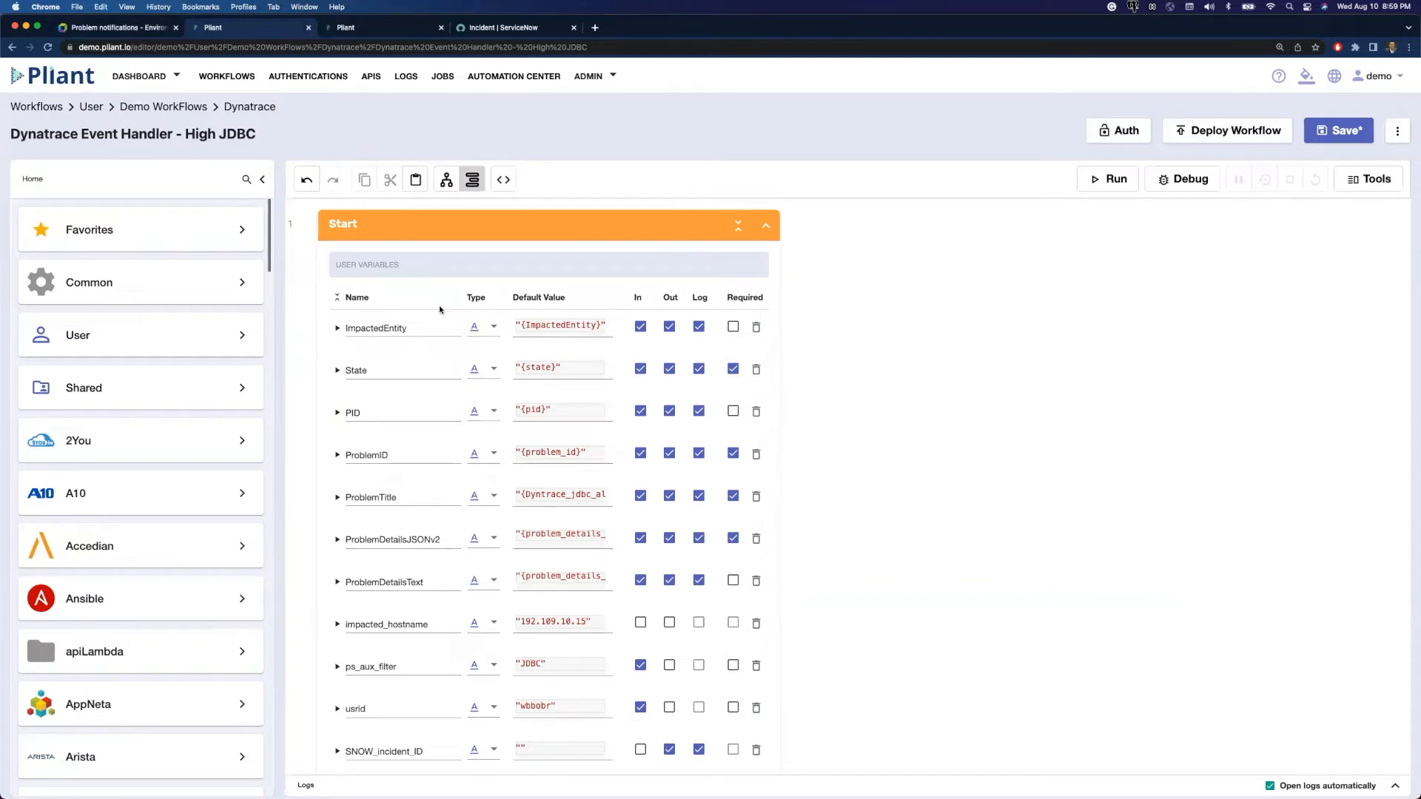
{"action": "mouse_move", "coordinate": [597, 287]}
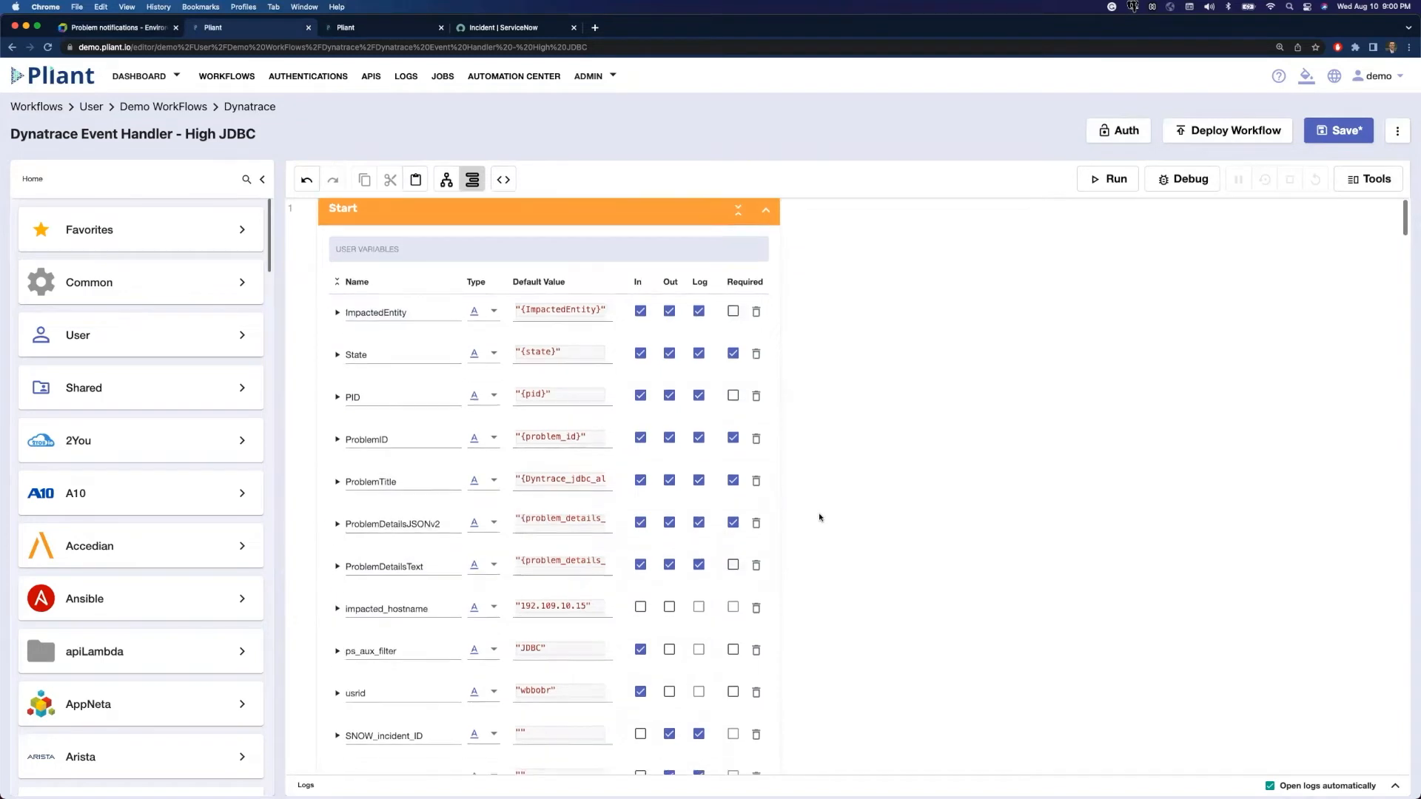
Scroll through the Start block's user variables, including ServiceNow fields, result and patch_success
{"action": "scroll", "scroll_direction": "down", "scroll_amount": 3}
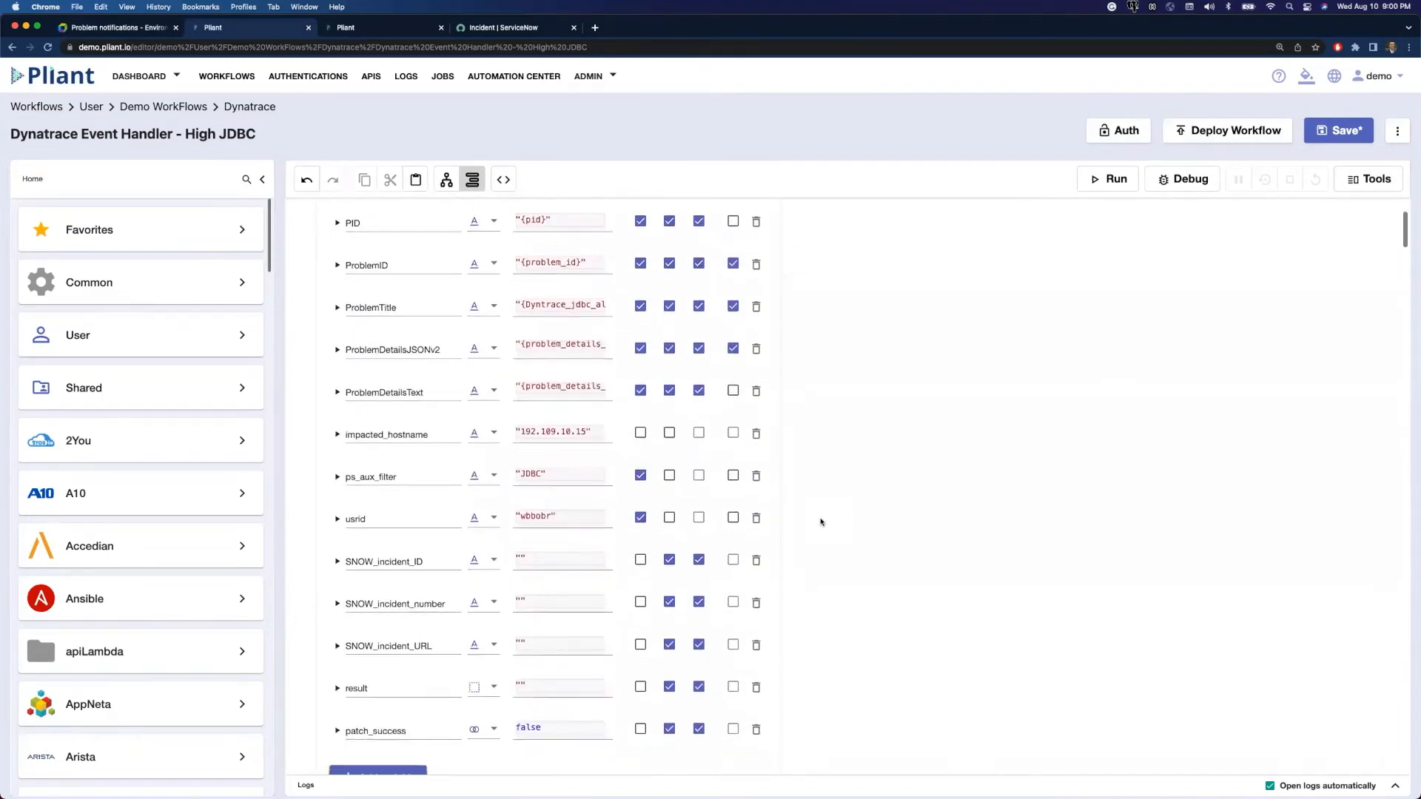
Scroll the canvas past the Assign steps to the Retrieve (CyberArk) and AuthOverride blocks
{"action": "scroll", "scroll_direction": "down", "scroll_amount": 3}
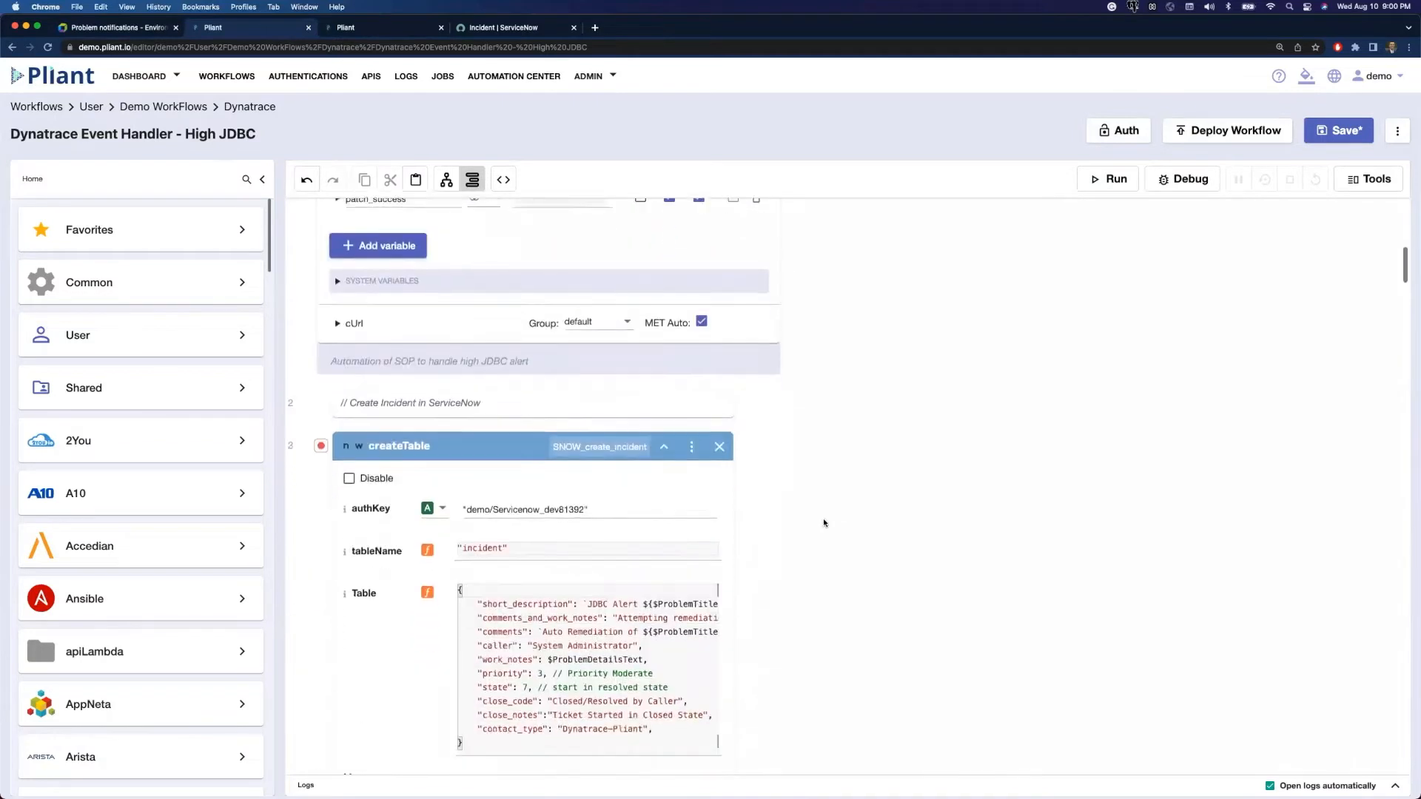
{"action": "scroll", "scroll_direction": "down", "scroll_amount": 3}
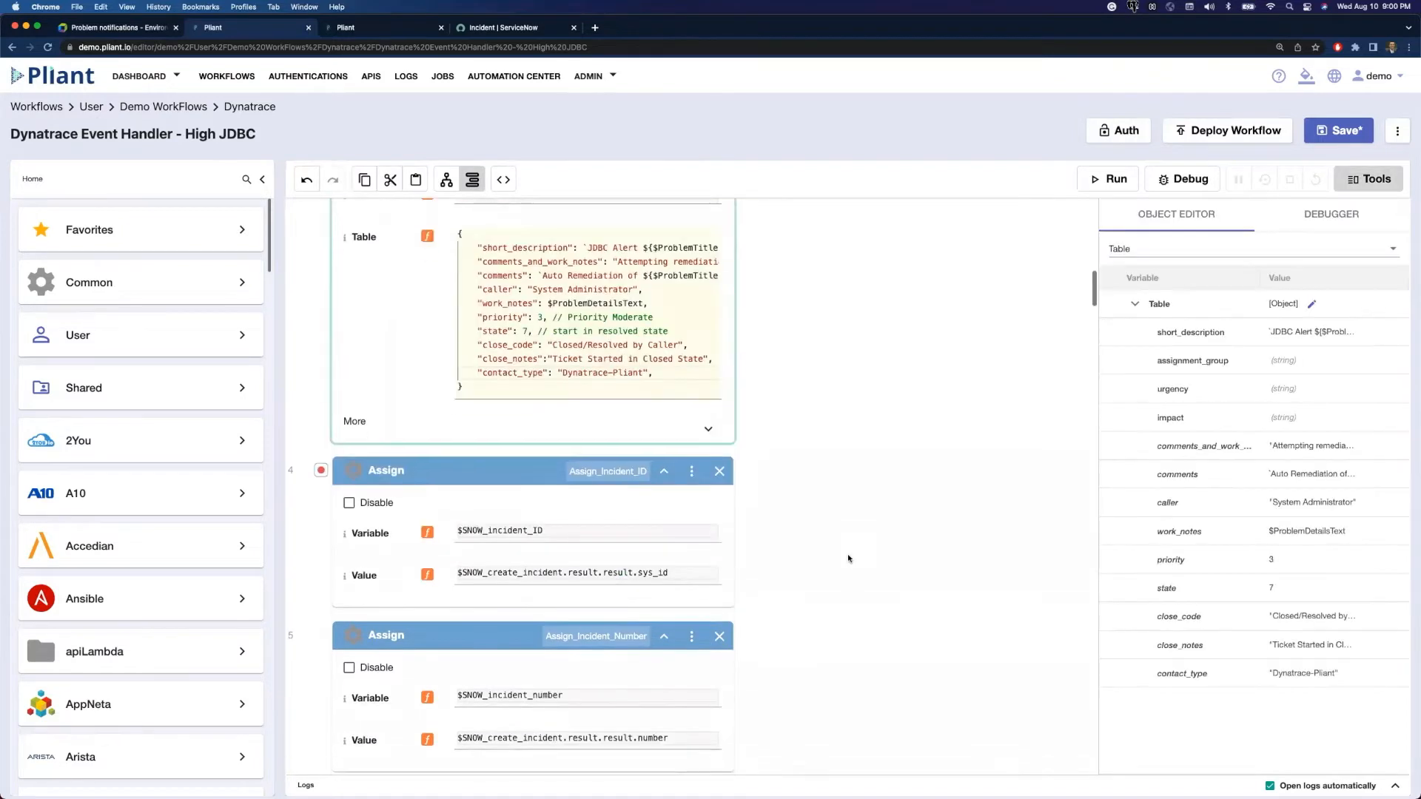
{"action": "scroll", "scroll_direction": "down", "scroll_amount": 3}
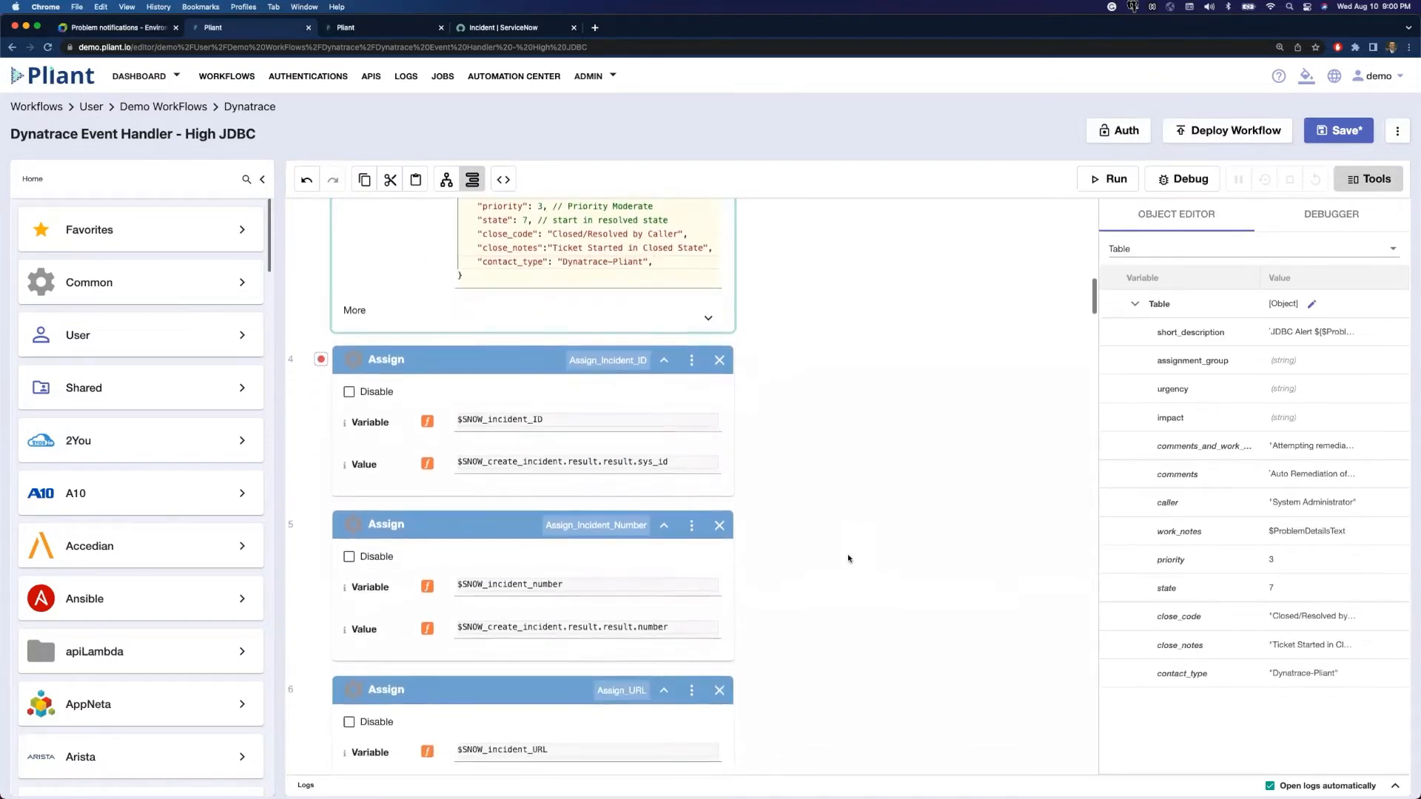
{"action": "scroll", "scroll_direction": "down", "scroll_amount": 3}
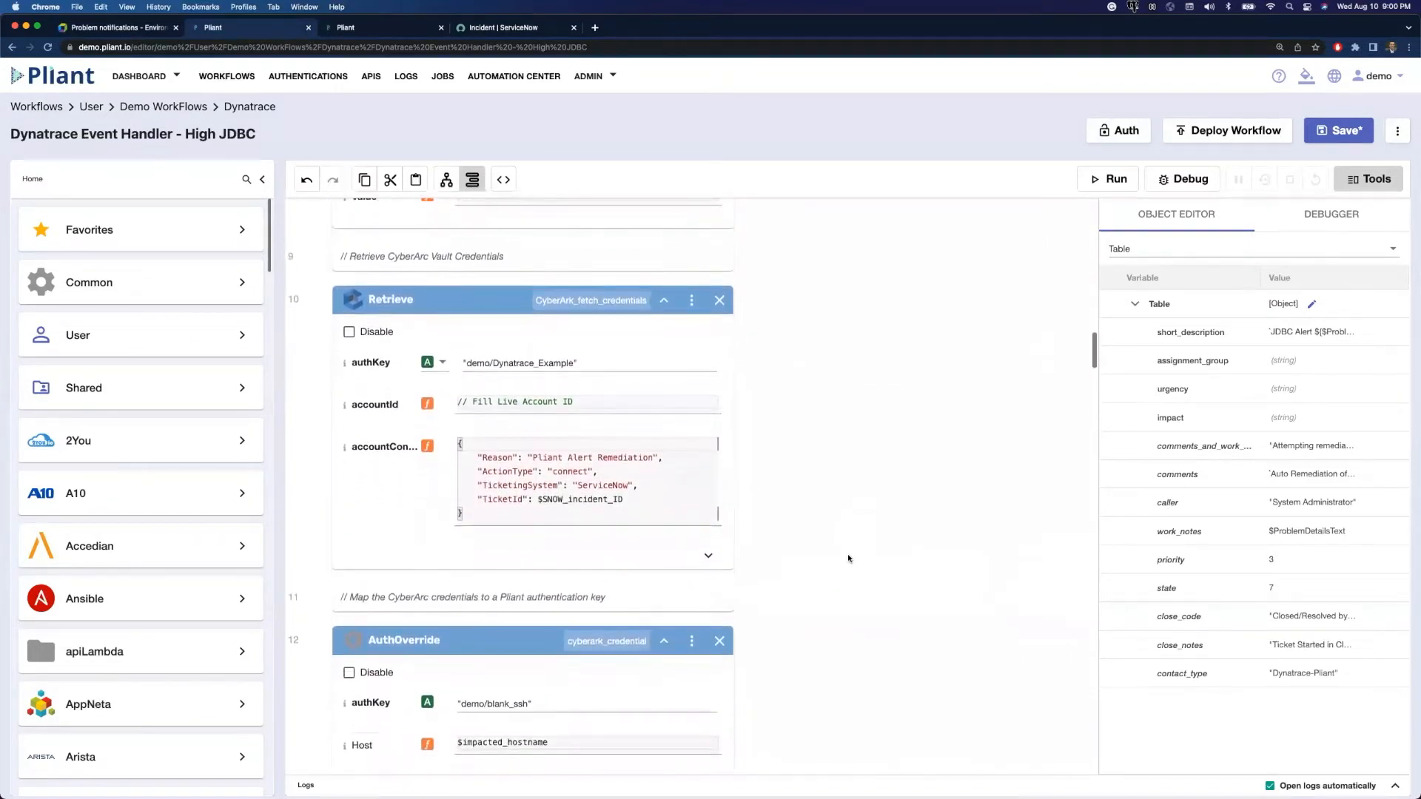
{"action": "mouse_move", "coordinate": [775, 457]}
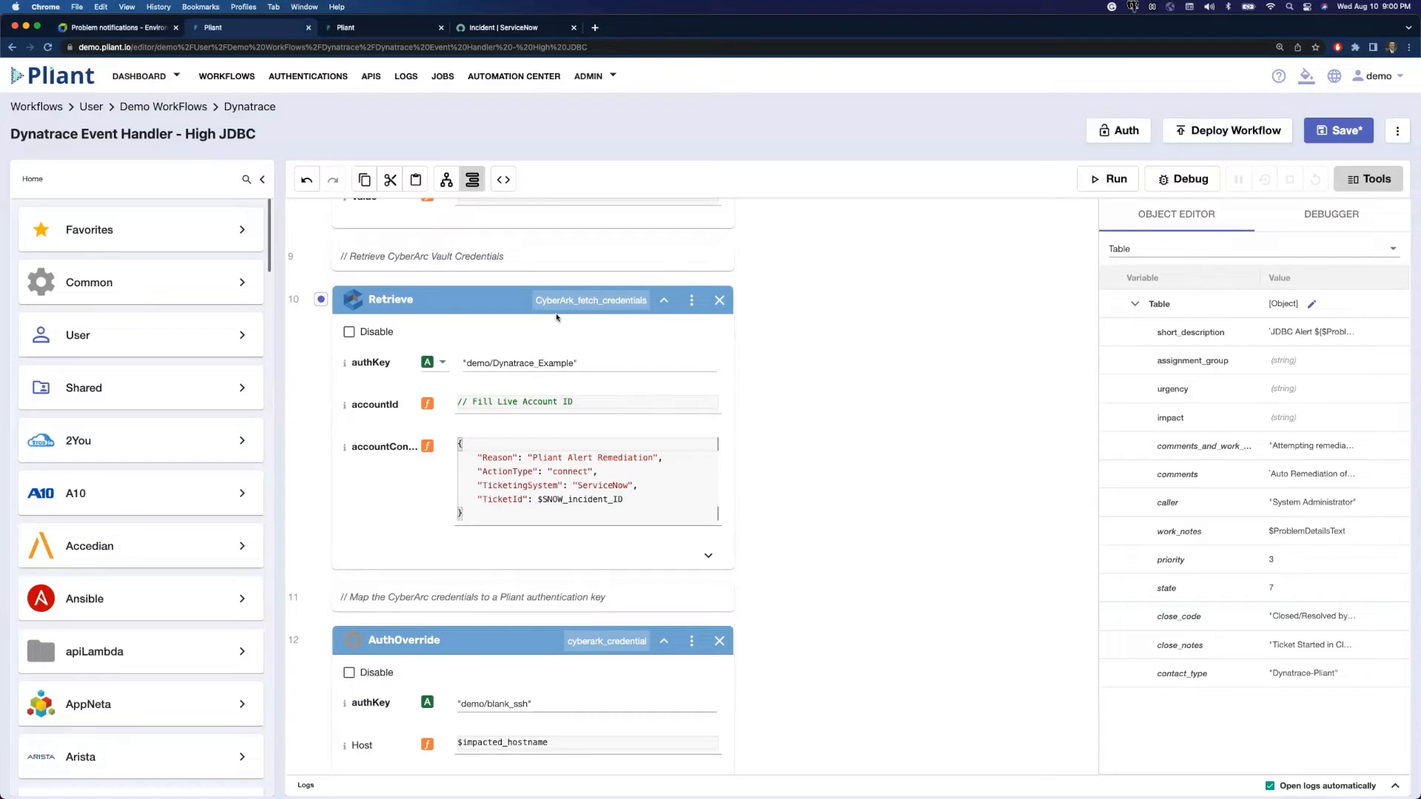
{"action": "mouse_move", "coordinate": [579, 345]}
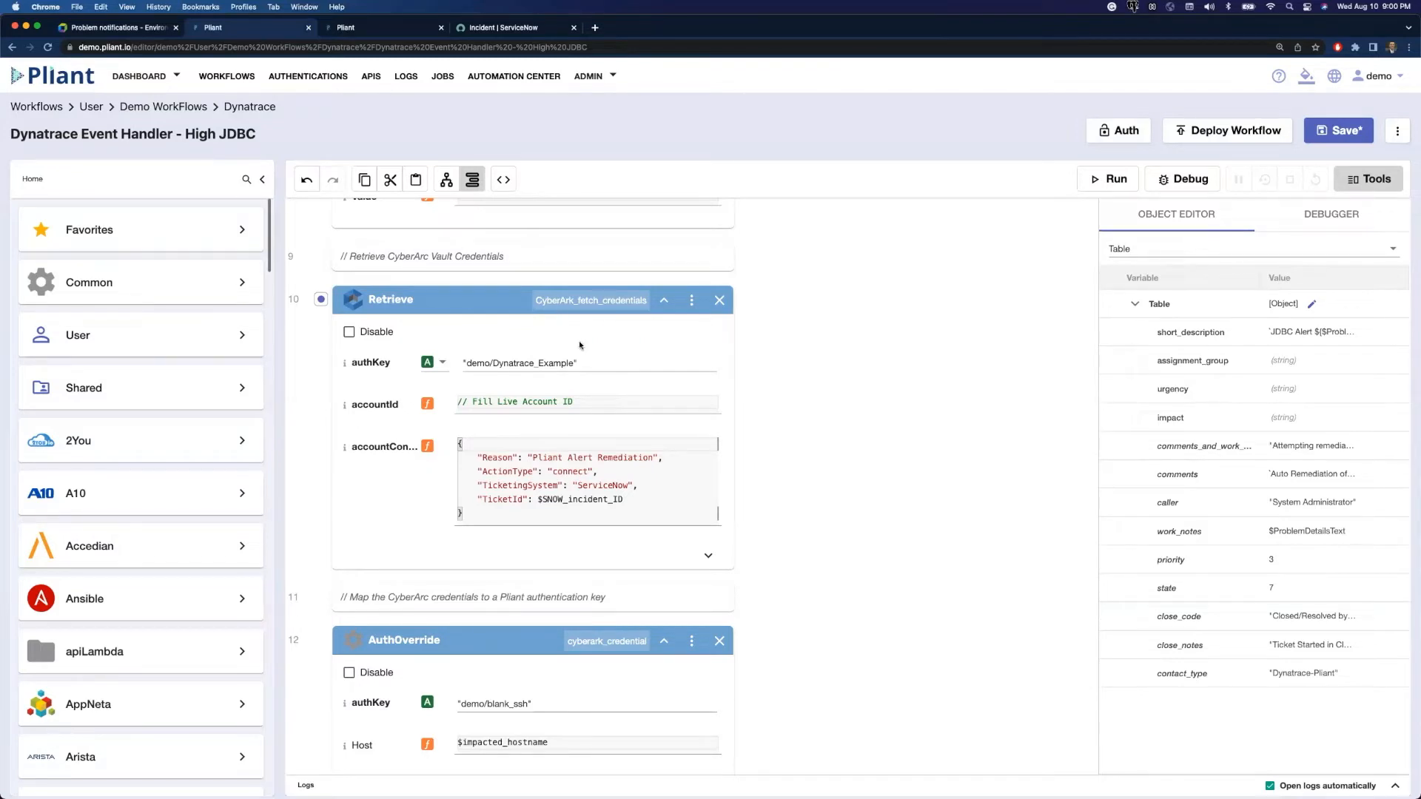
{"action": "mouse_move", "coordinate": [581, 348]}
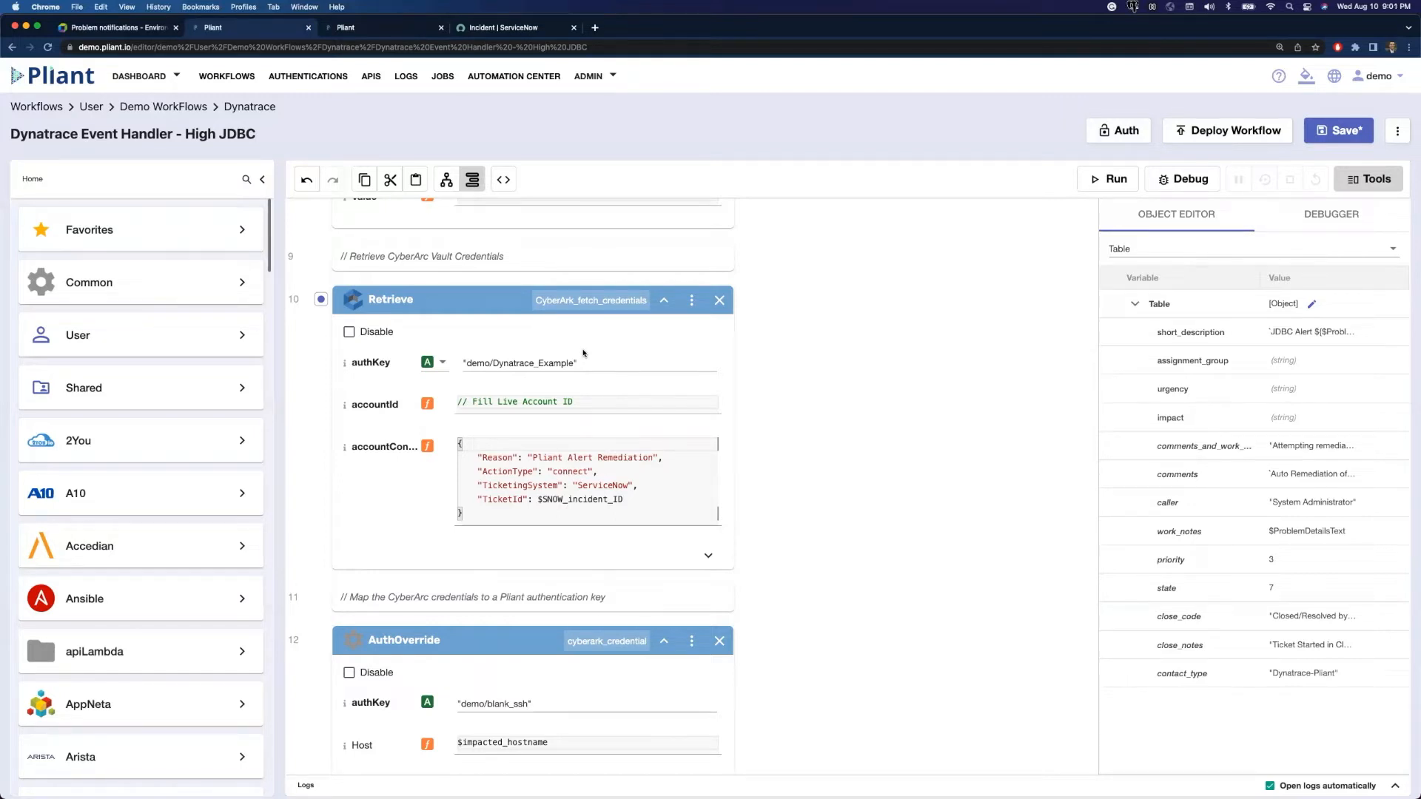
{"action": "scroll", "scroll_direction": "down", "scroll_amount": 3}
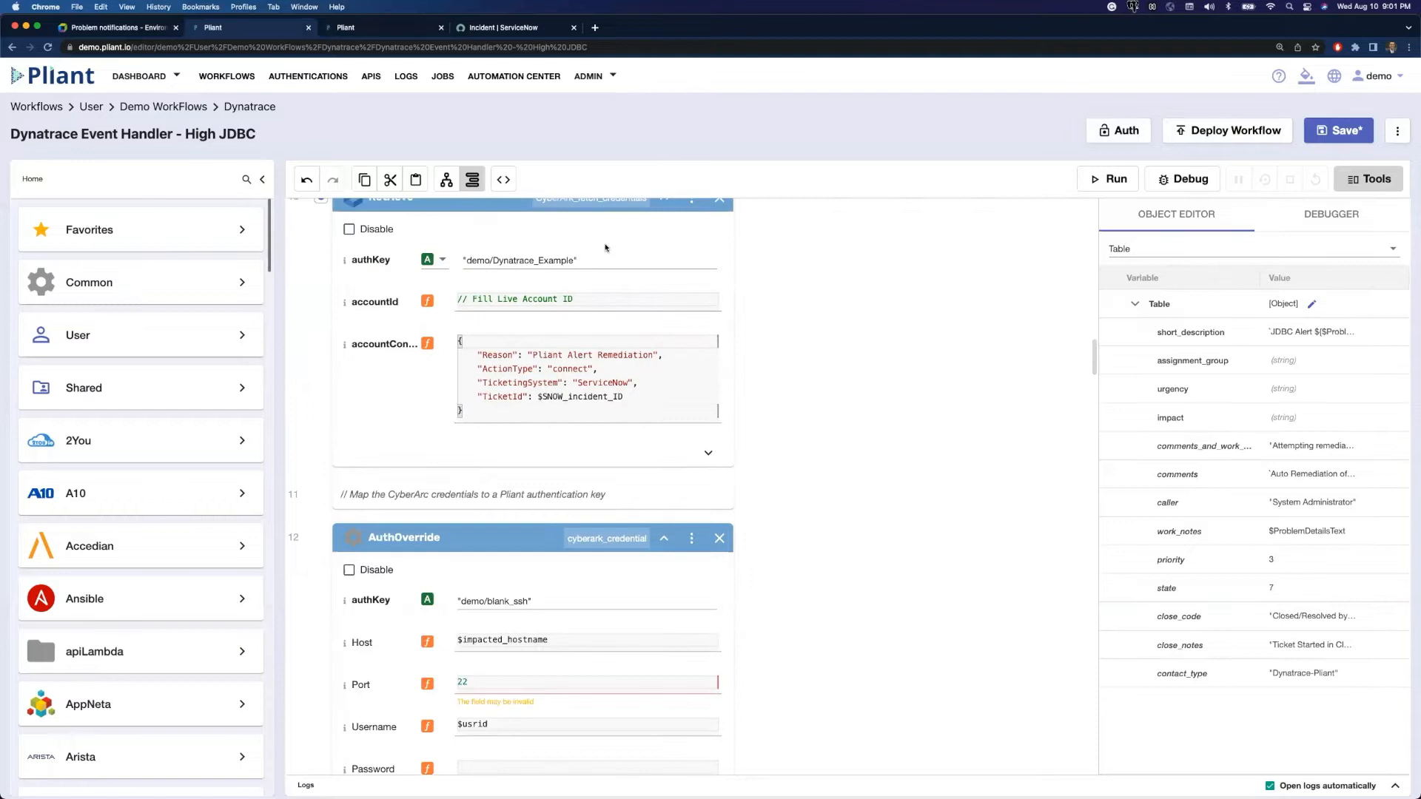
{"action": "mouse_move", "coordinate": [711, 451]}
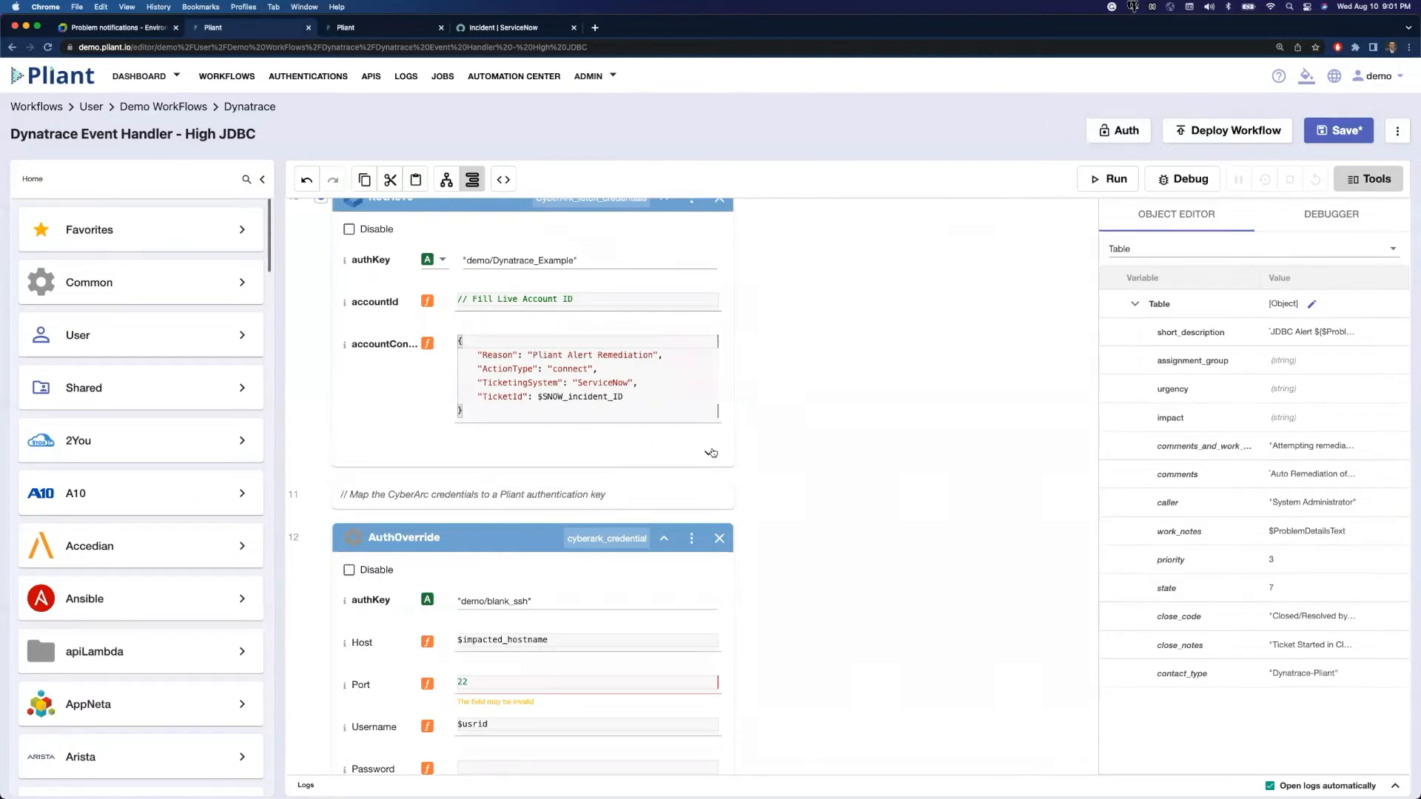
{"action": "scroll", "scroll_direction": "down", "scroll_amount": 3}
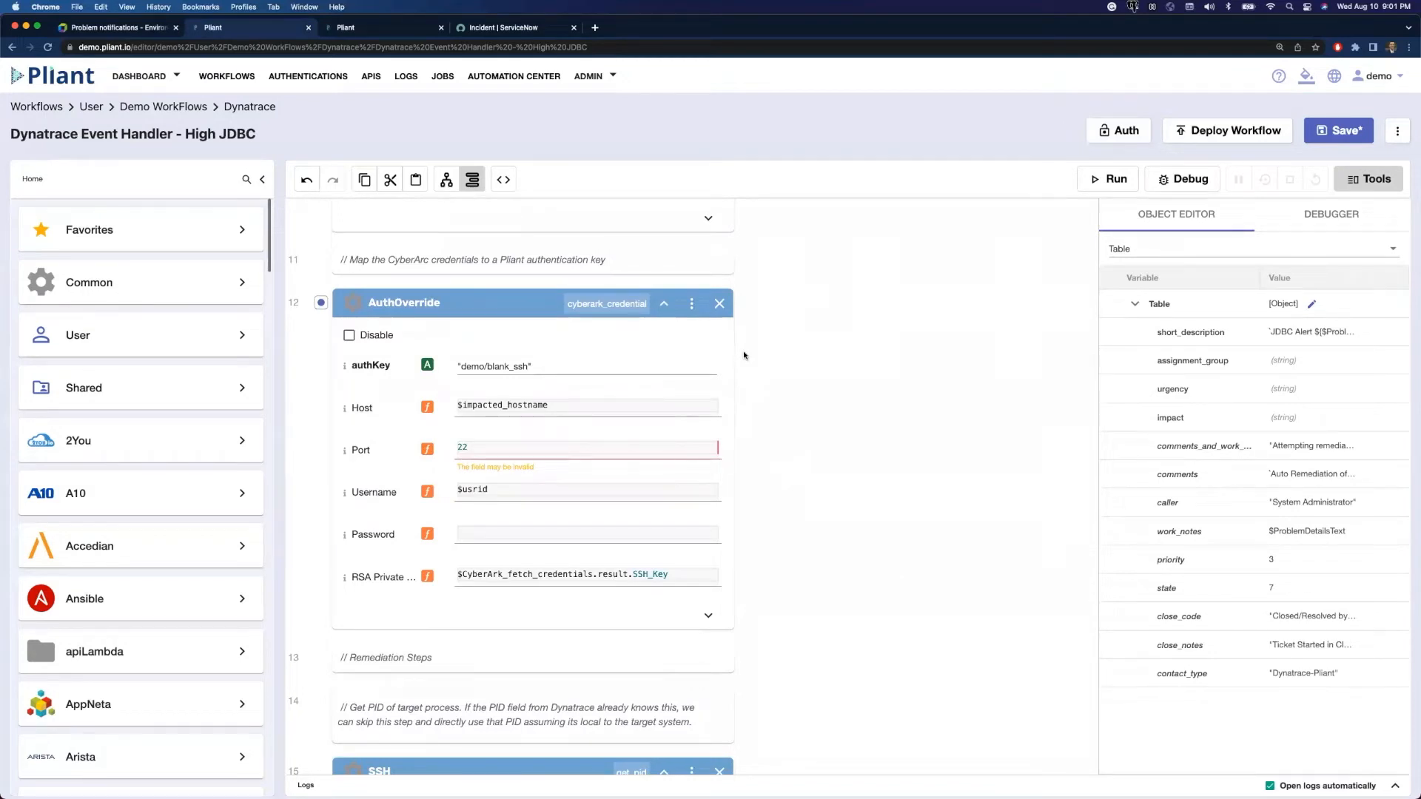
{"action": "mouse_move", "coordinate": [772, 574]}
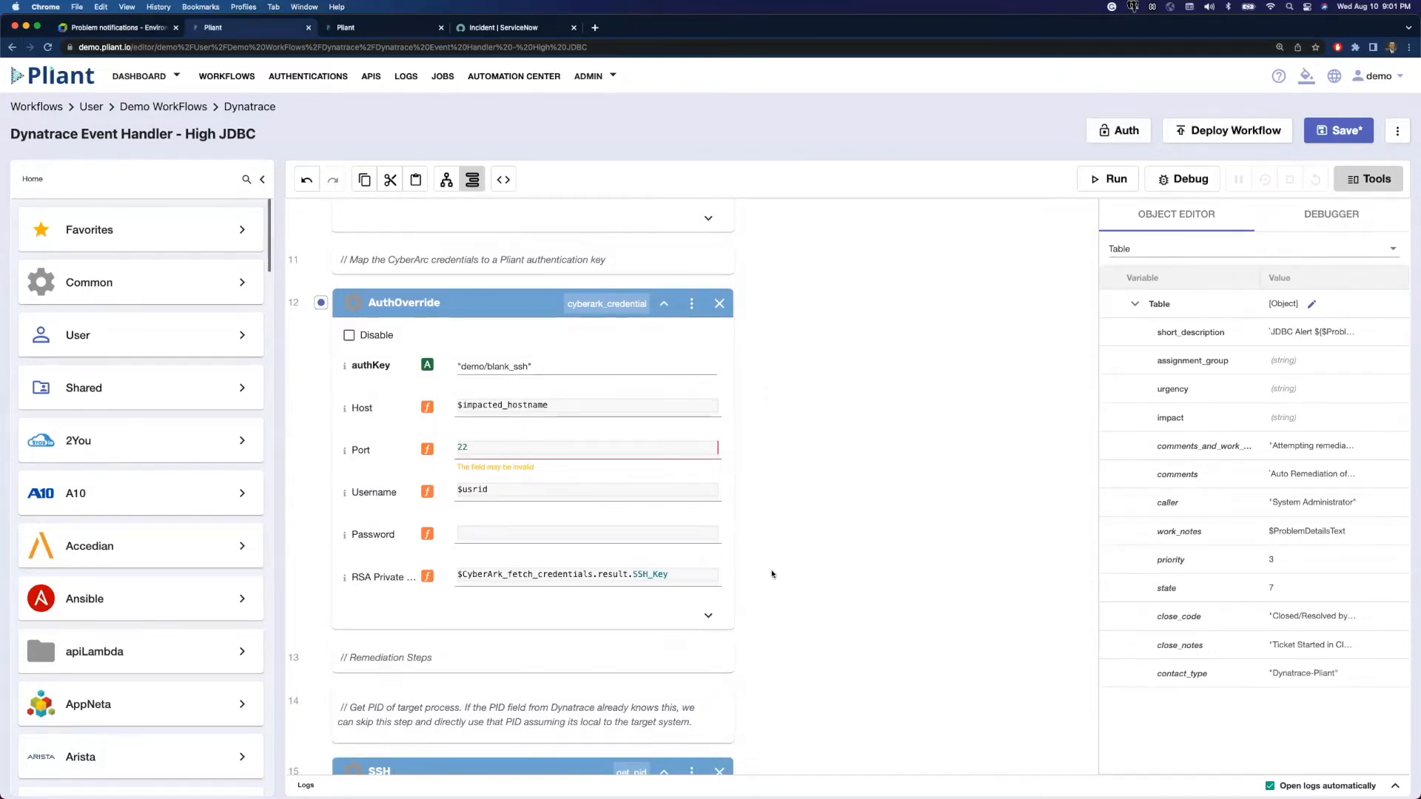
{"action": "scroll", "scroll_direction": "down", "scroll_amount": 3}
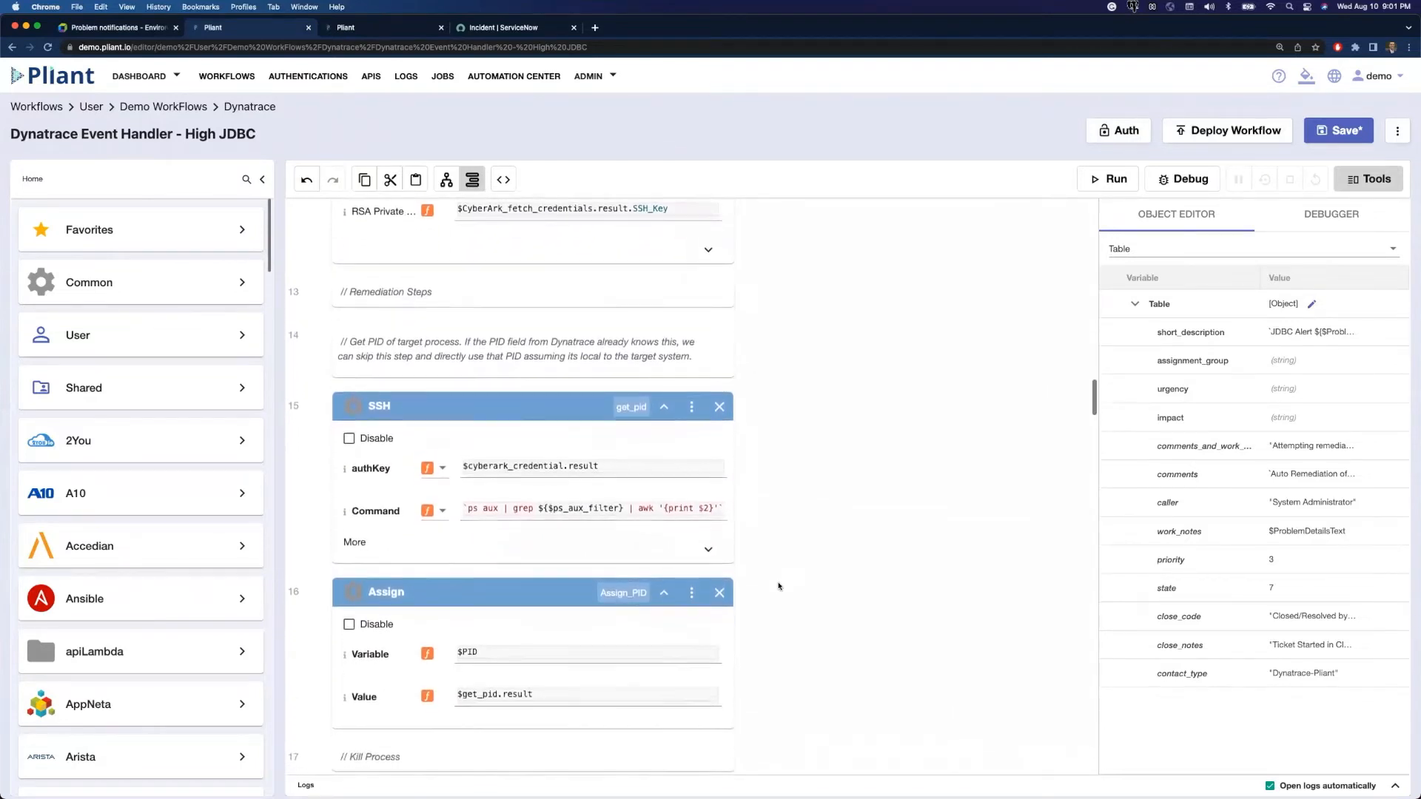
Scroll down to the SSH get_pid, Assign_PID and SSH kill_process blocks
{"action": "scroll", "scroll_direction": "down", "scroll_amount": 3}
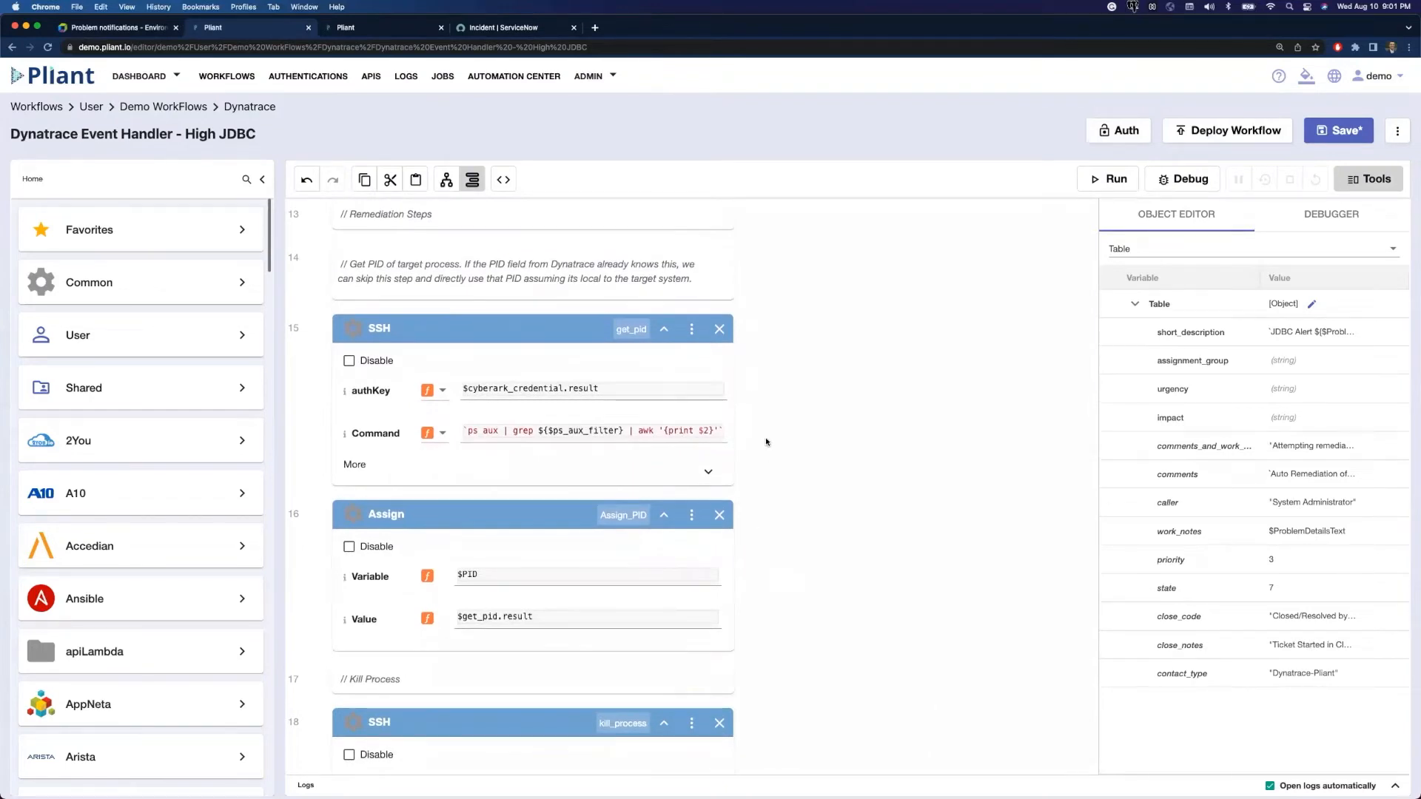
{"action": "mouse_move", "coordinate": [842, 464]}
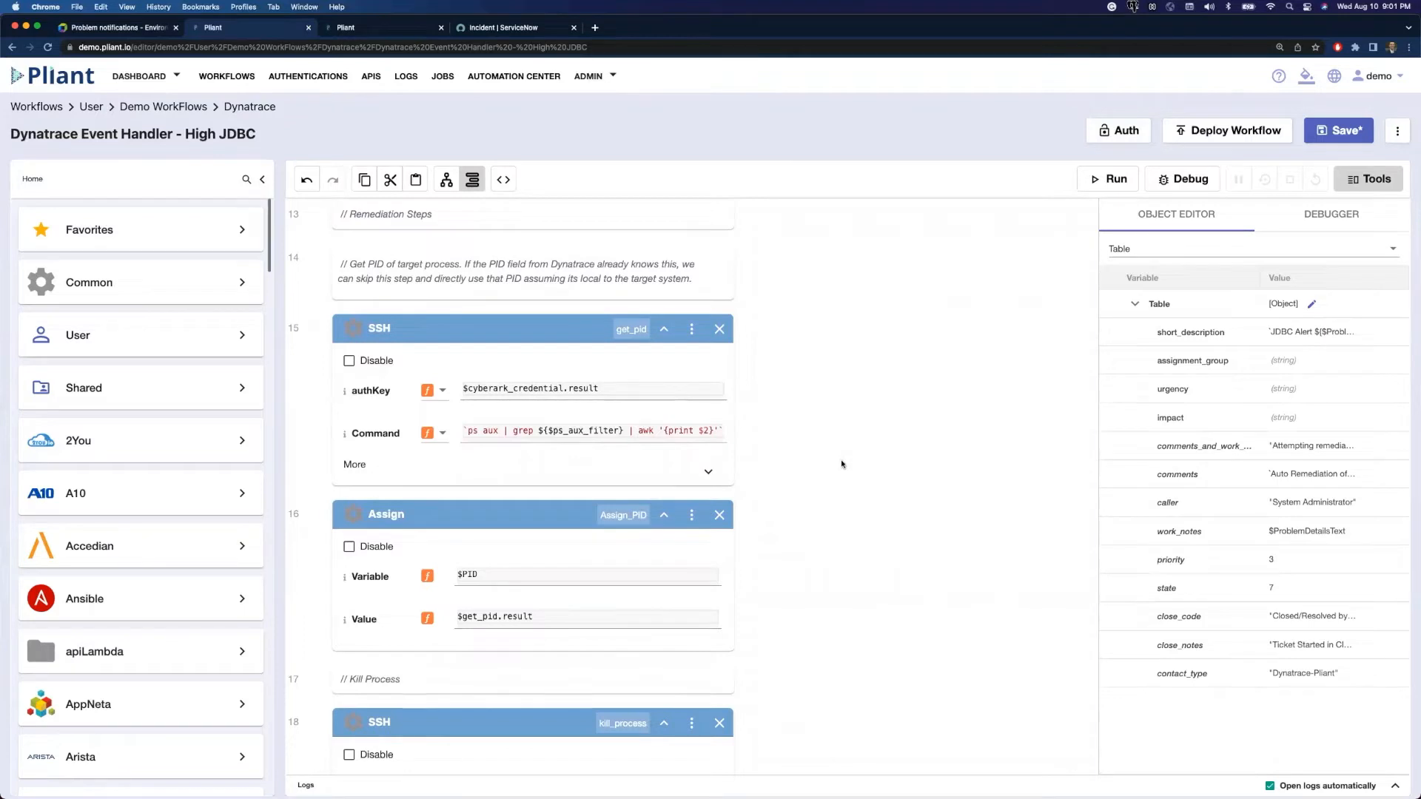
{"action": "mouse_move", "coordinate": [711, 461]}
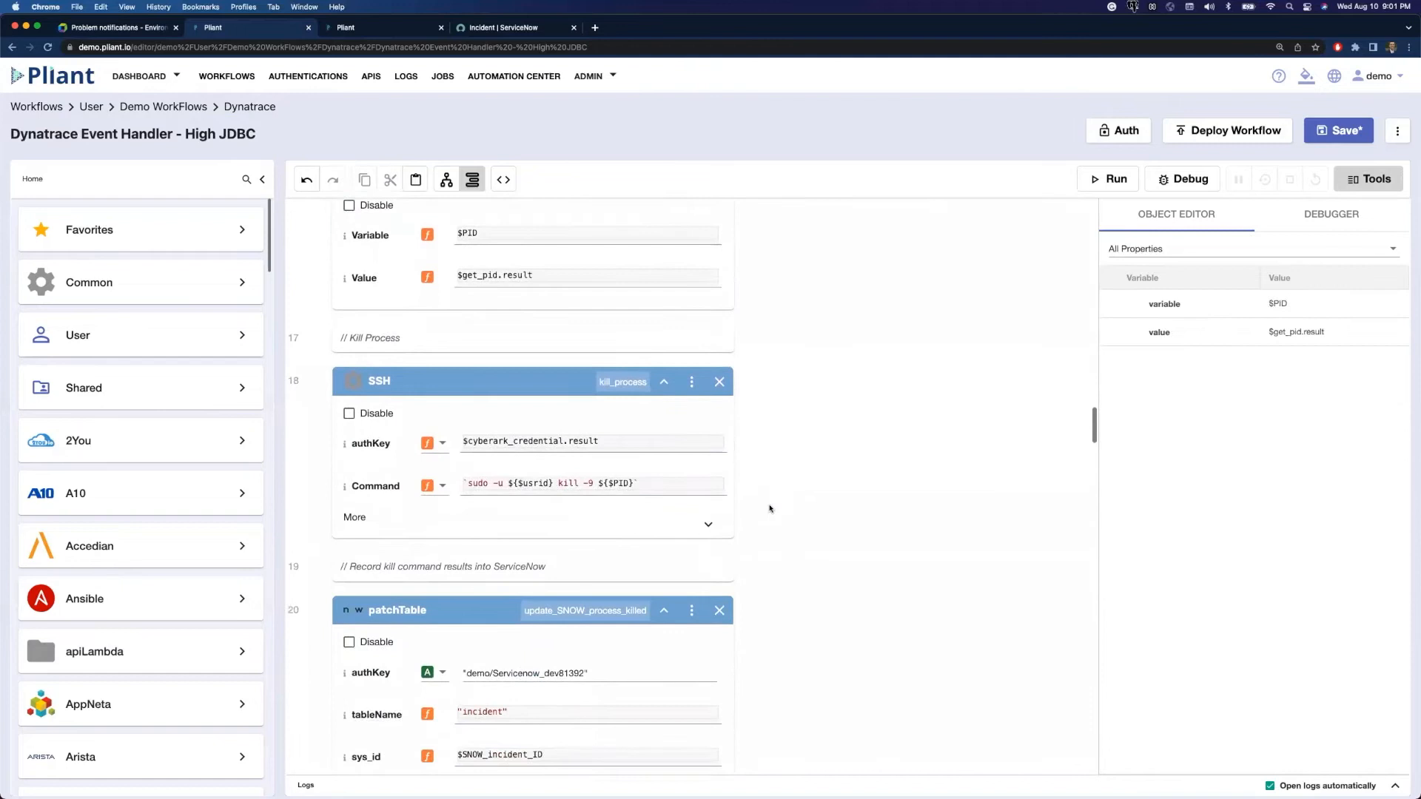
Scroll to update_SNOW_process_killed, update_SNOW_reboot and the SSH reboot step
{"action": "scroll", "scroll_direction": "down", "scroll_amount": 3}
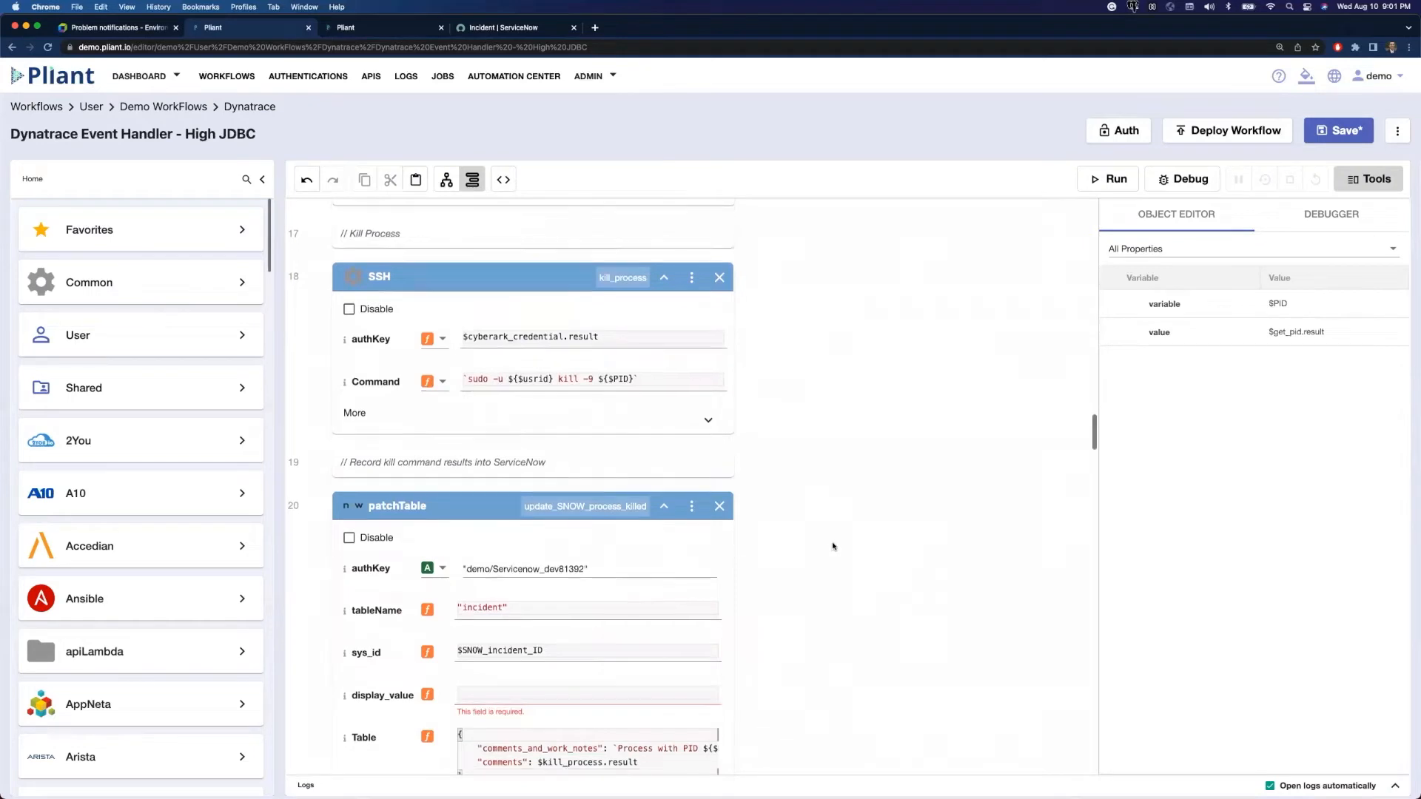
{"action": "scroll", "scroll_direction": "down", "scroll_amount": 3}
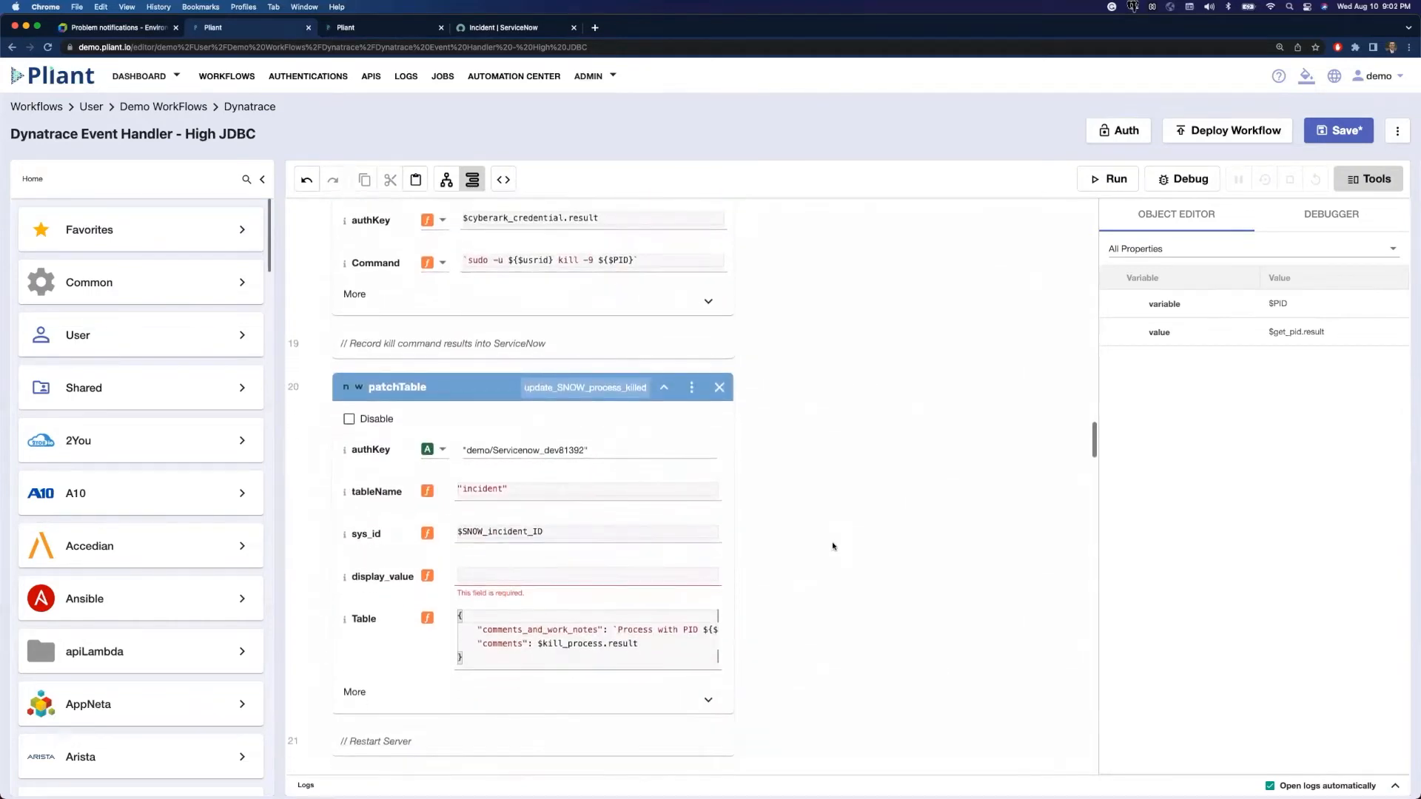
{"action": "scroll", "scroll_direction": "down", "scroll_amount": 3}
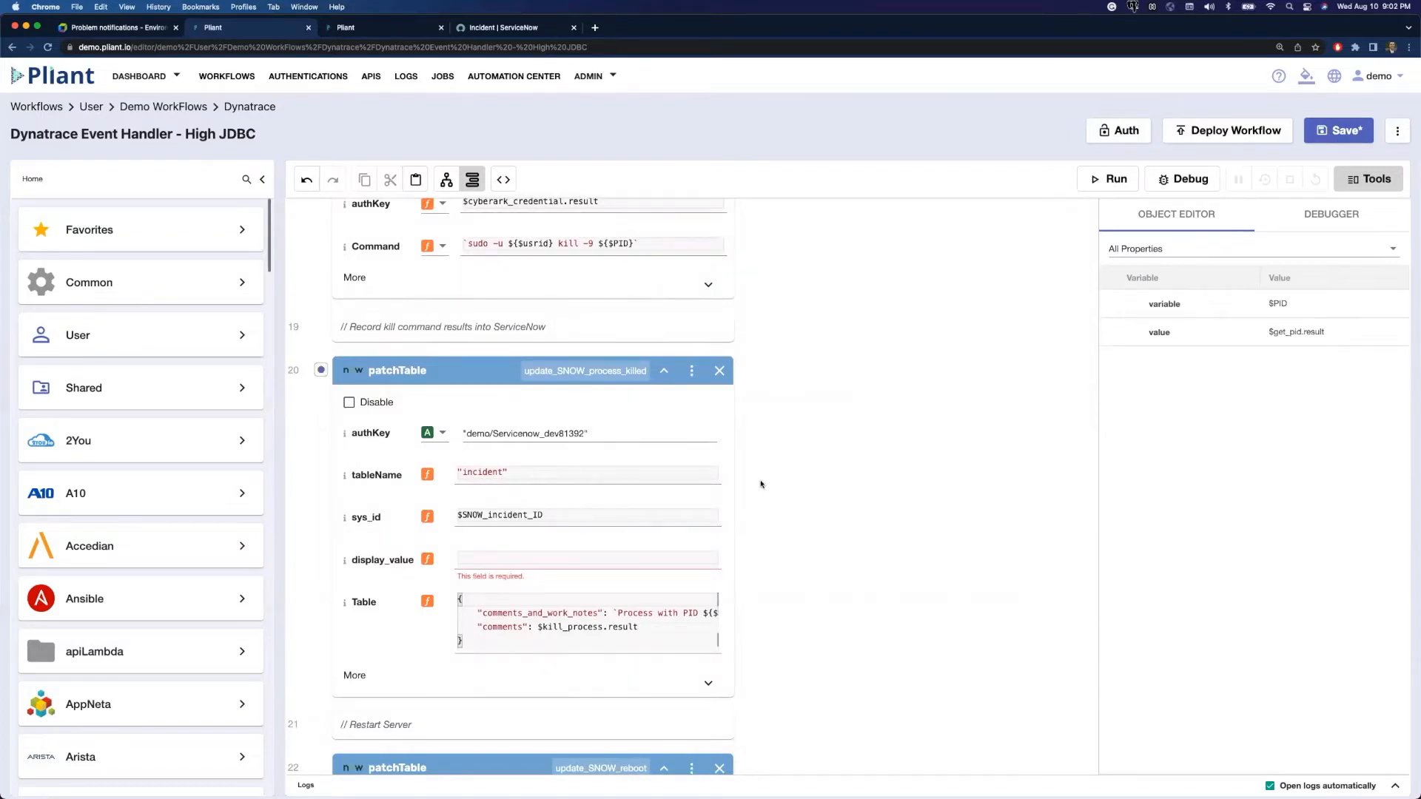
{"action": "scroll", "scroll_direction": "down", "scroll_amount": 3}
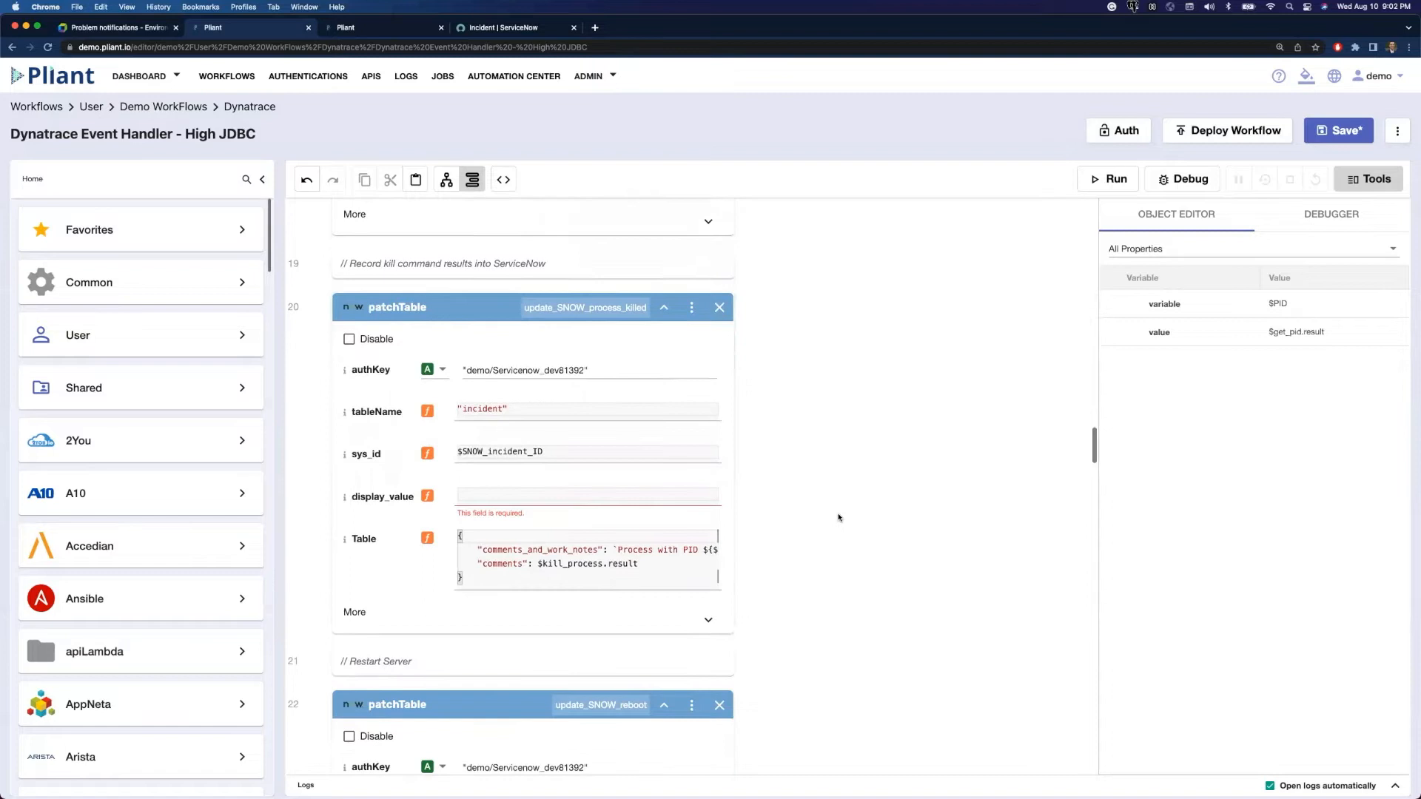
{"action": "scroll", "scroll_direction": "down", "scroll_amount": 3}
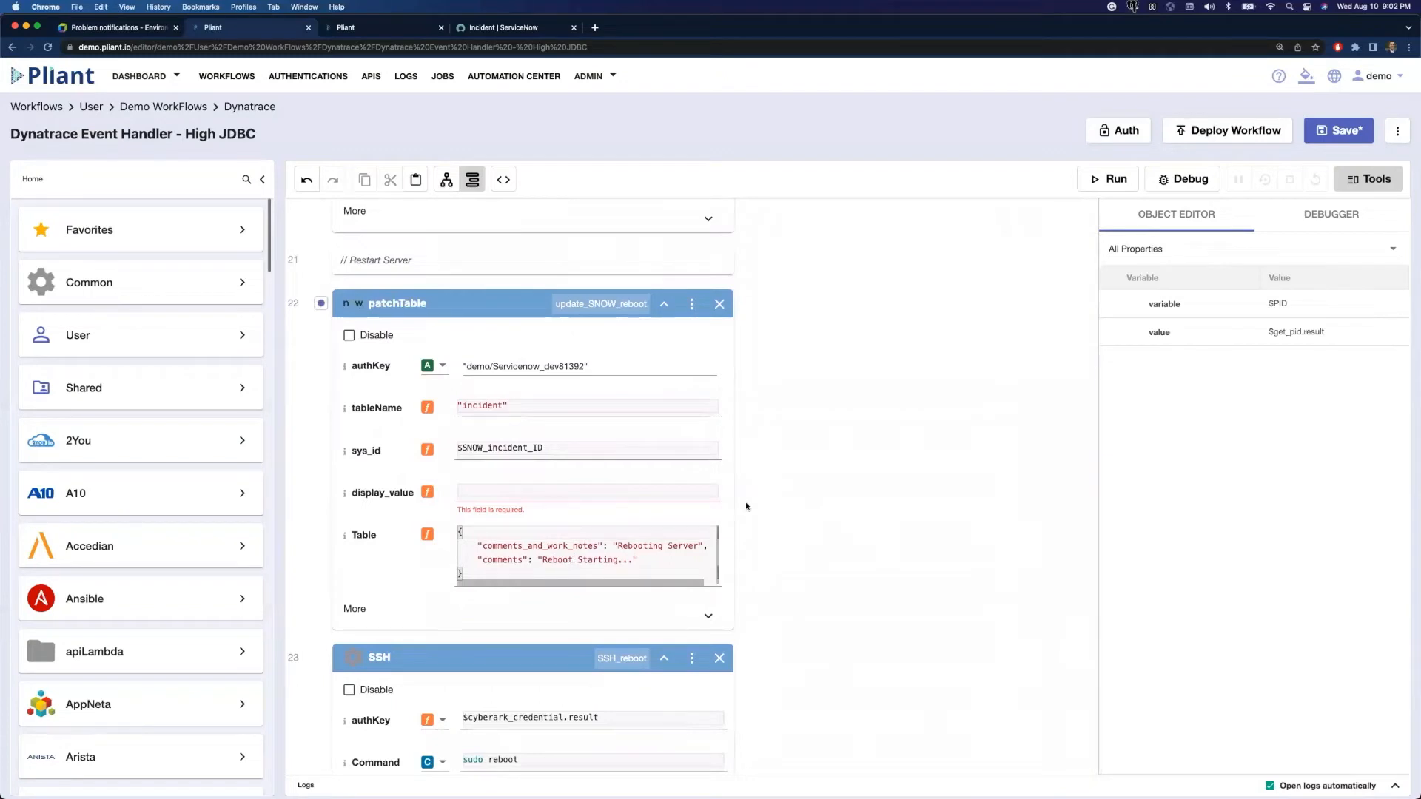
{"action": "scroll", "scroll_direction": "down", "scroll_amount": 3}
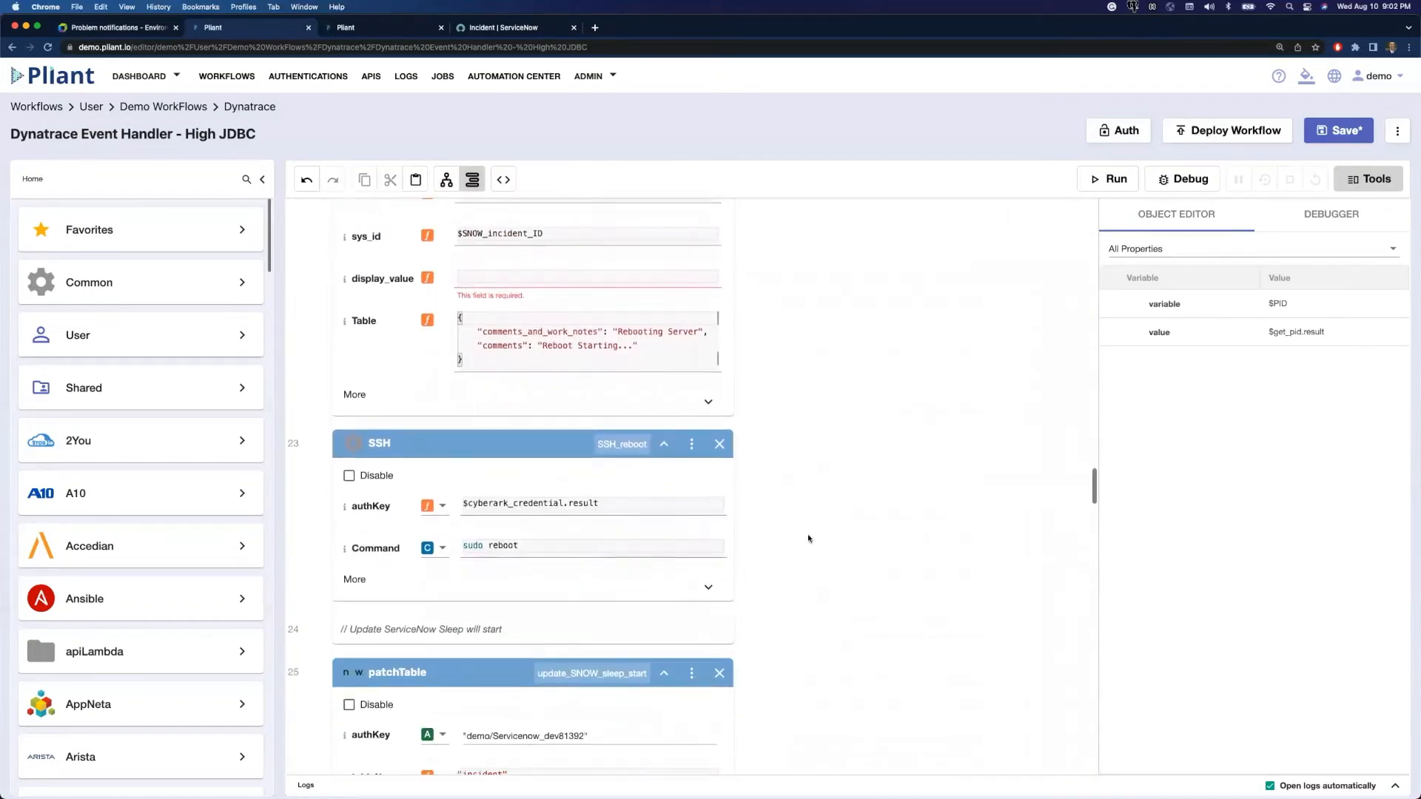
{"action": "scroll", "scroll_direction": "down", "scroll_amount": 3}
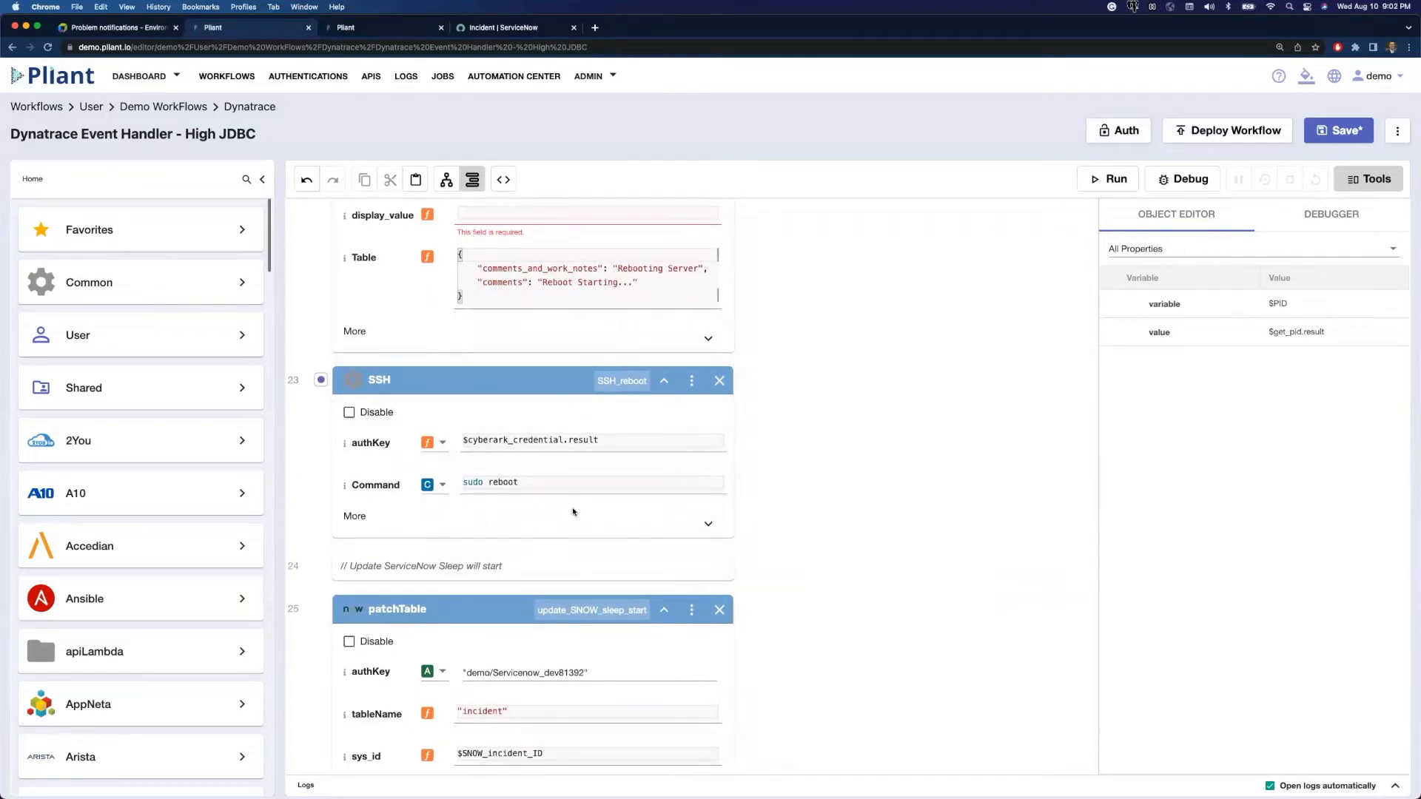
{"action": "scroll", "scroll_direction": "down", "scroll_amount": 3}
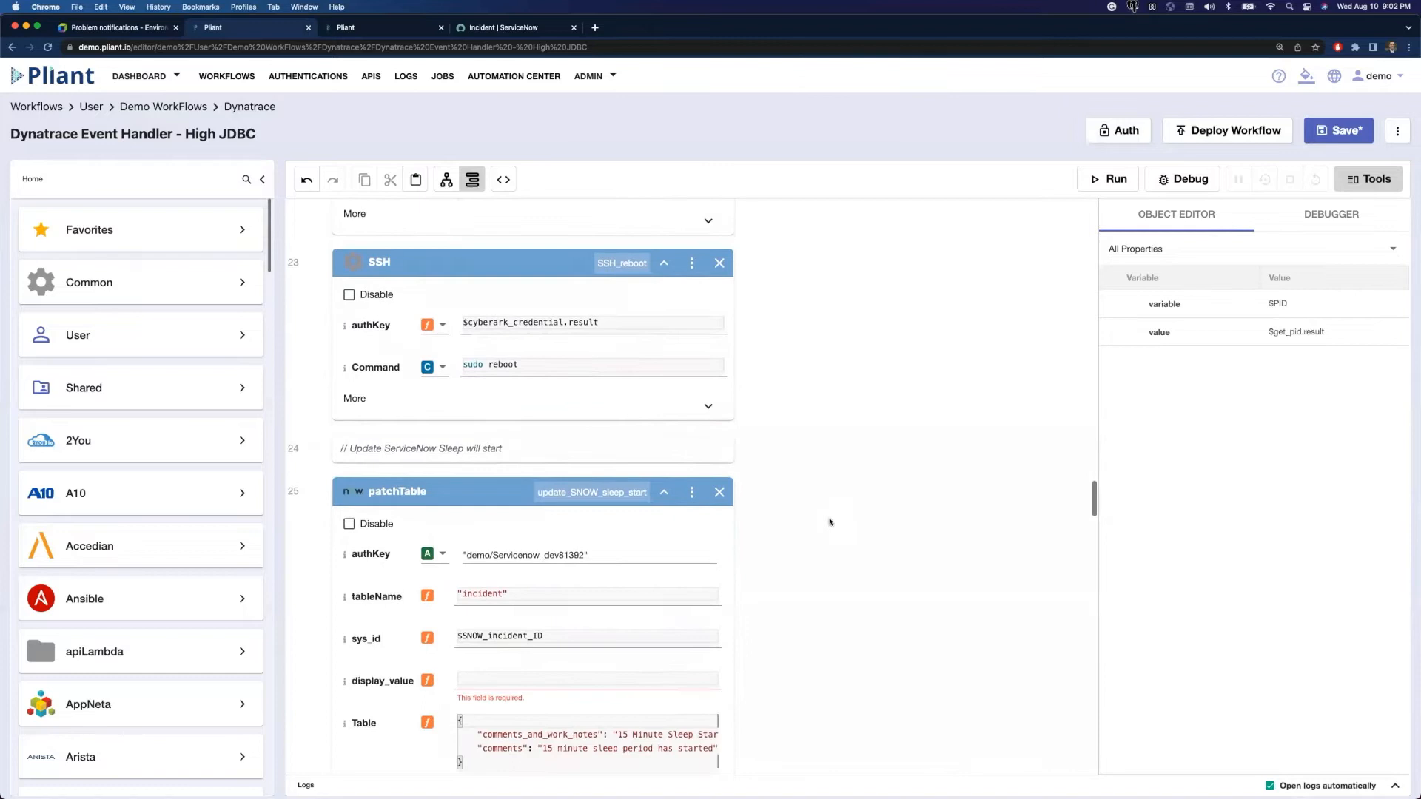
{"action": "scroll", "scroll_direction": "down", "scroll_amount": 3}
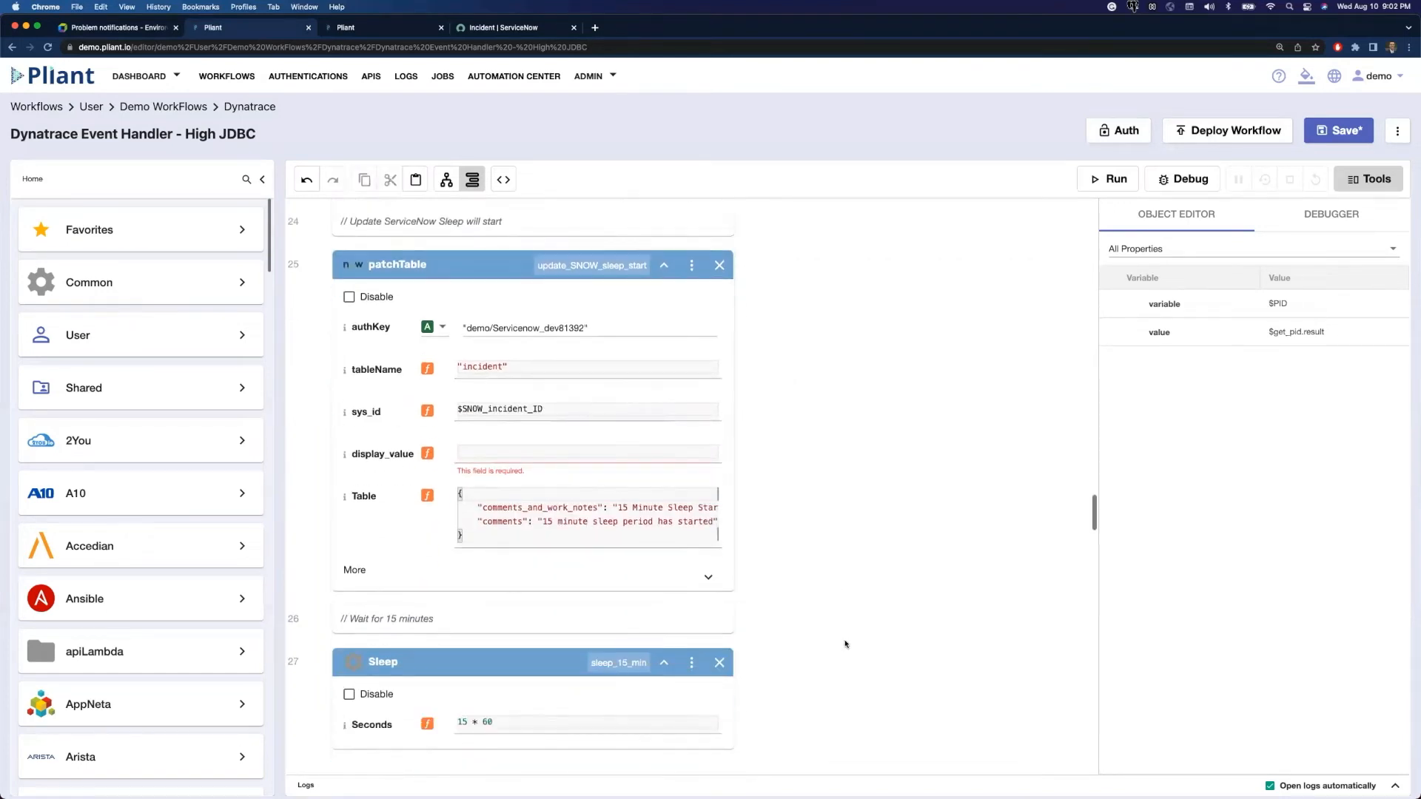
{"action": "scroll", "scroll_direction": "down", "scroll_amount": 3}
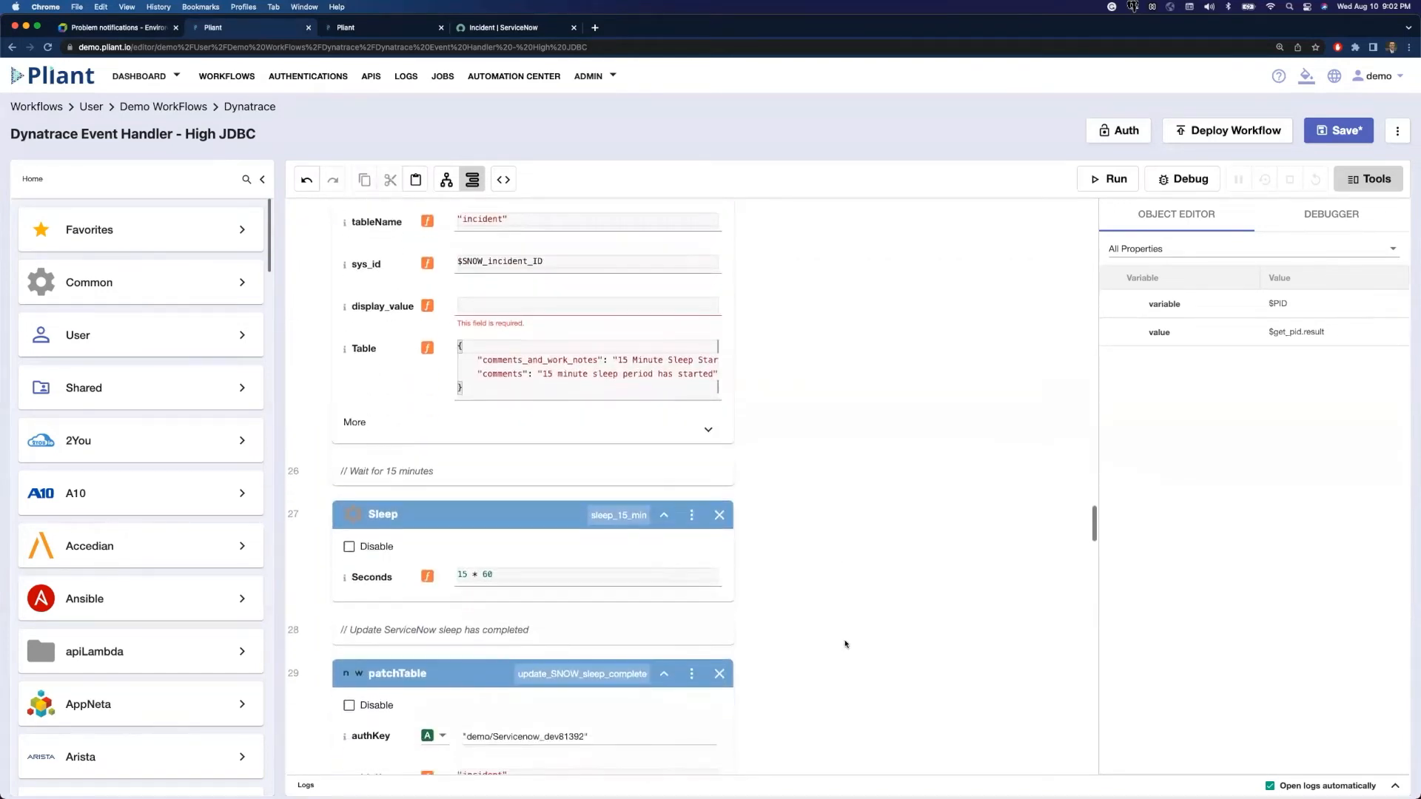
{"action": "scroll", "scroll_direction": "down", "scroll_amount": 3}
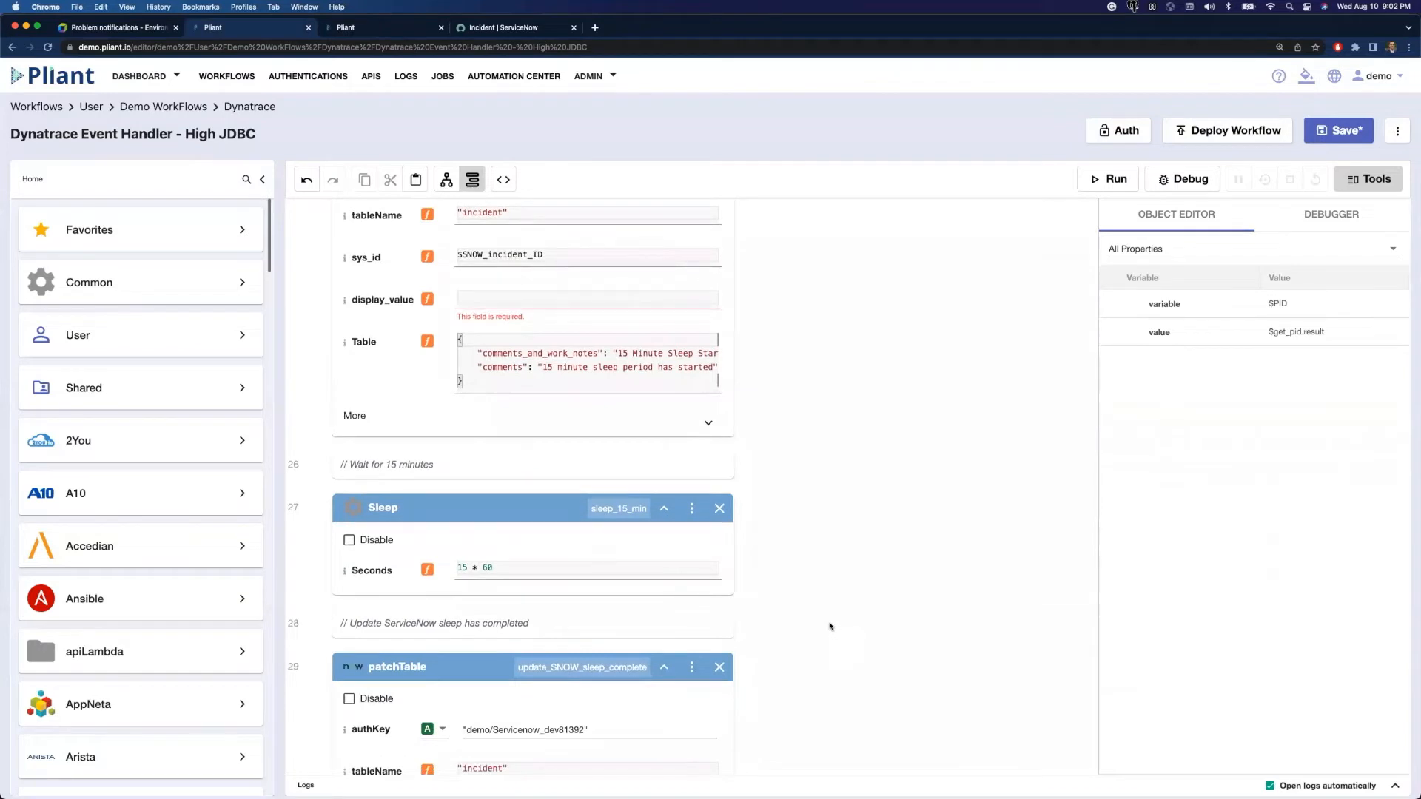
{"action": "scroll", "scroll_direction": "down", "scroll_amount": 3}
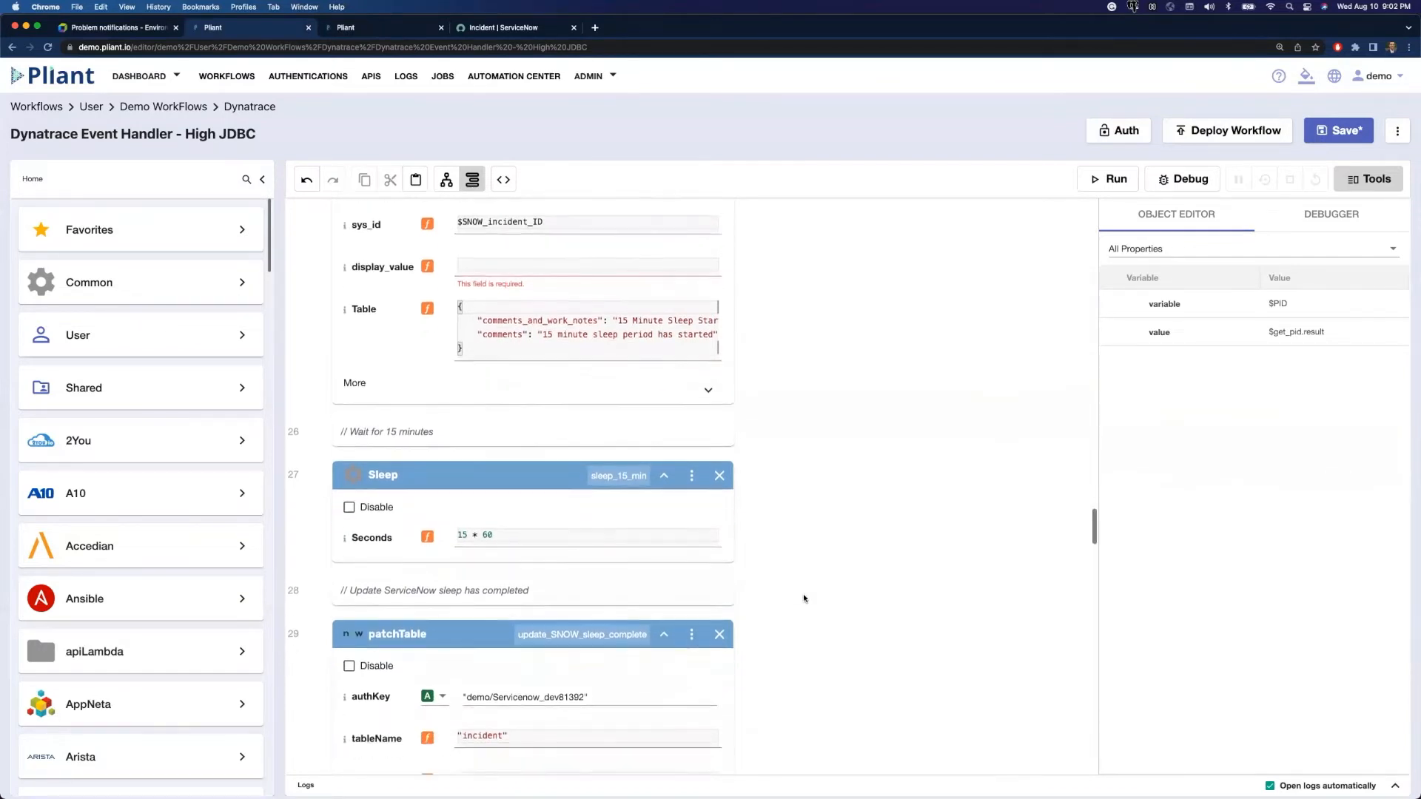
{"action": "scroll", "scroll_direction": "down", "scroll_amount": 3}
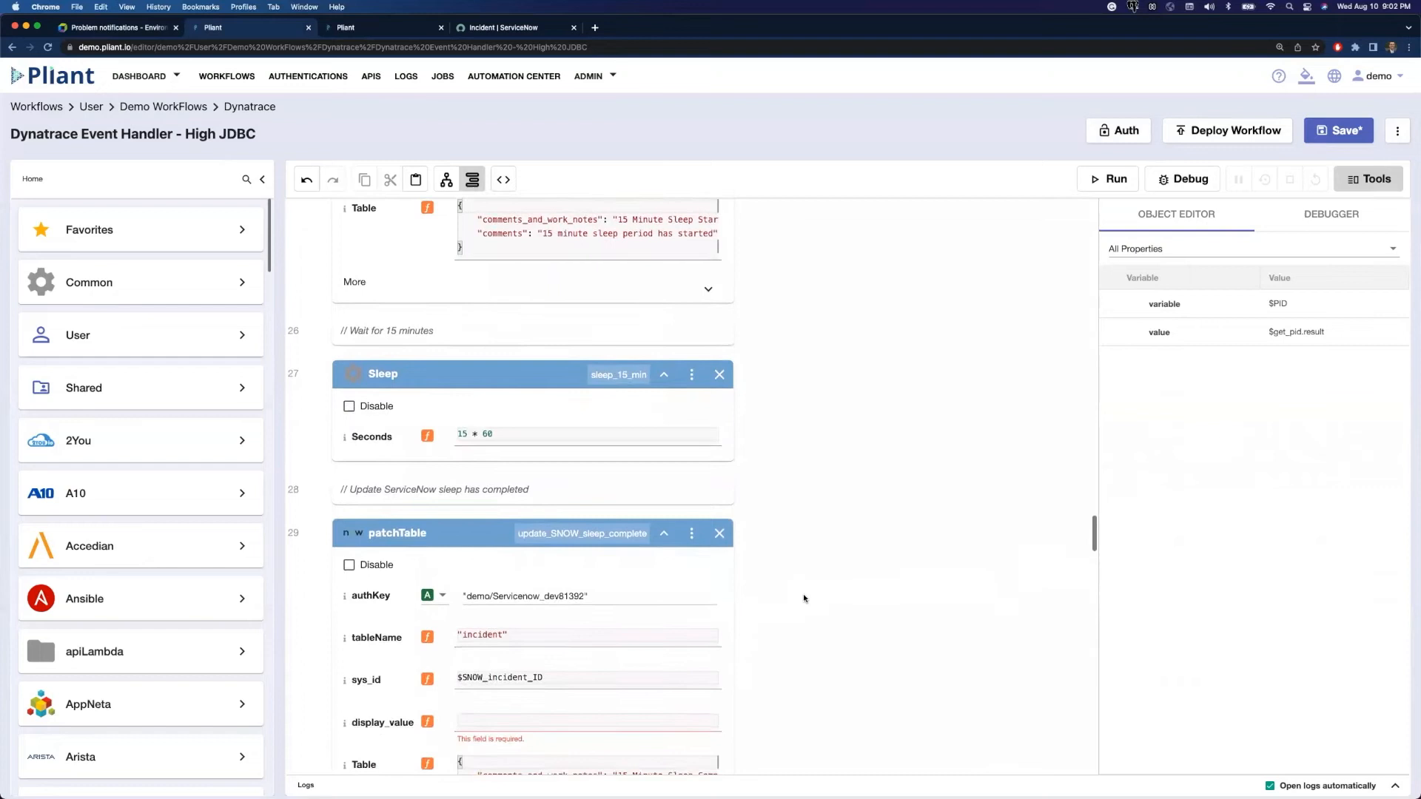
{"action": "scroll", "scroll_direction": "down", "scroll_amount": 3}
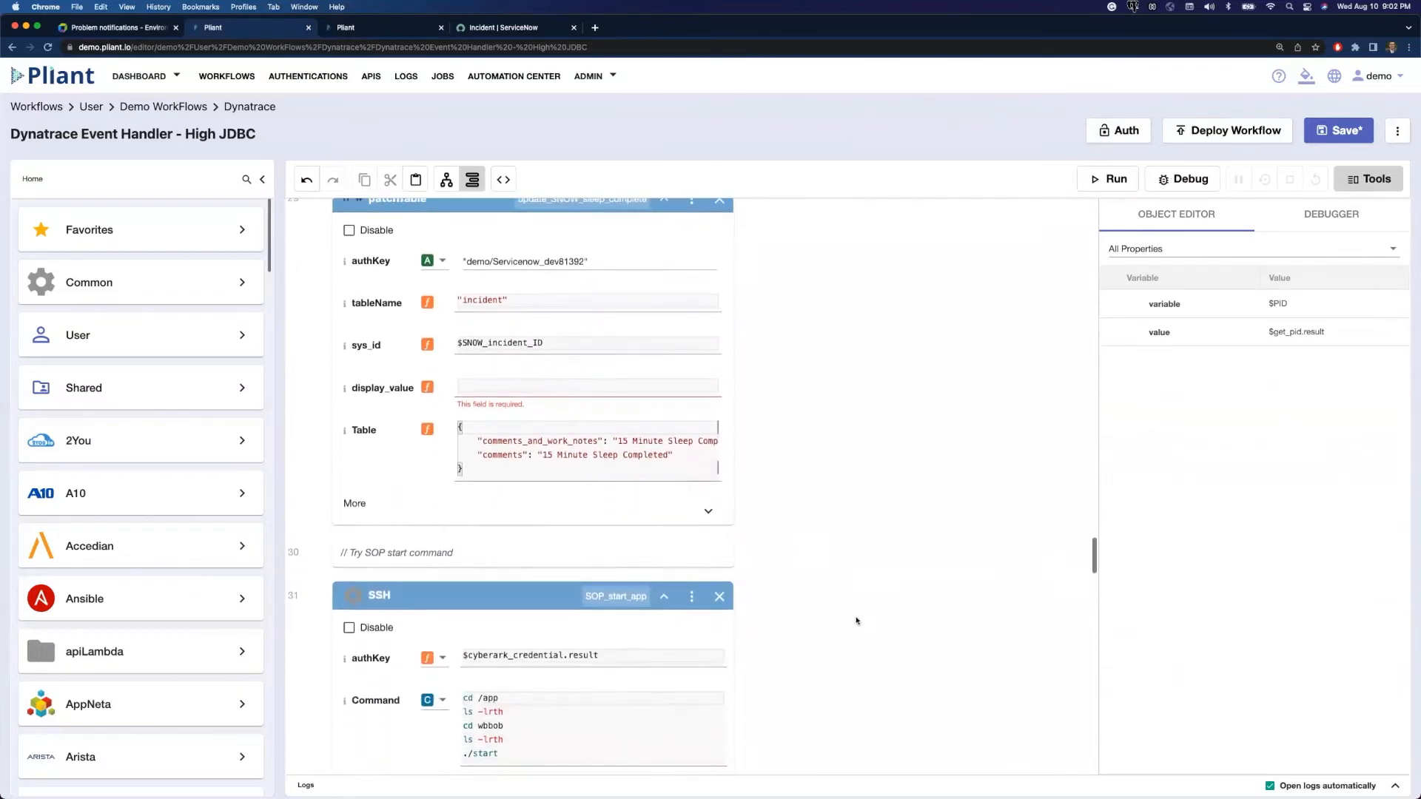
{"action": "scroll", "scroll_direction": "down", "scroll_amount": 3}
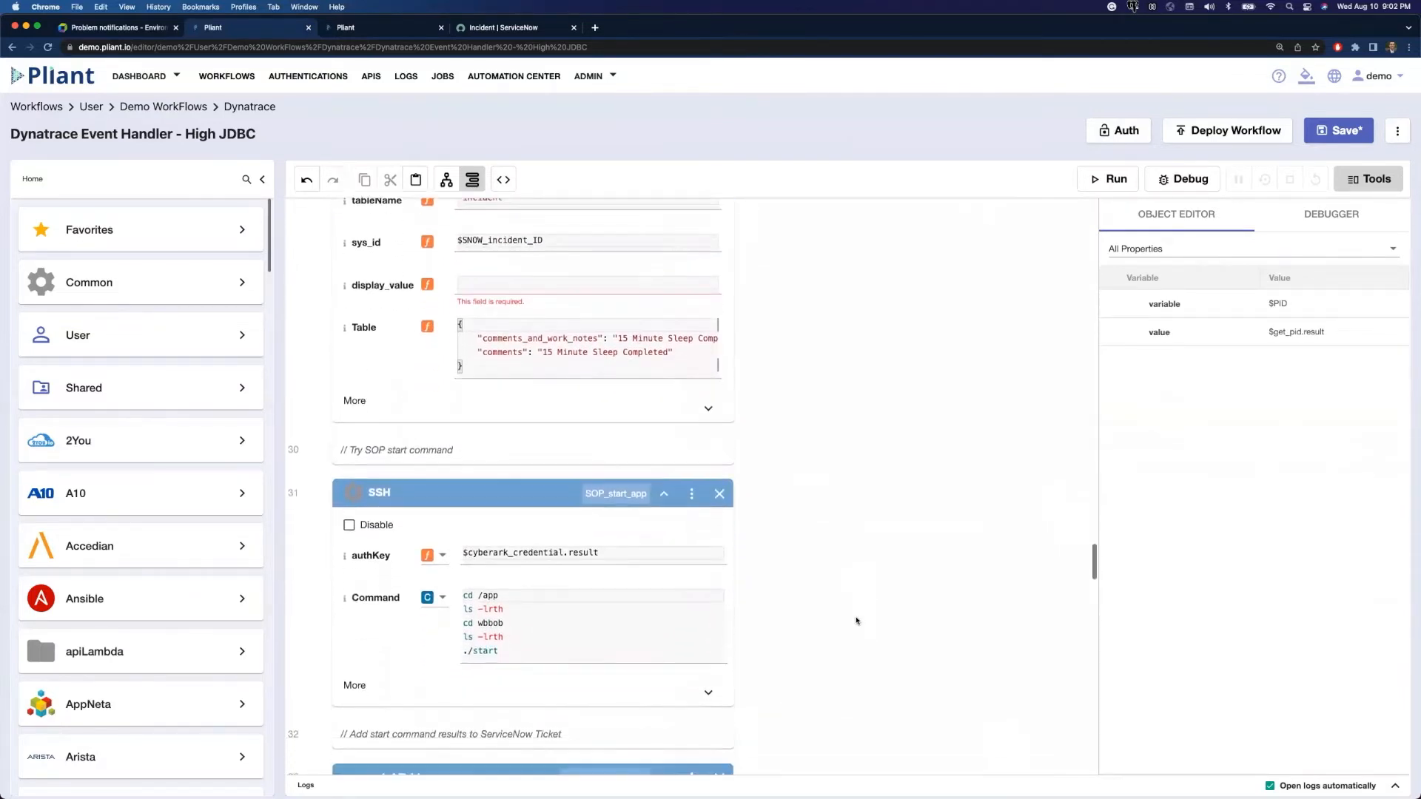
{"action": "scroll", "scroll_direction": "down", "scroll_amount": 3}
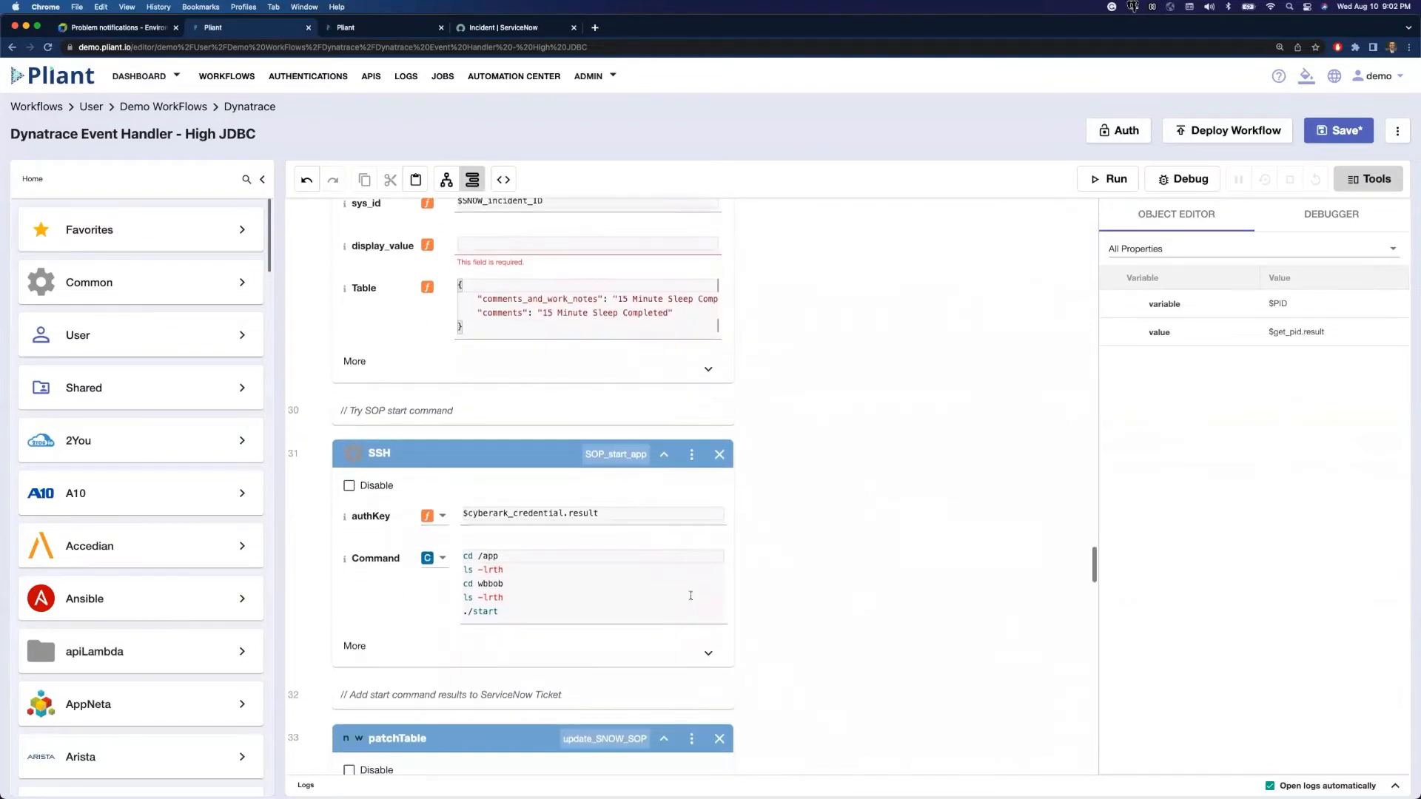
{"action": "scroll", "scroll_direction": "down", "scroll_amount": 3}
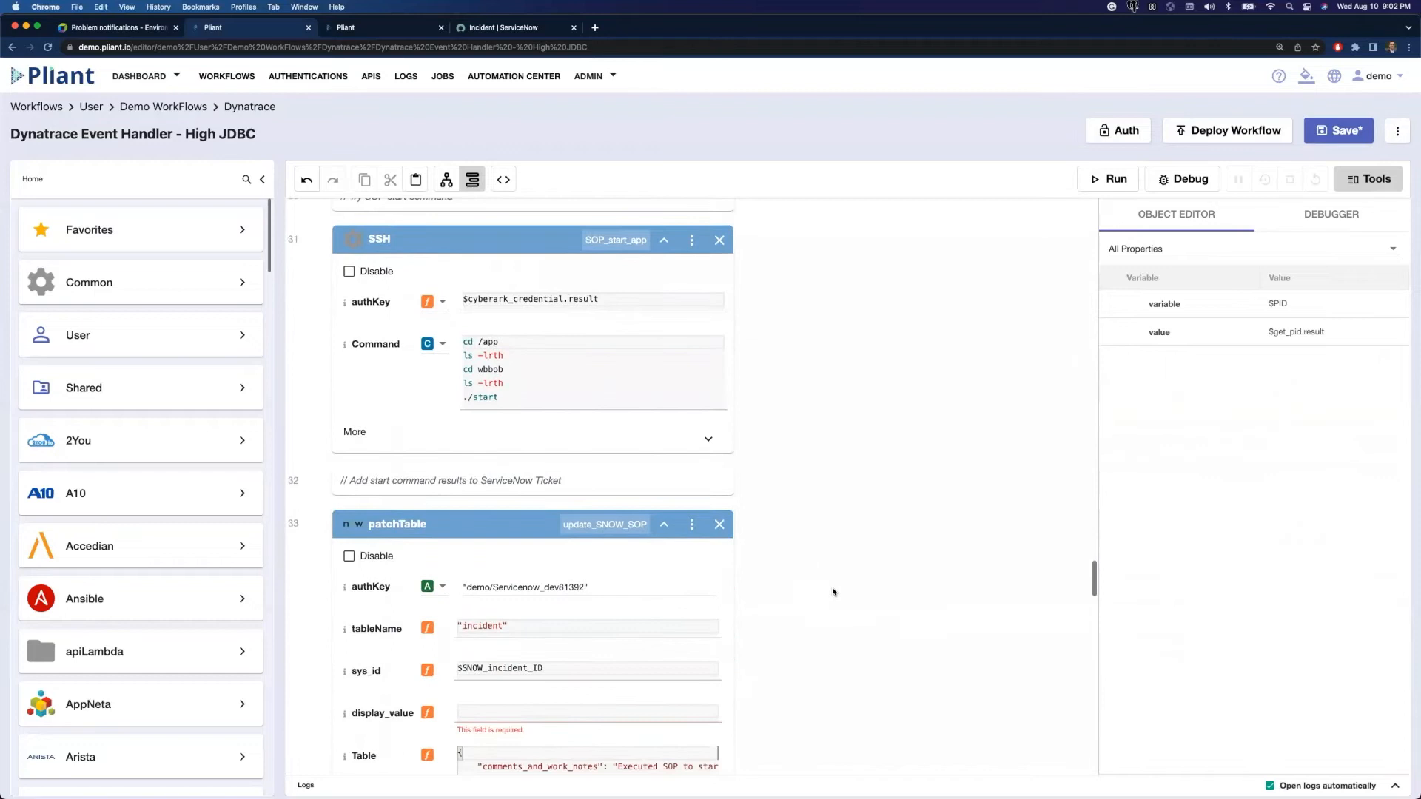
{"action": "scroll", "scroll_direction": "down", "scroll_amount": 3}
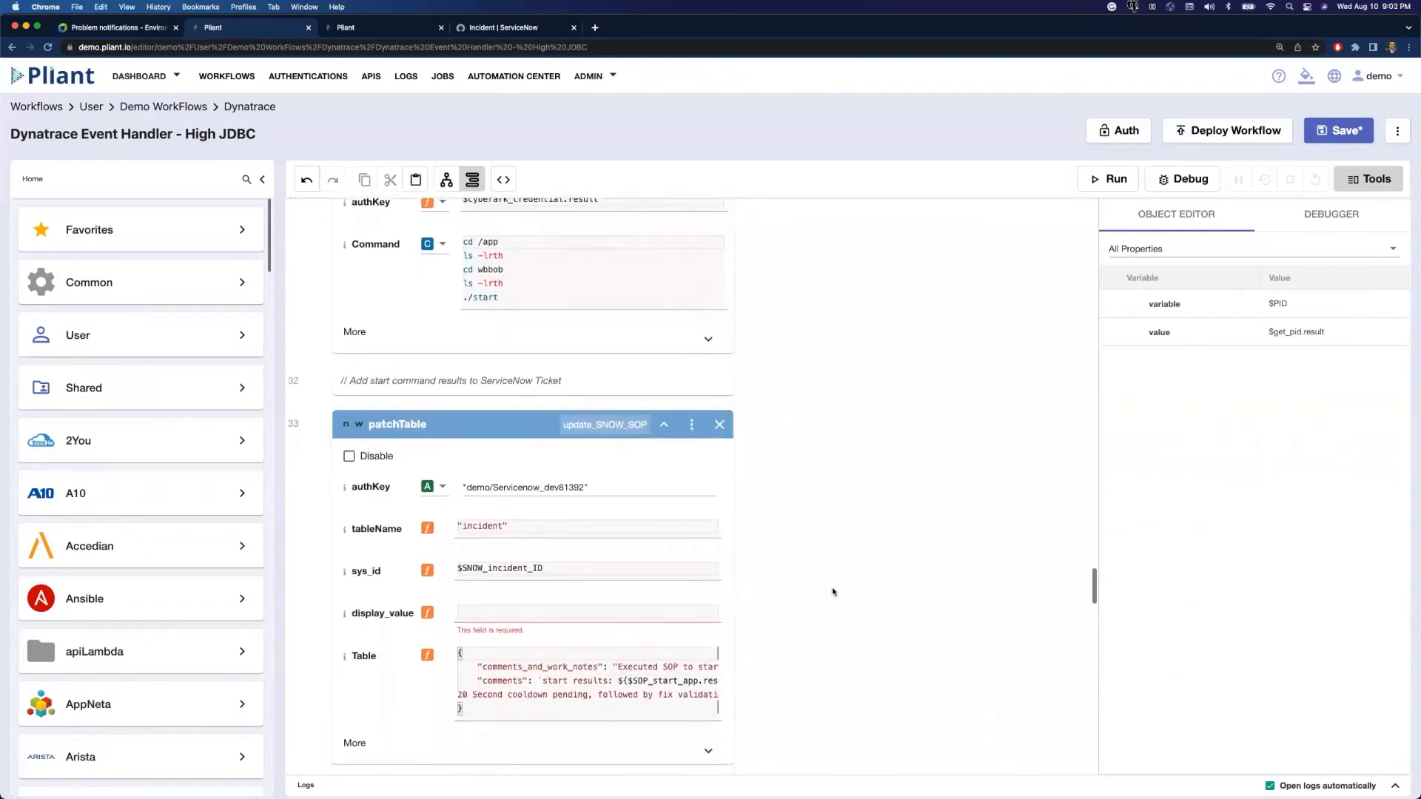
{"action": "scroll", "scroll_direction": "down", "scroll_amount": 3}
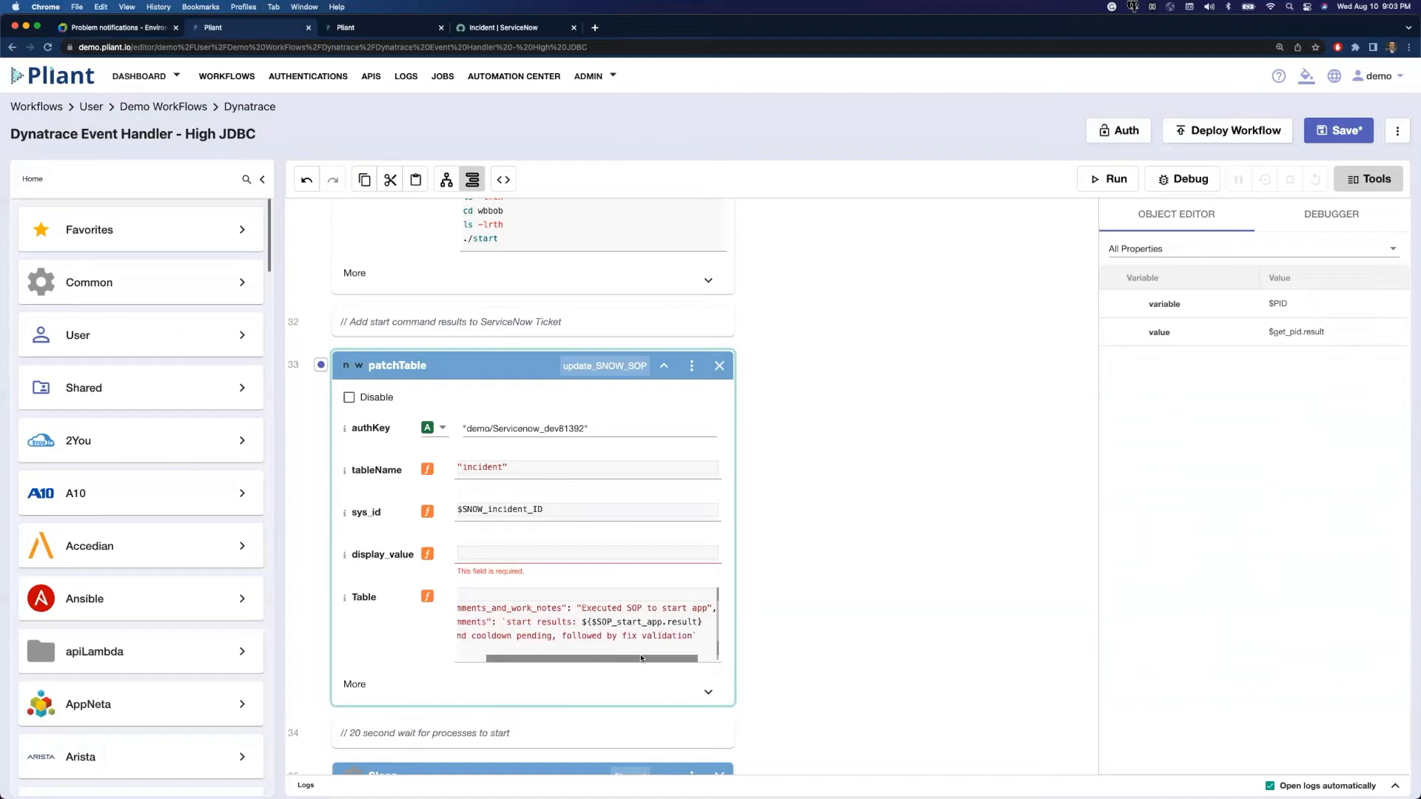
{"action": "scroll", "scroll_direction": "down", "scroll_amount": 3}
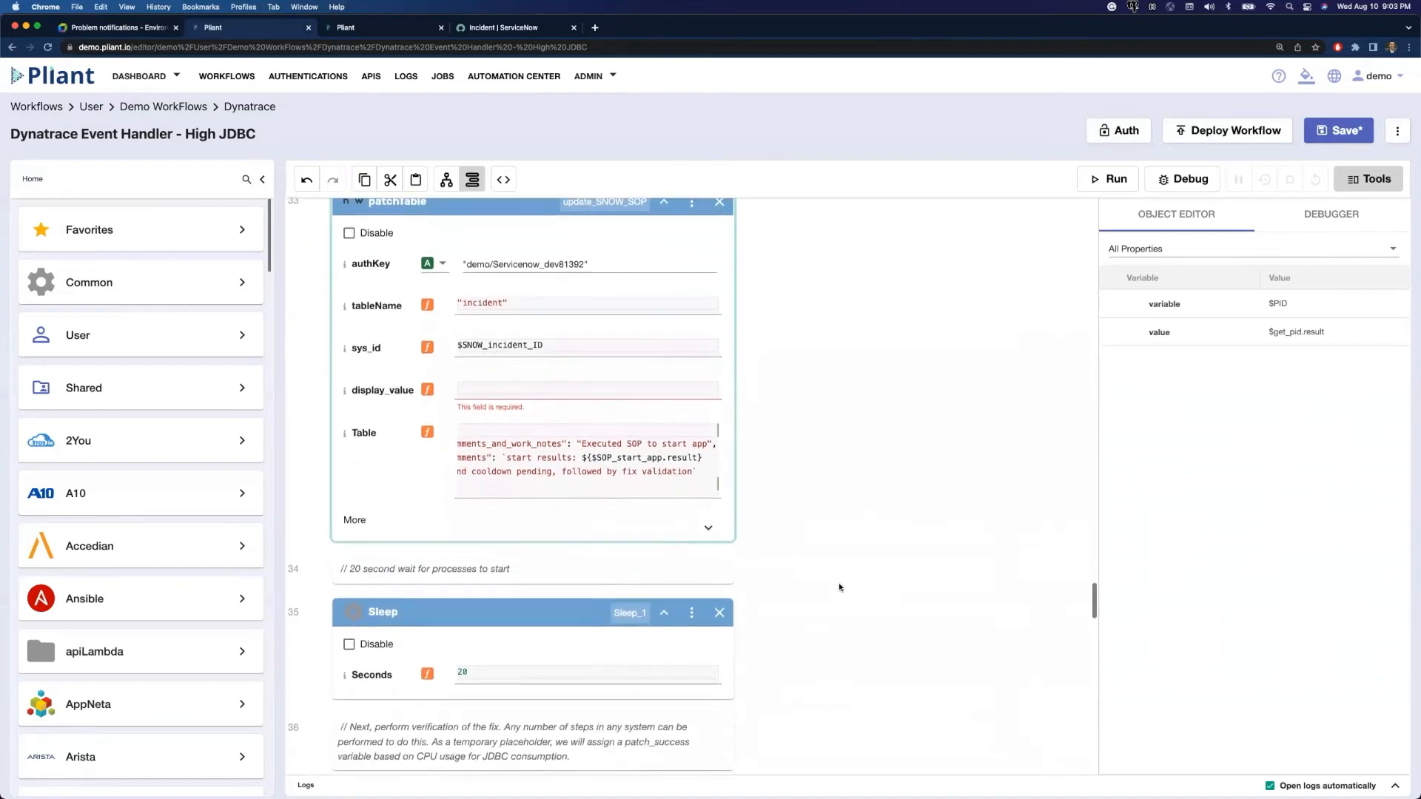
{"action": "scroll", "scroll_direction": "down", "scroll_amount": 3}
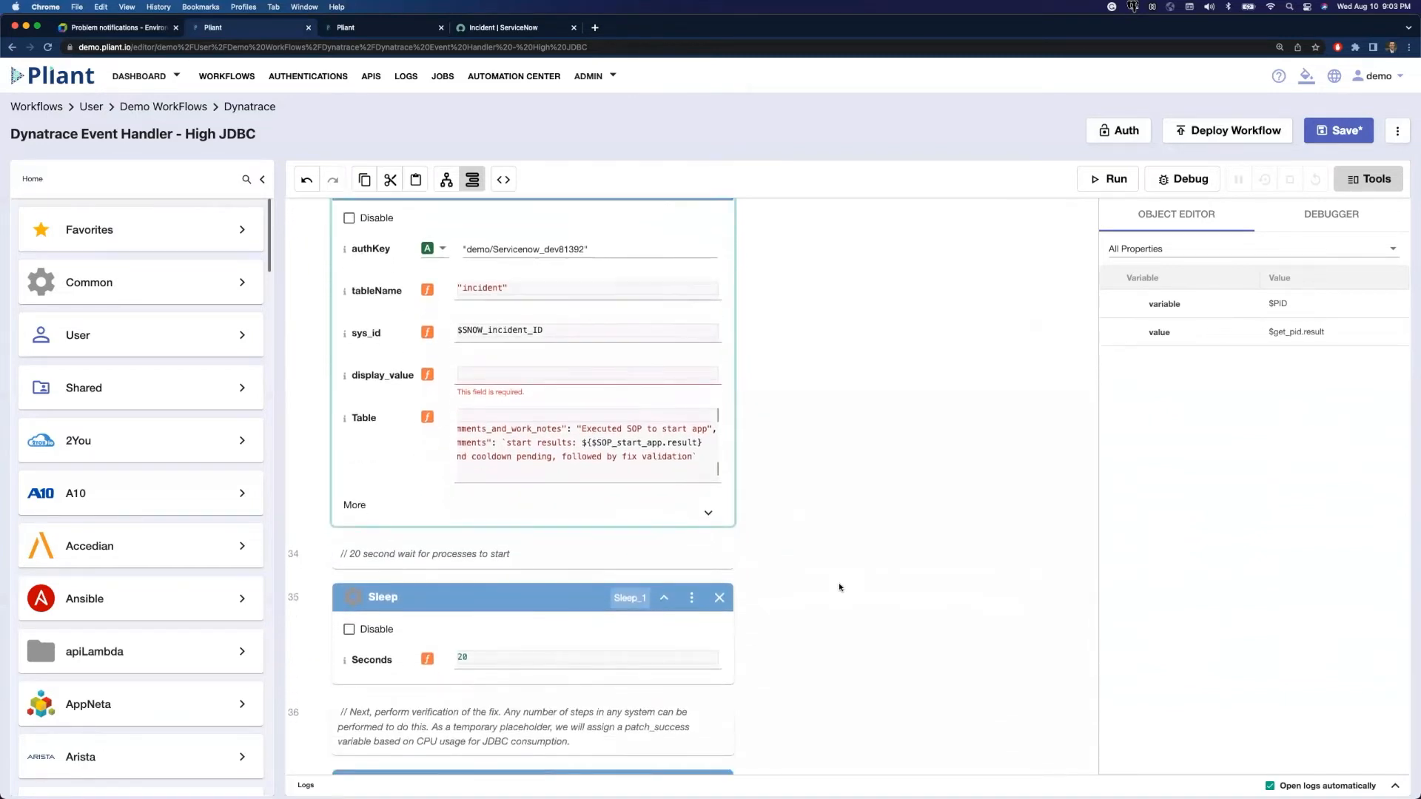
{"action": "scroll", "scroll_direction": "down", "scroll_amount": 3}
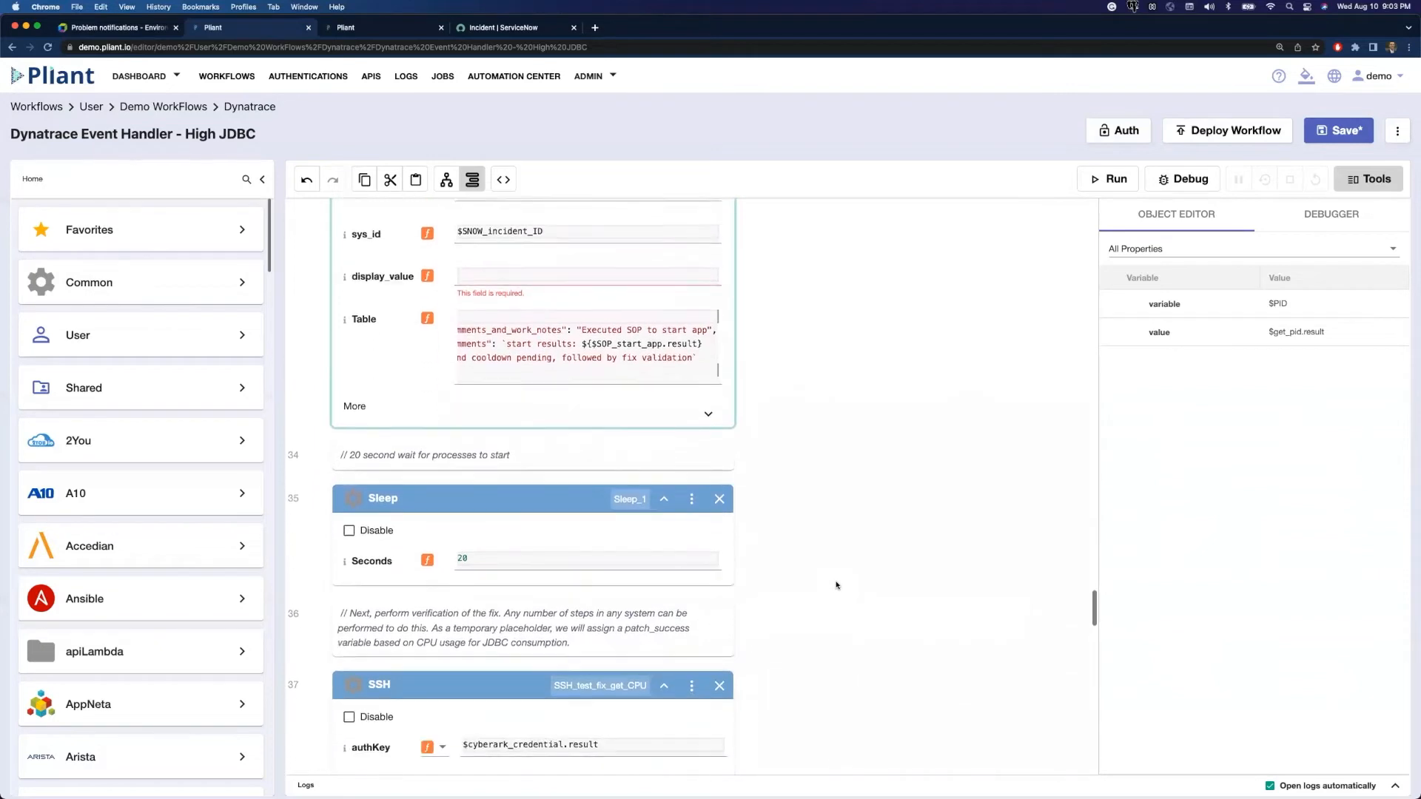
{"action": "scroll", "scroll_direction": "down", "scroll_amount": 3}
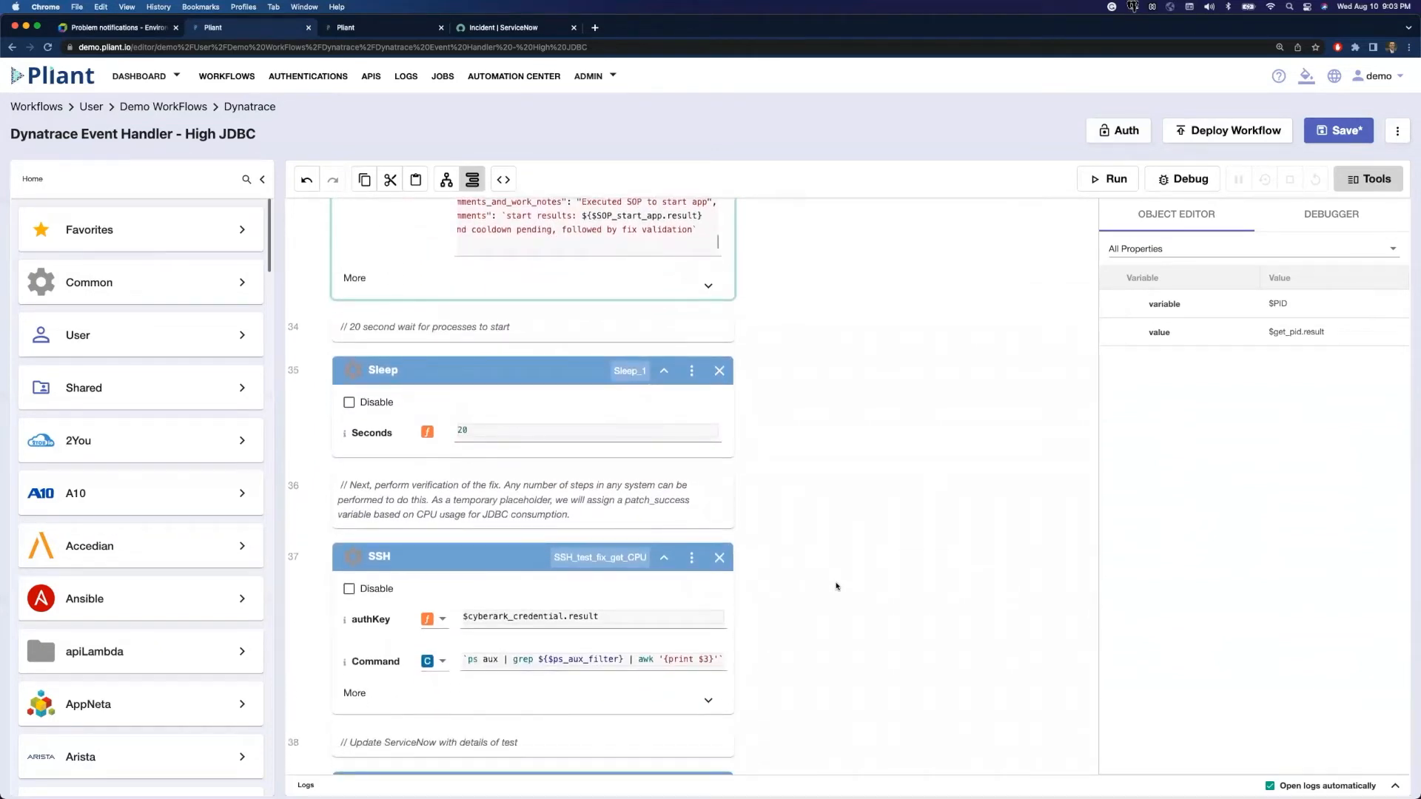
{"action": "scroll", "scroll_direction": "down", "scroll_amount": 3}
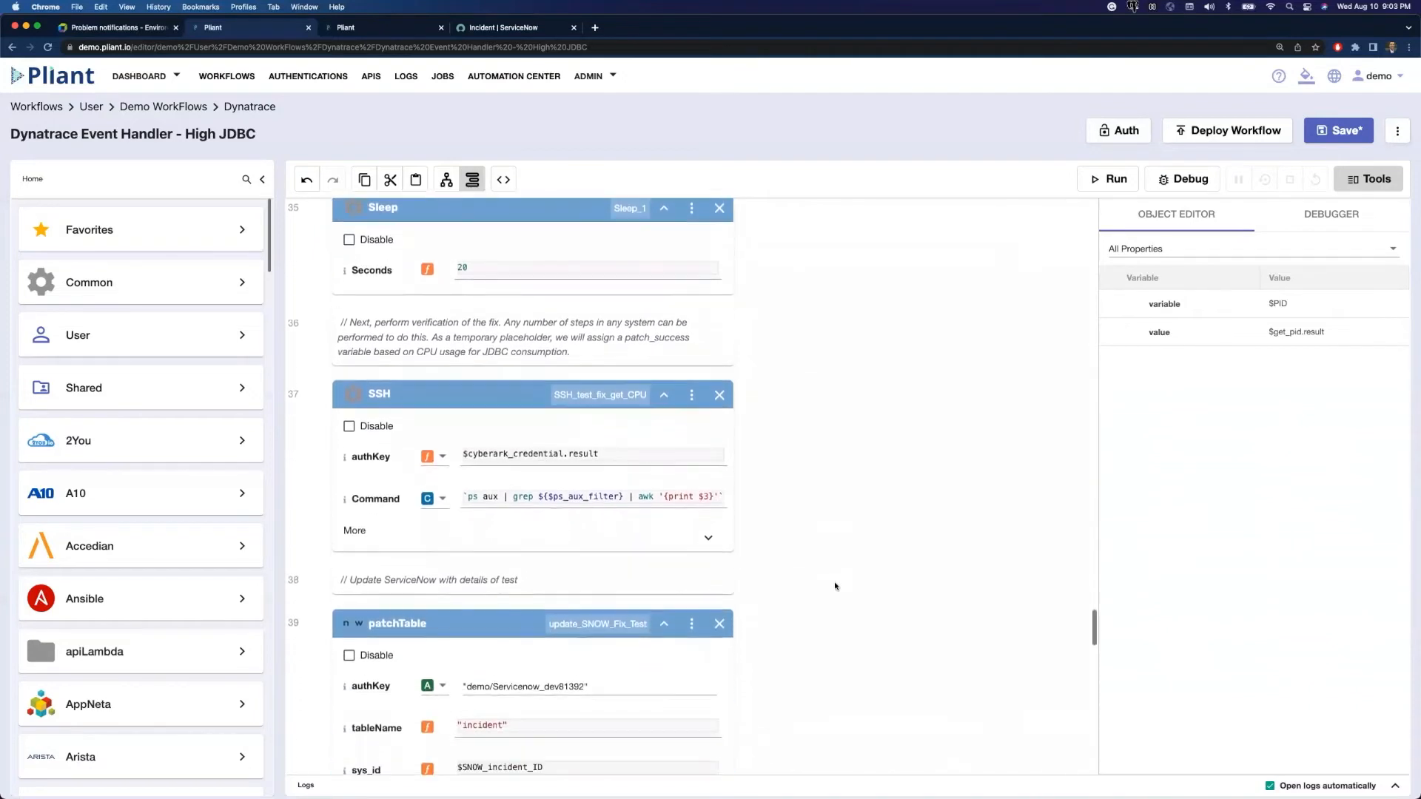
{"action": "scroll", "scroll_direction": "down", "scroll_amount": 3}
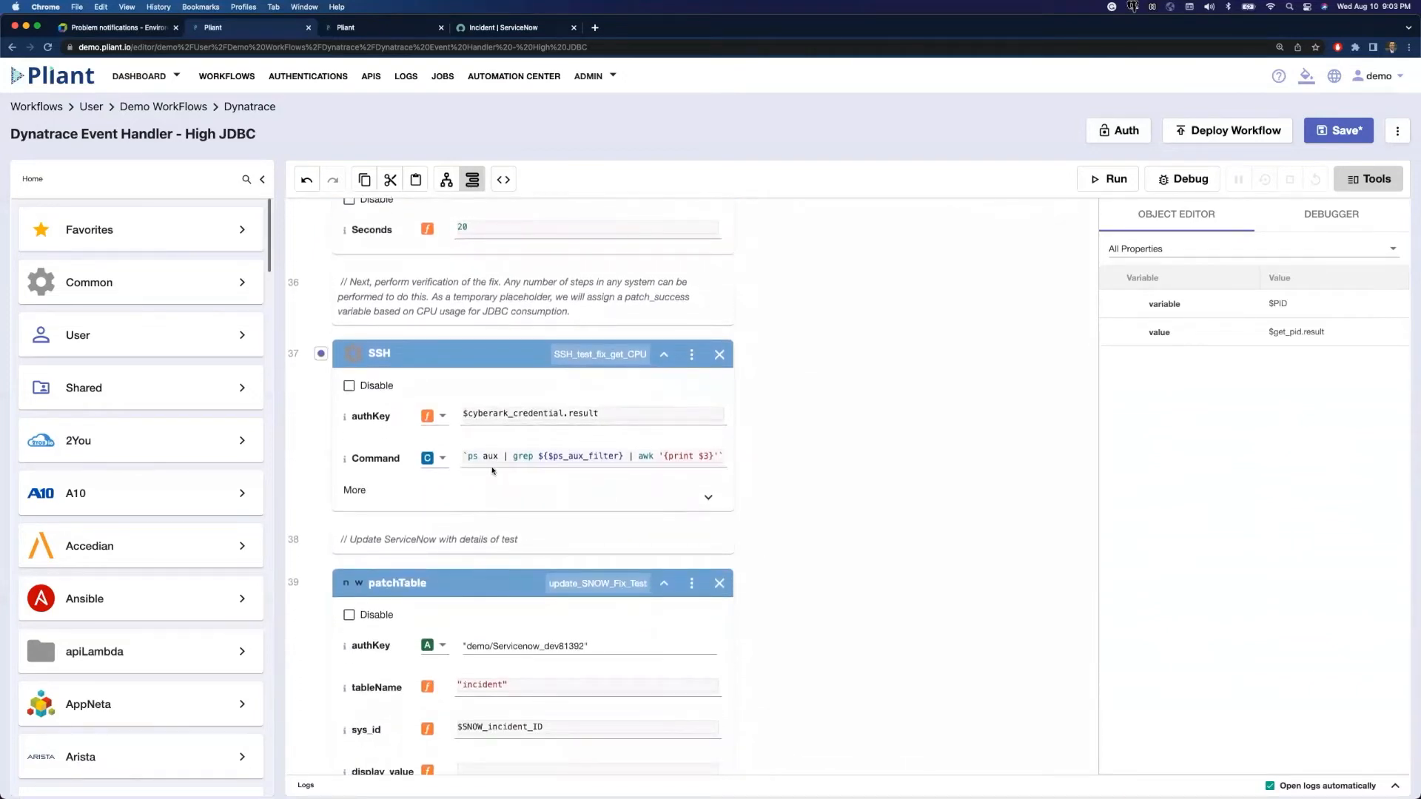
{"action": "triple_click", "coordinate": [589, 455]}
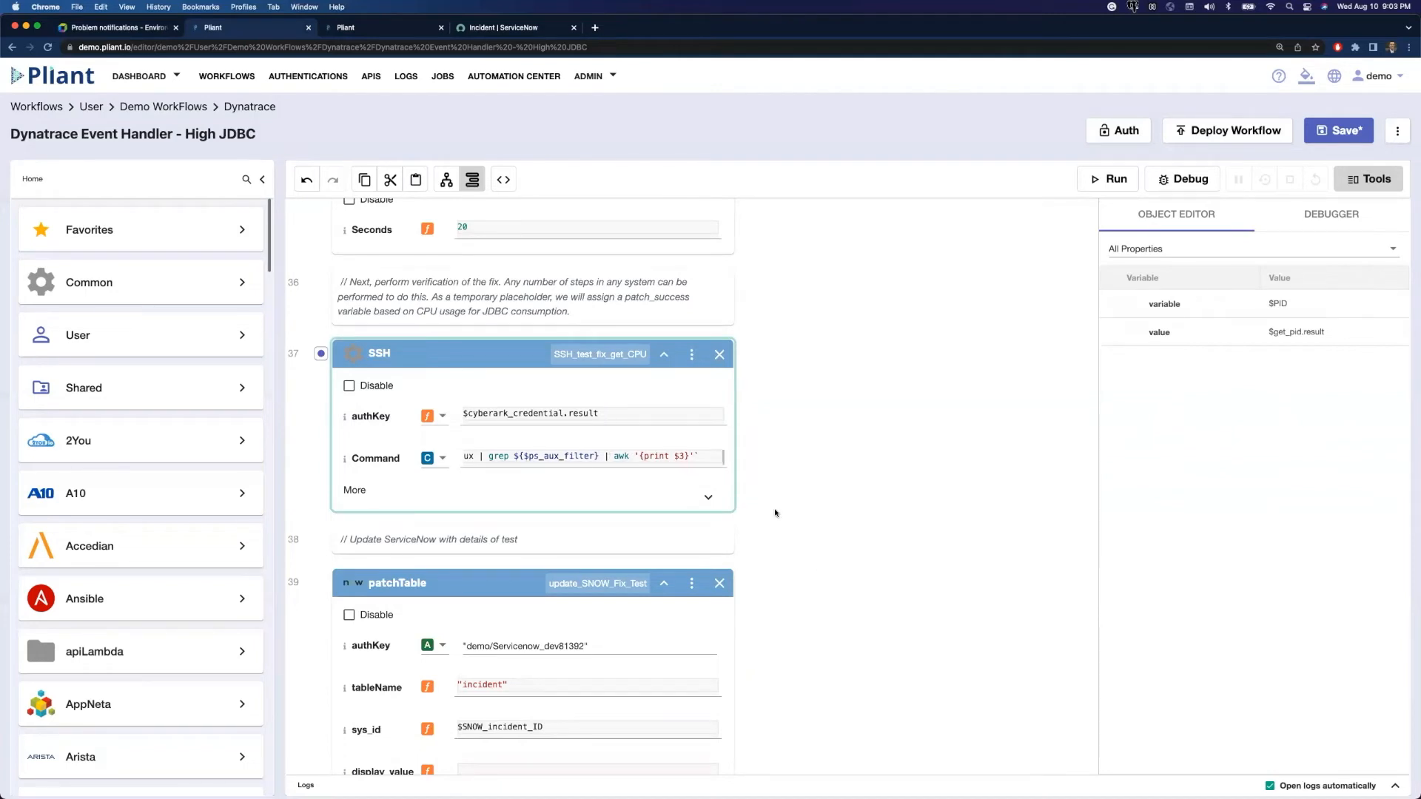
{"action": "scroll", "scroll_direction": "down", "scroll_amount": 3}
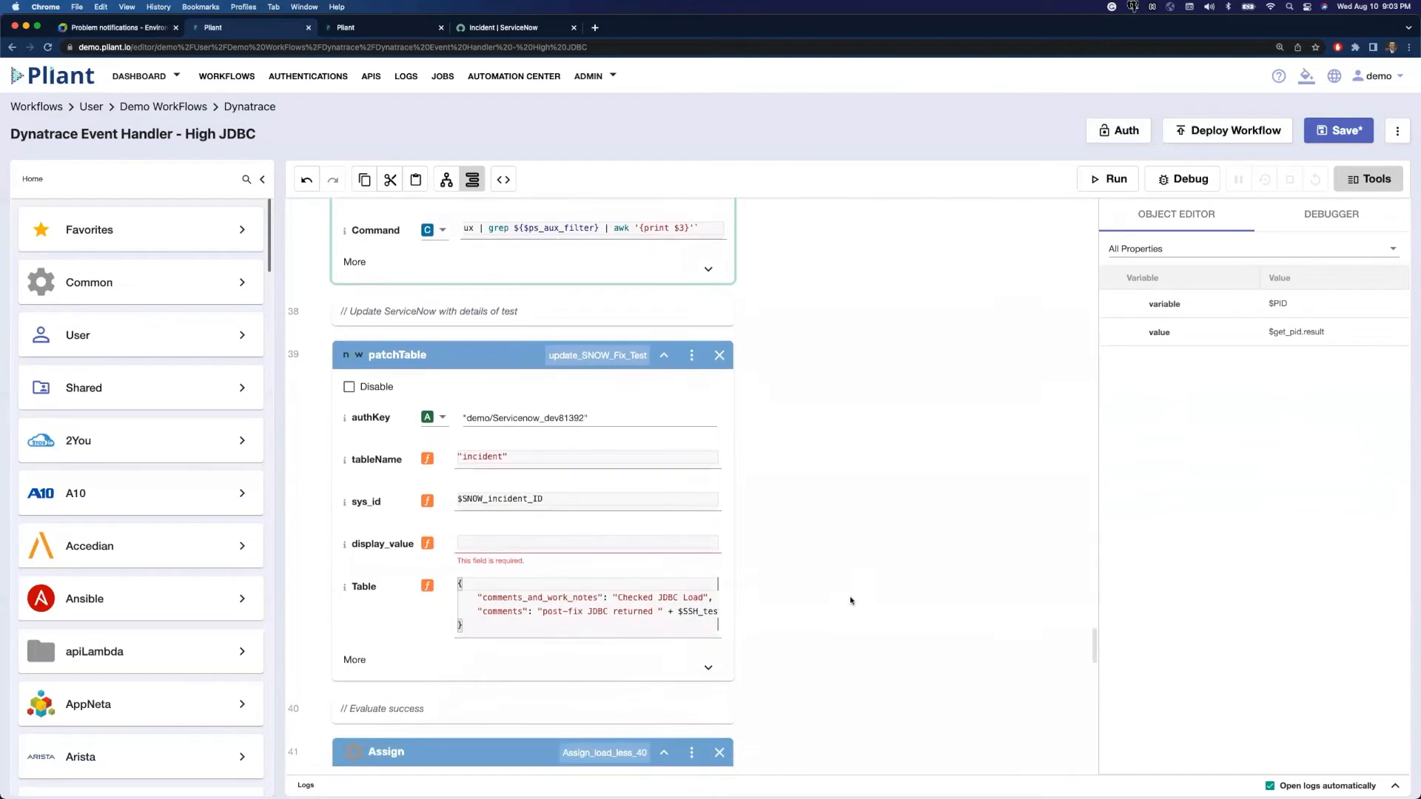
{"action": "scroll", "scroll_direction": "down", "scroll_amount": 3}
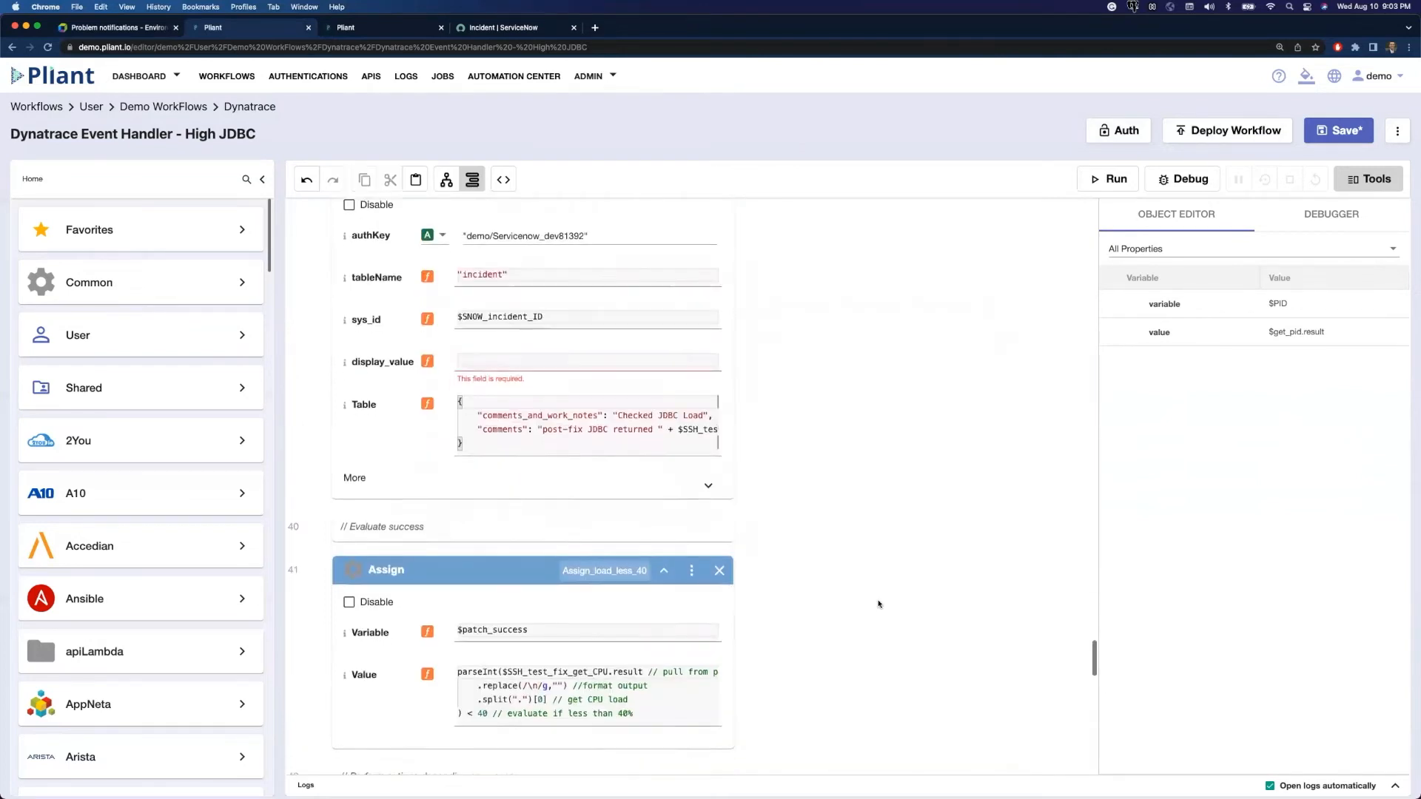
{"action": "scroll", "scroll_direction": "down", "scroll_amount": 3}
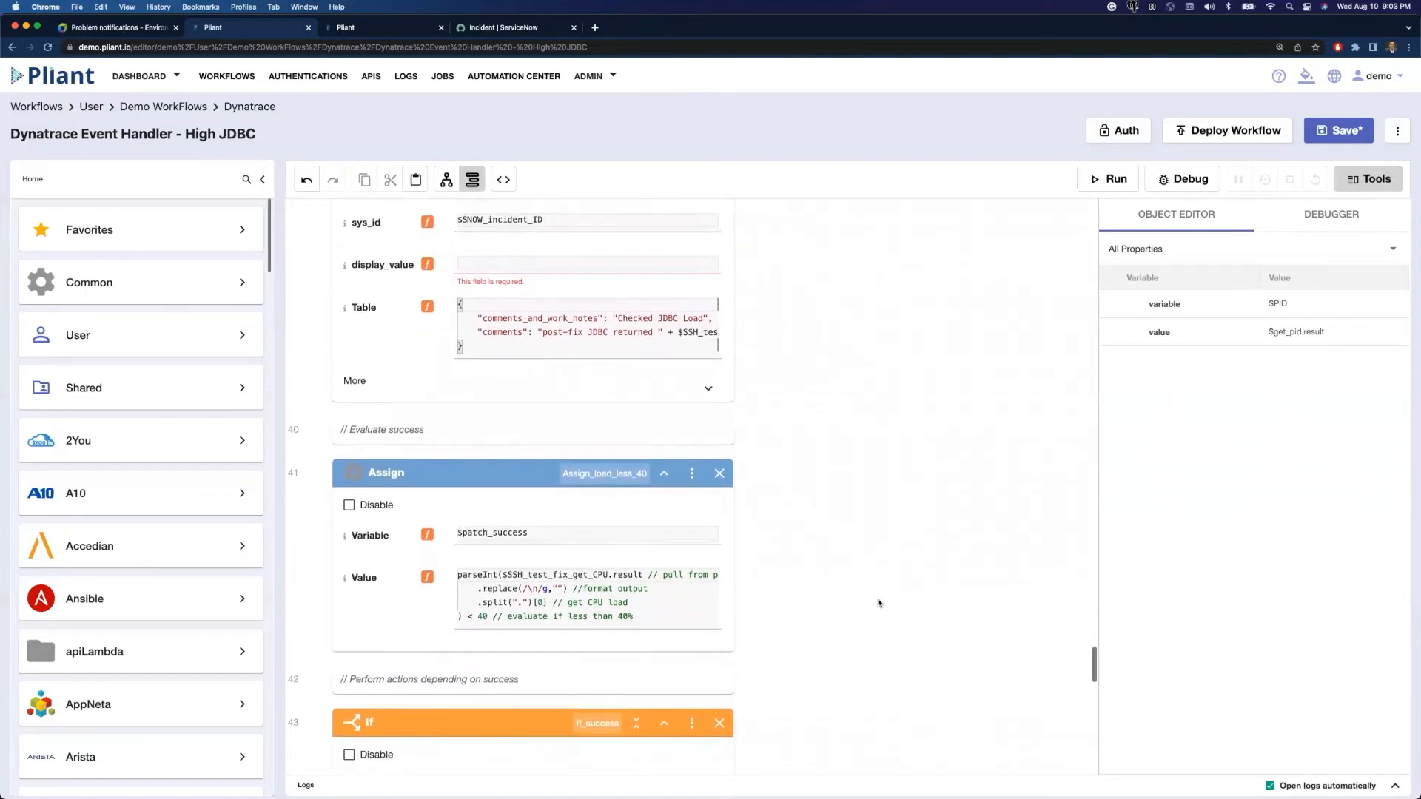
{"action": "scroll", "scroll_direction": "down", "scroll_amount": 3}
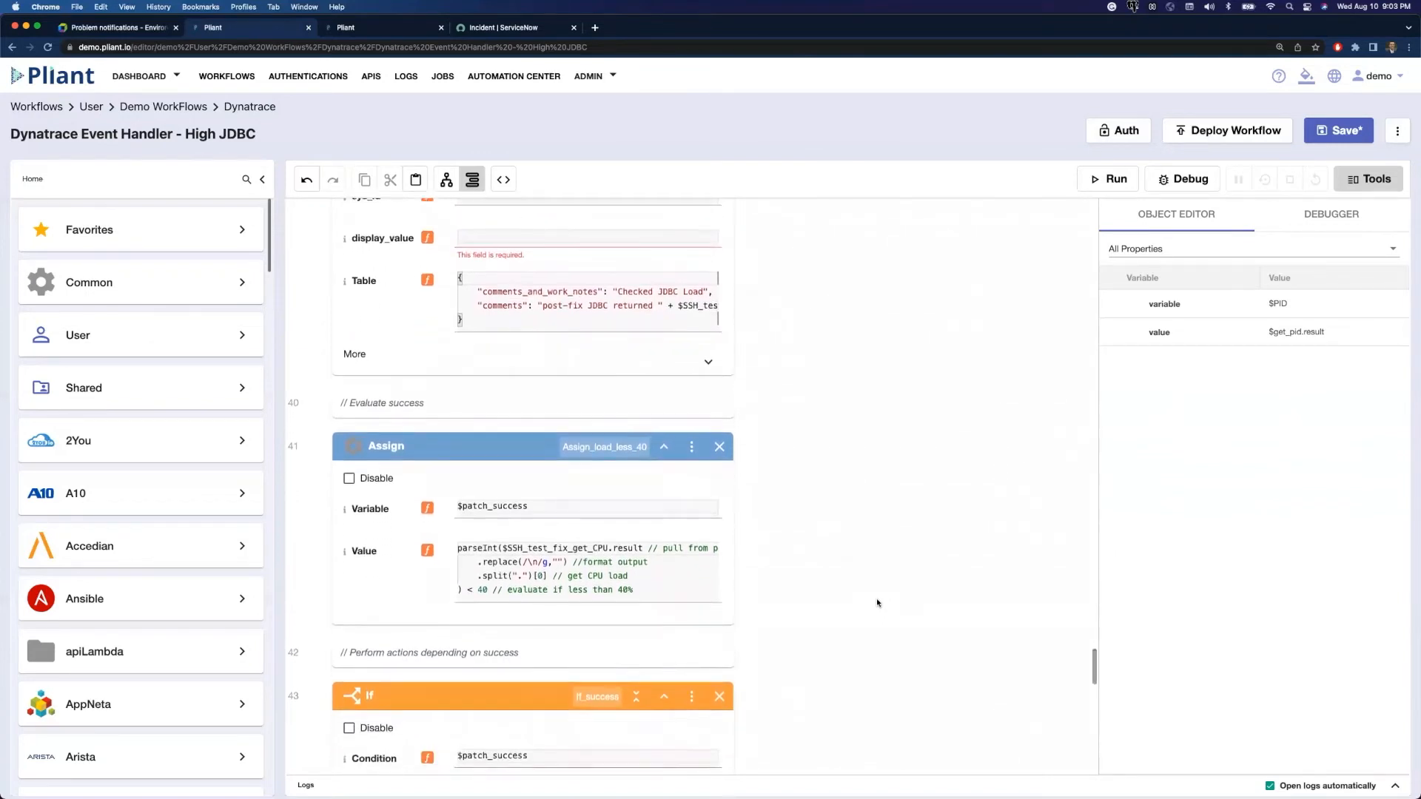
{"action": "scroll", "scroll_direction": "down", "scroll_amount": 3}
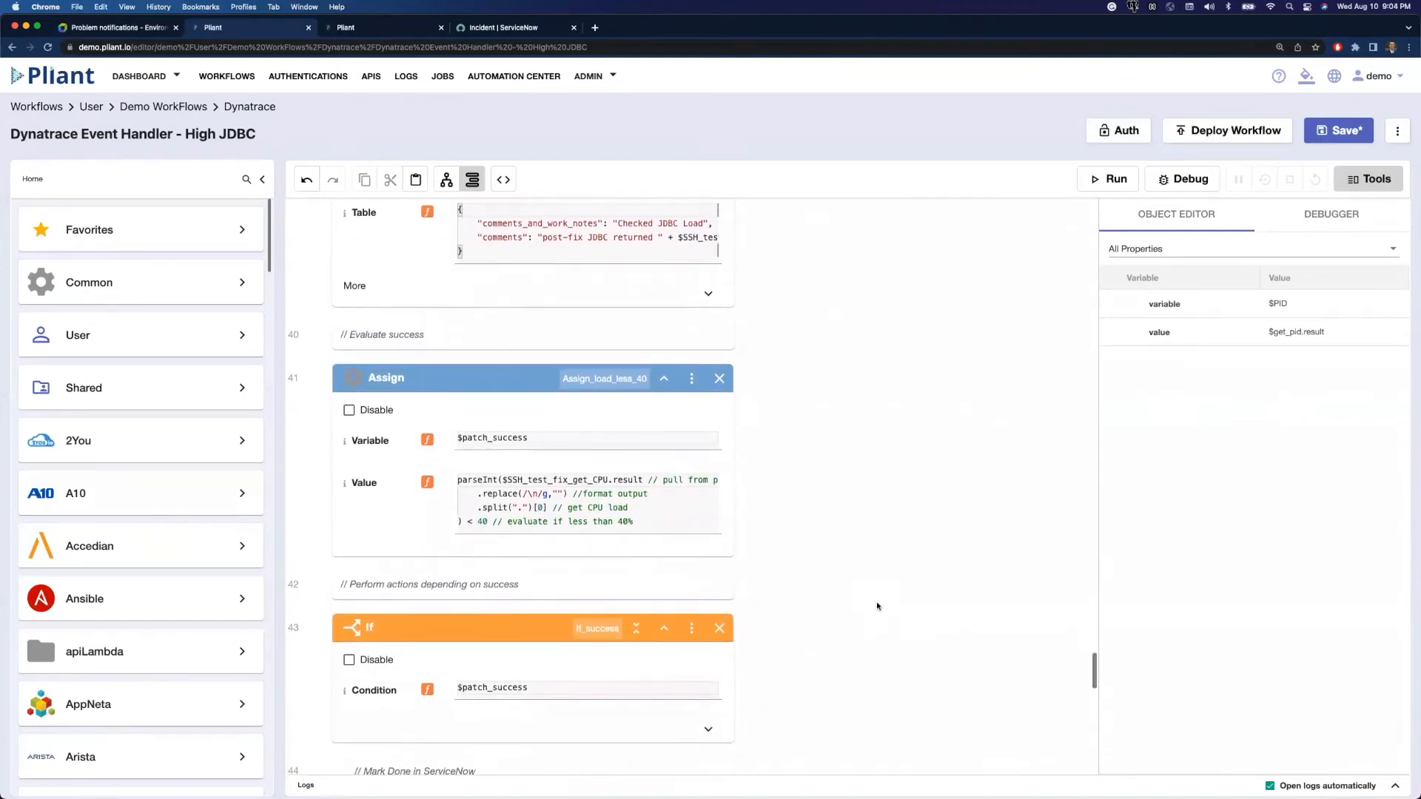
{"action": "scroll", "scroll_direction": "down", "scroll_amount": 3}
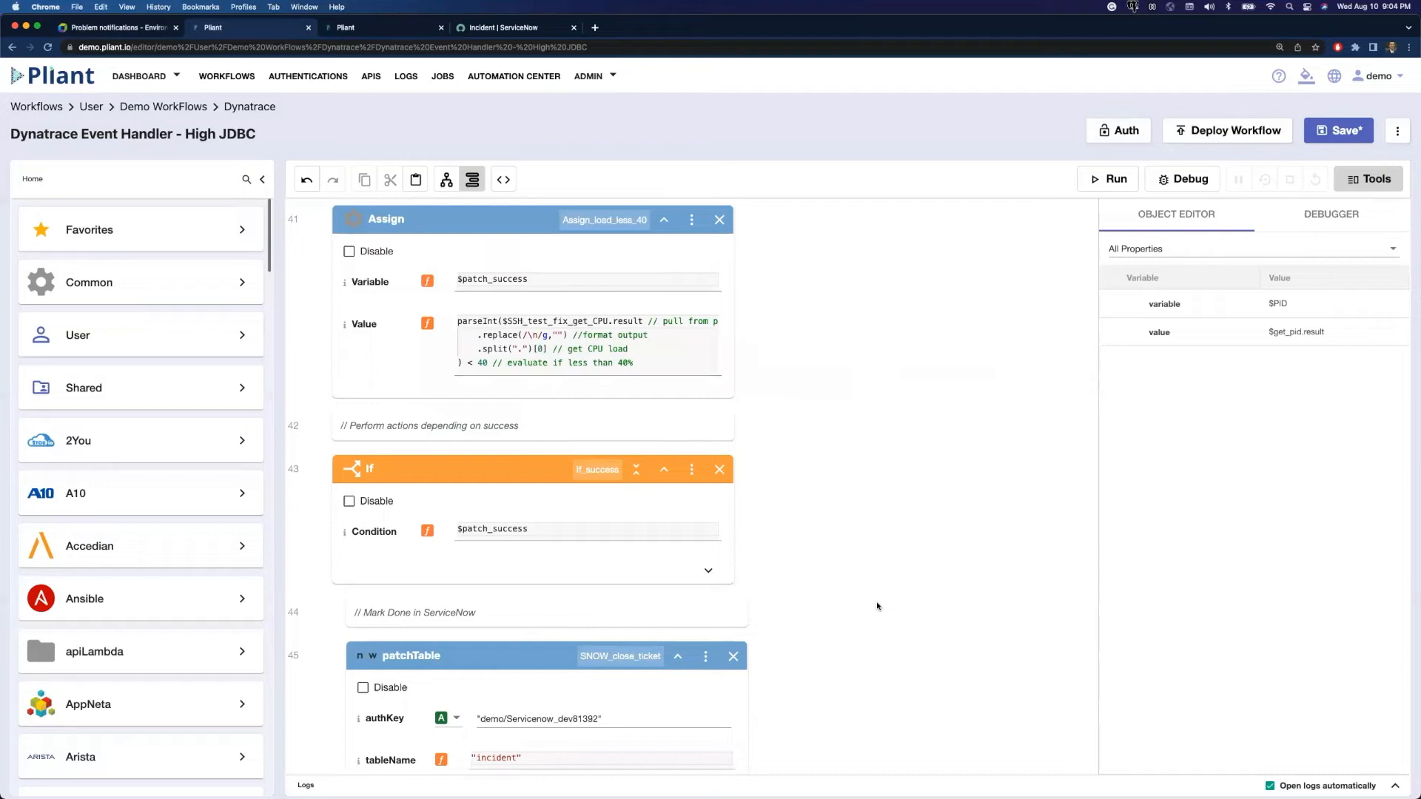
{"action": "scroll", "scroll_direction": "down", "scroll_amount": 3}
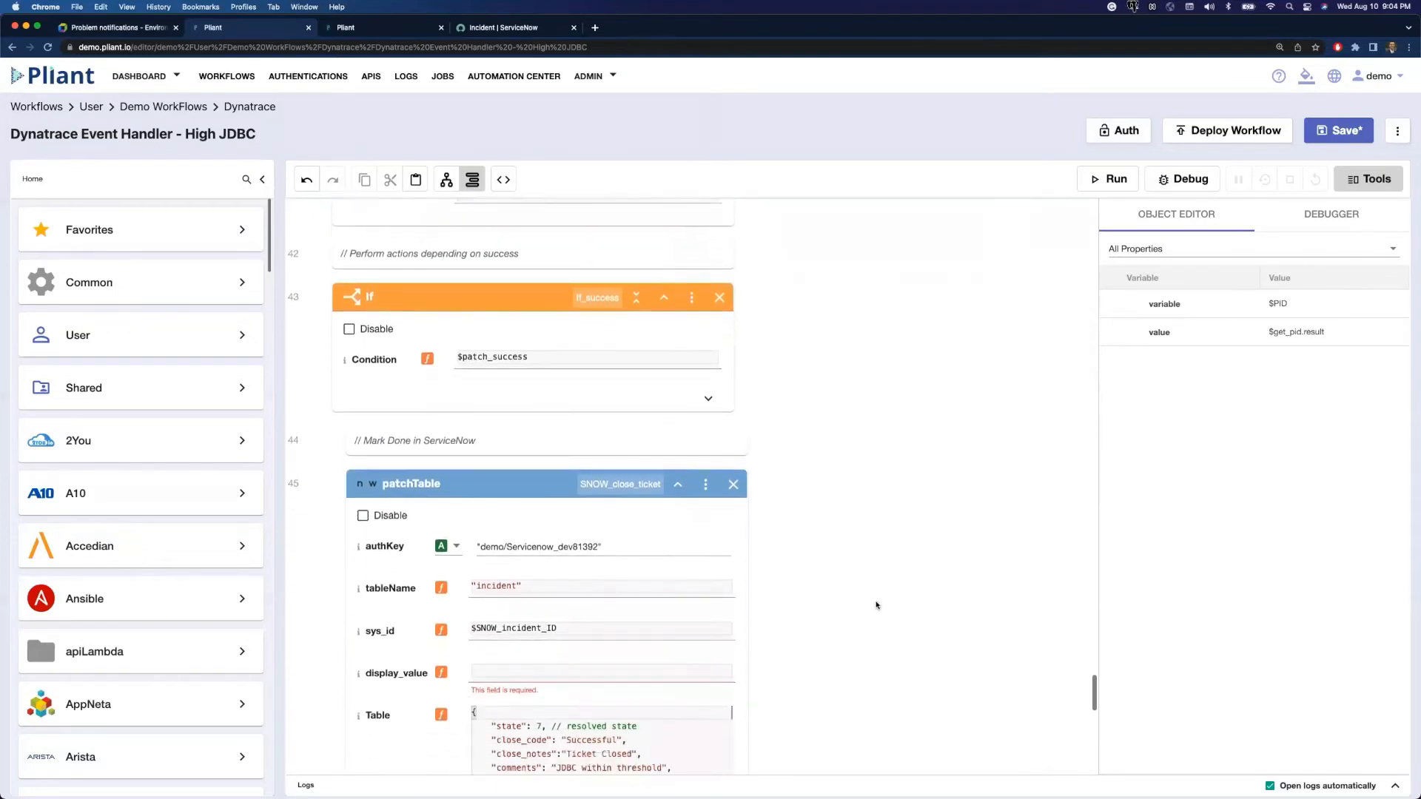
{"action": "scroll", "scroll_direction": "down", "scroll_amount": 3}
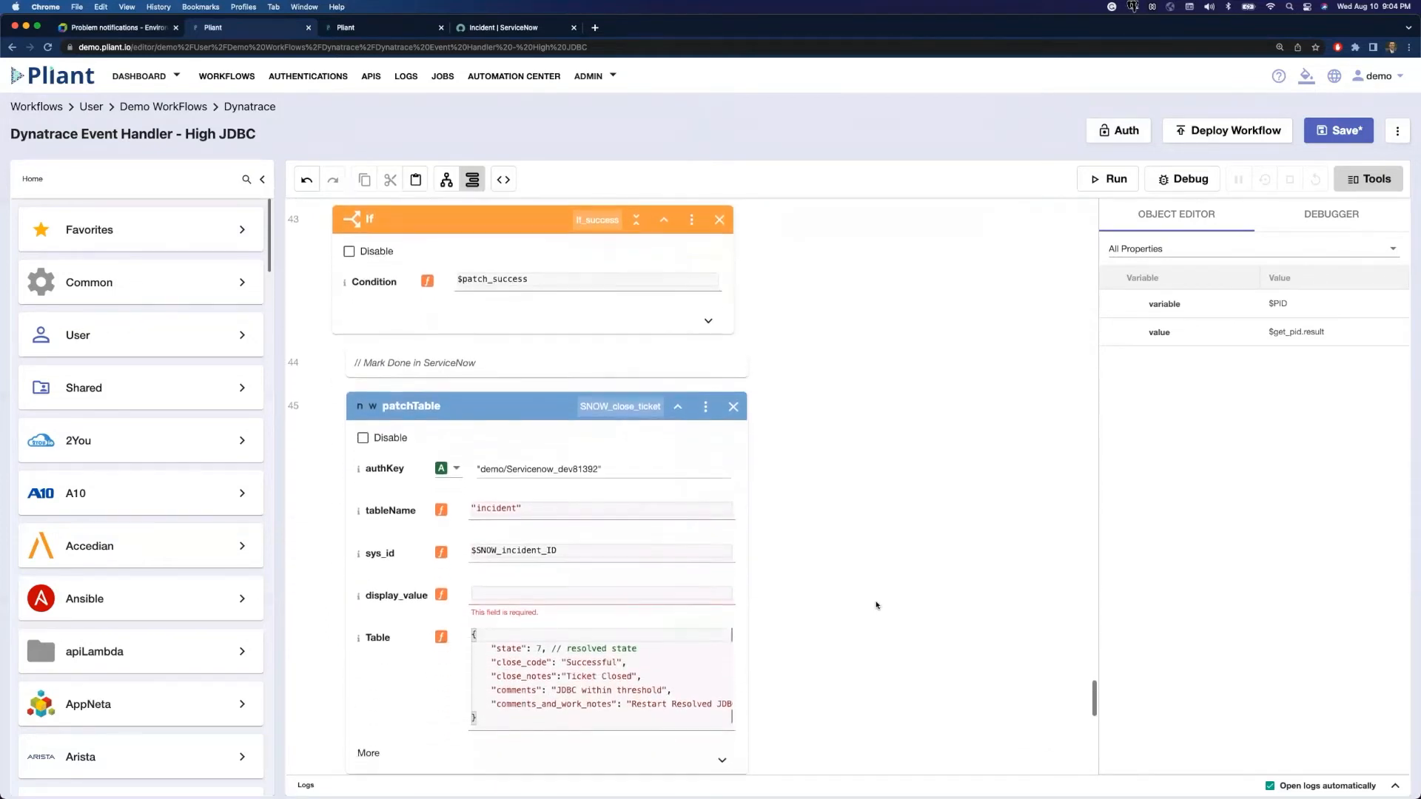
{"action": "scroll", "scroll_direction": "down", "scroll_amount": 3}
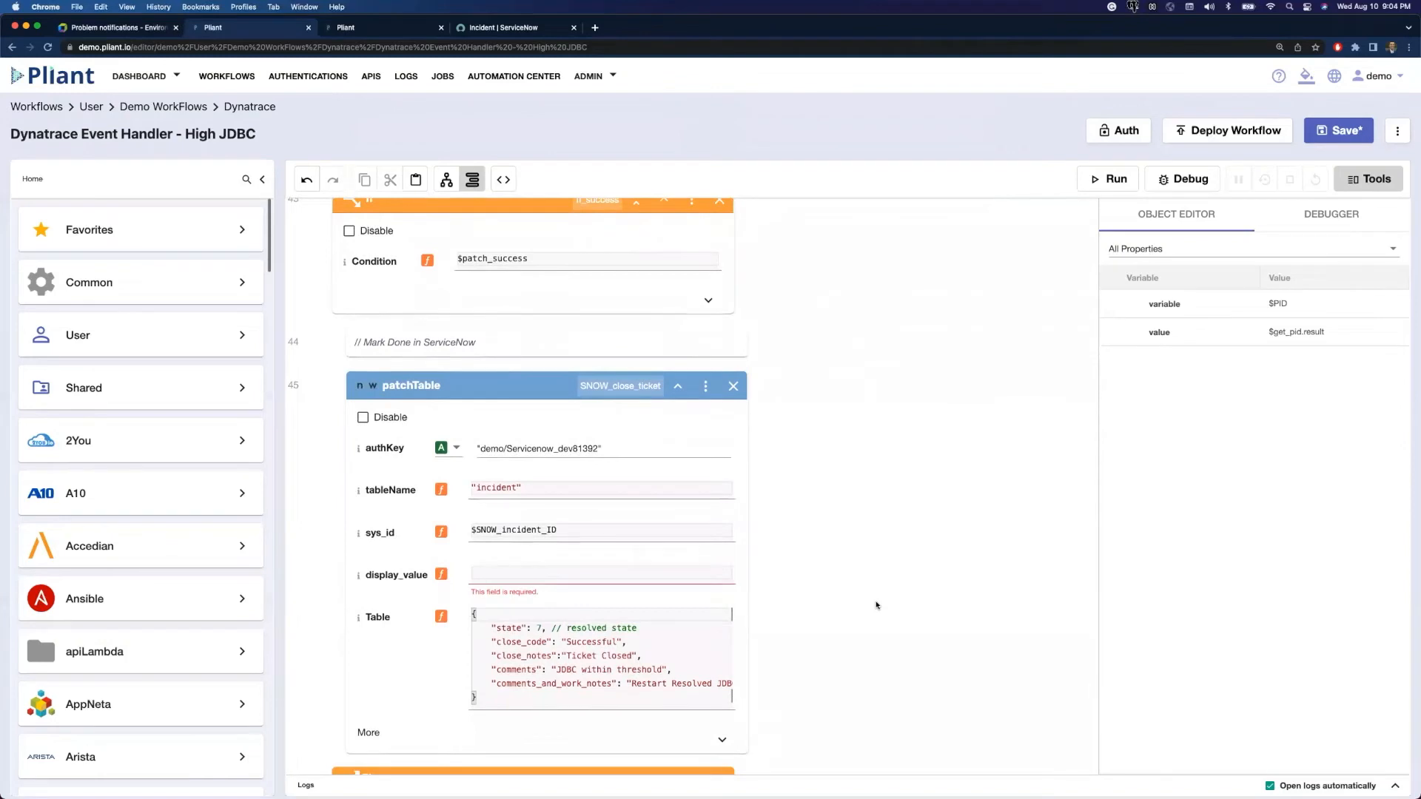
{"action": "mouse_move", "coordinate": [835, 626]}
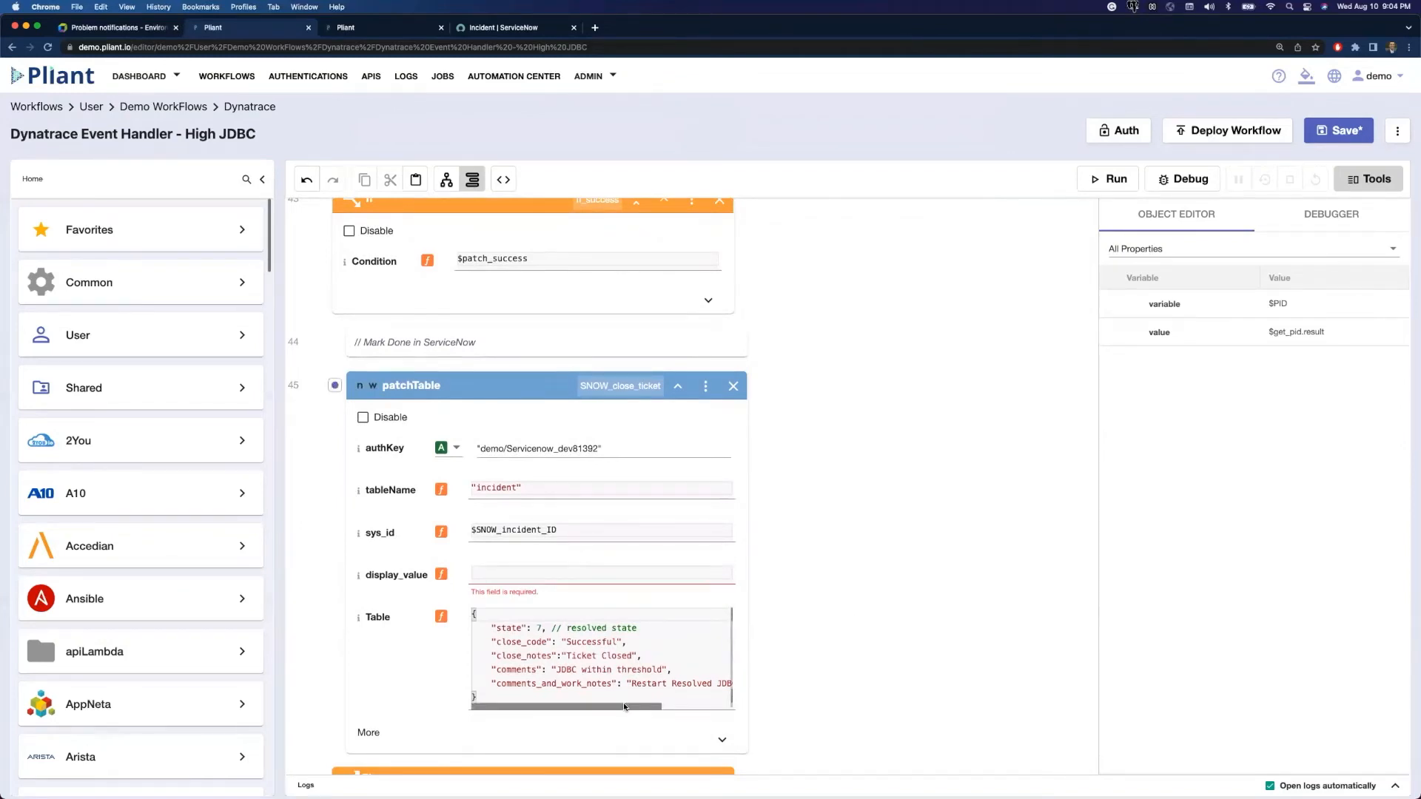
{"action": "scroll", "scroll_direction": "right", "scroll_amount": 3}
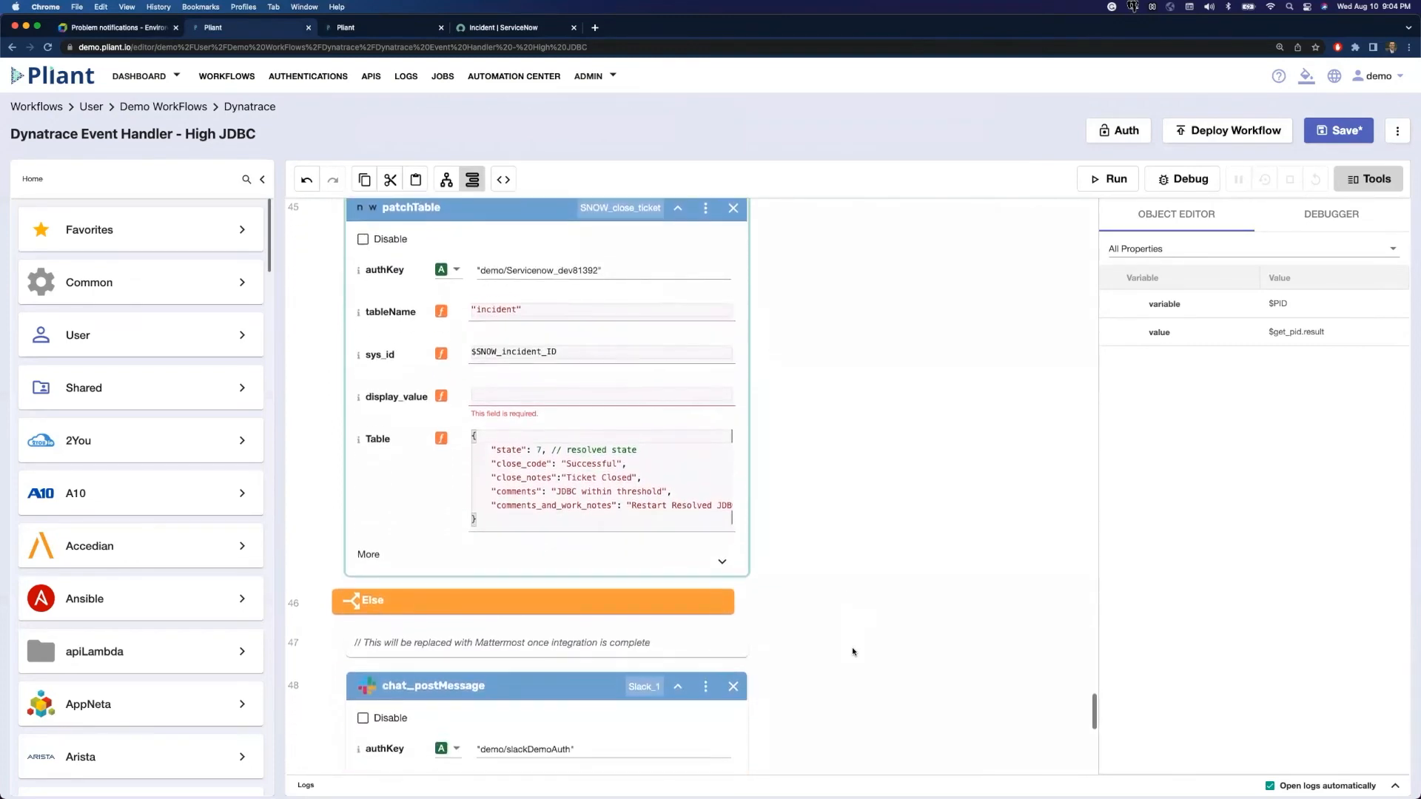
{"action": "scroll", "scroll_direction": "down", "scroll_amount": 3}
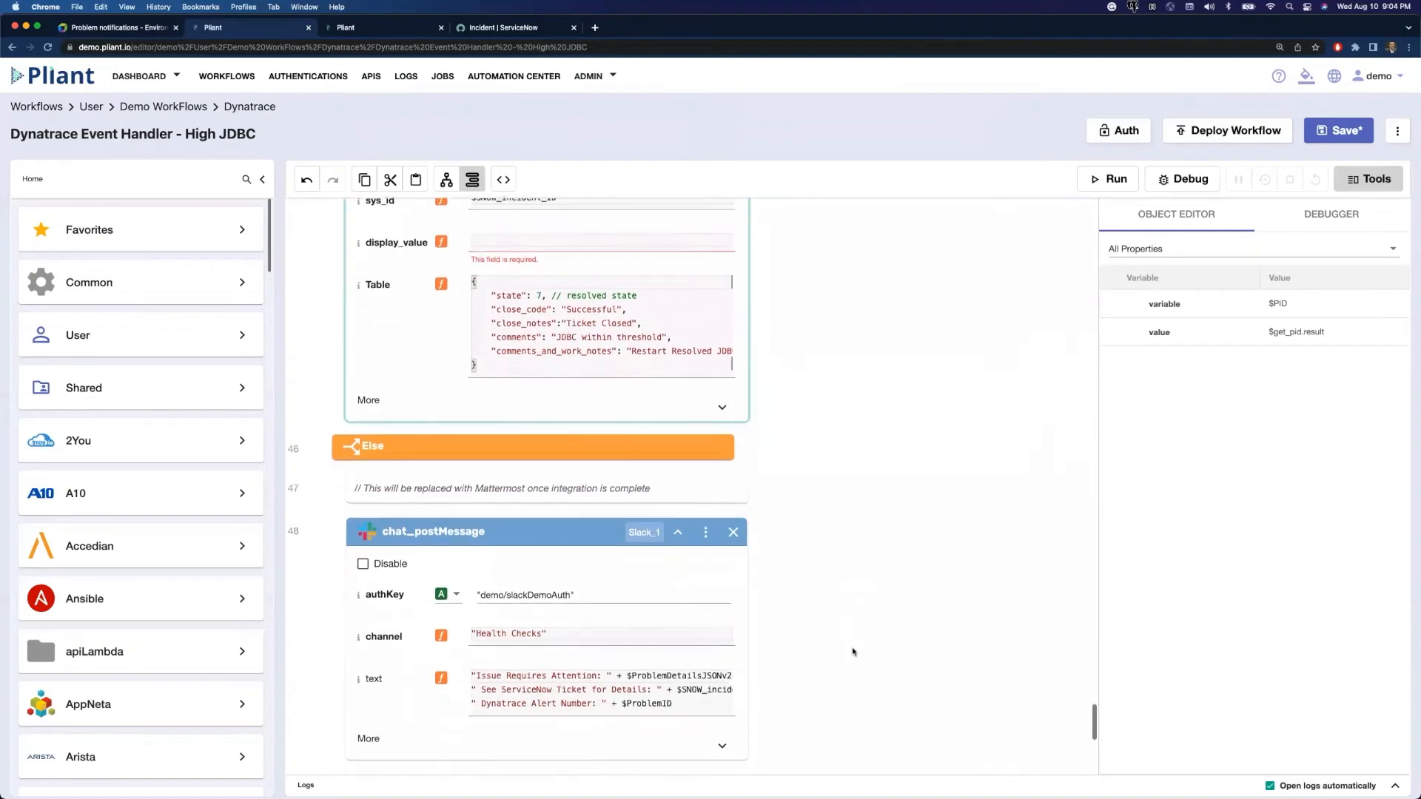
{"action": "scroll", "scroll_direction": "down", "scroll_amount": 3}
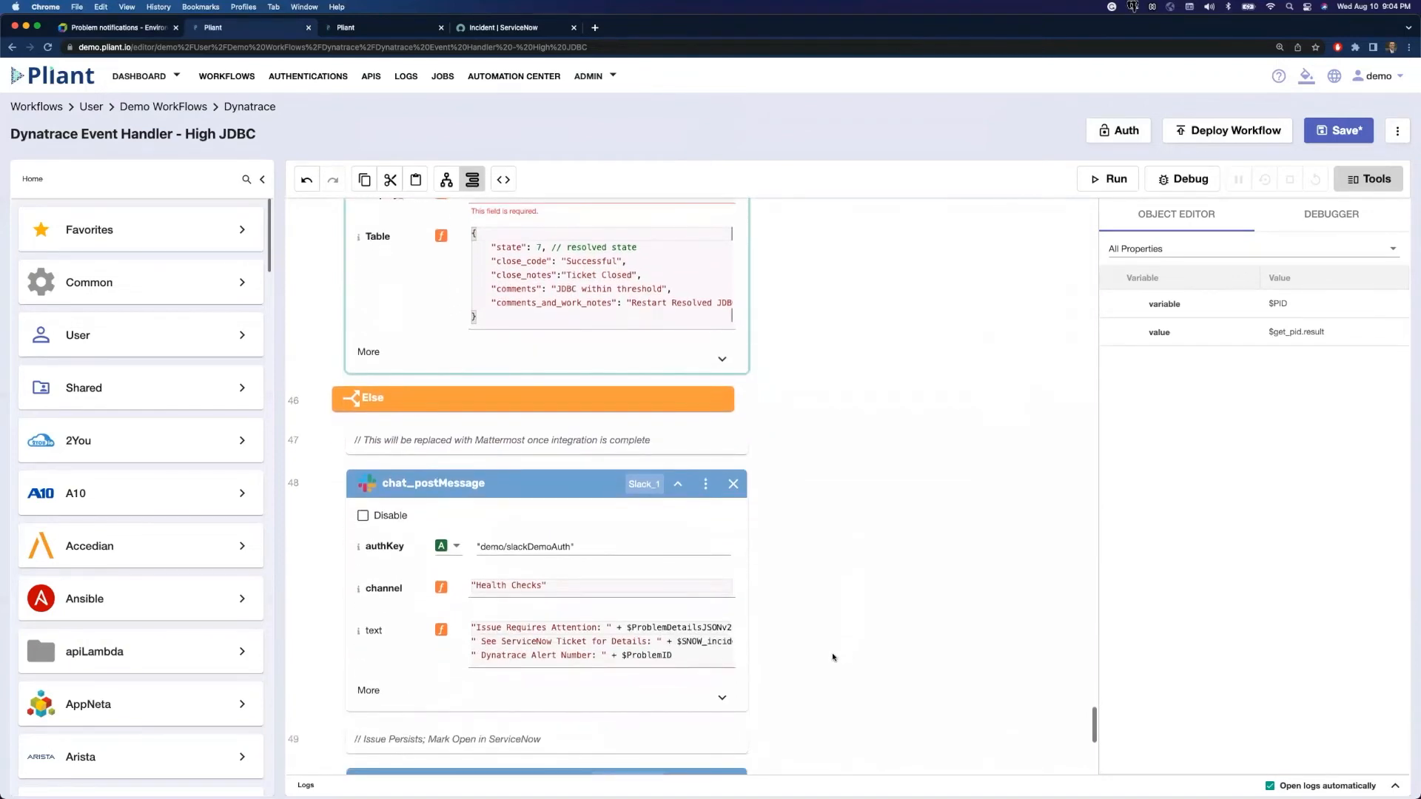
{"action": "mouse_move", "coordinate": [872, 665]}
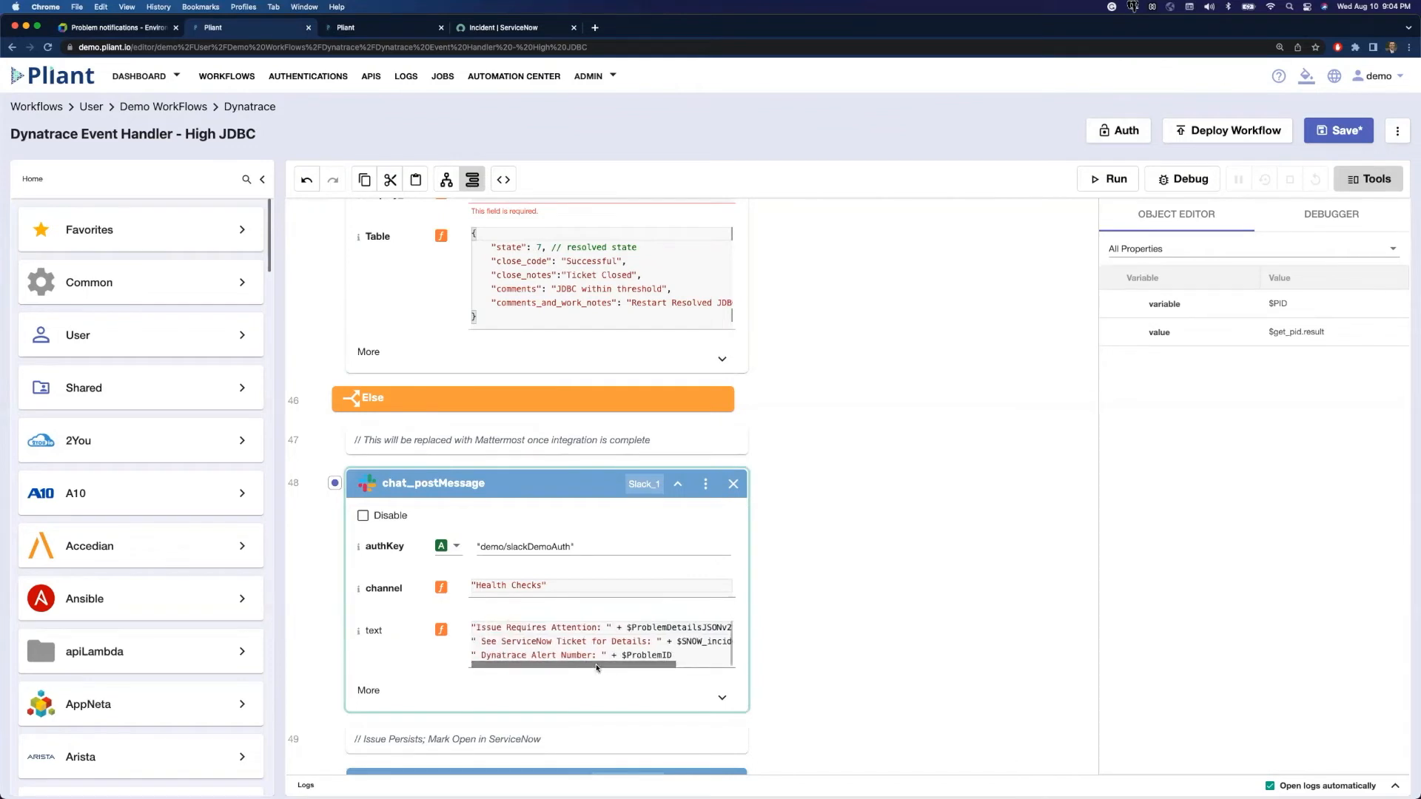
{"action": "mouse_move", "coordinate": [578, 665]}
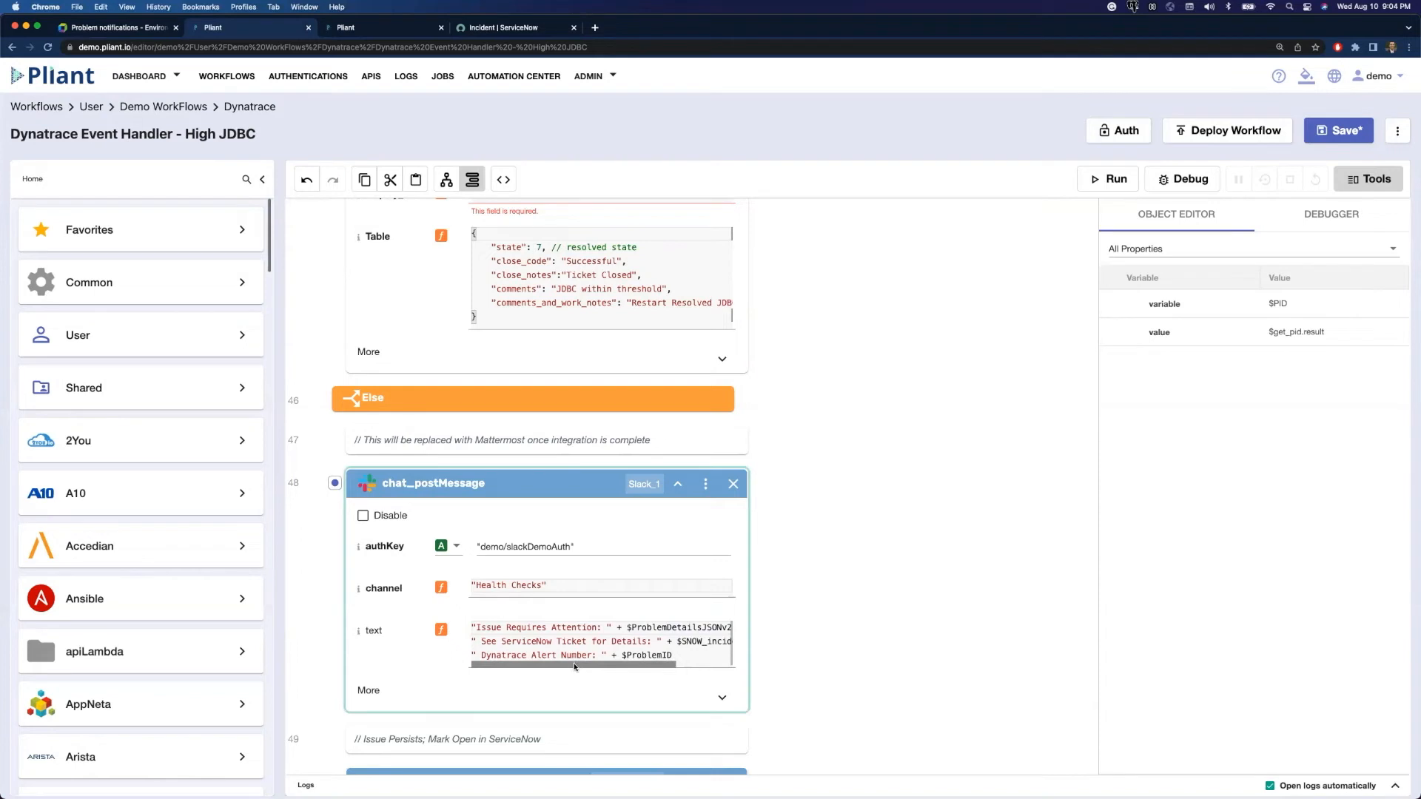
{"action": "mouse_move", "coordinate": [573, 666]}
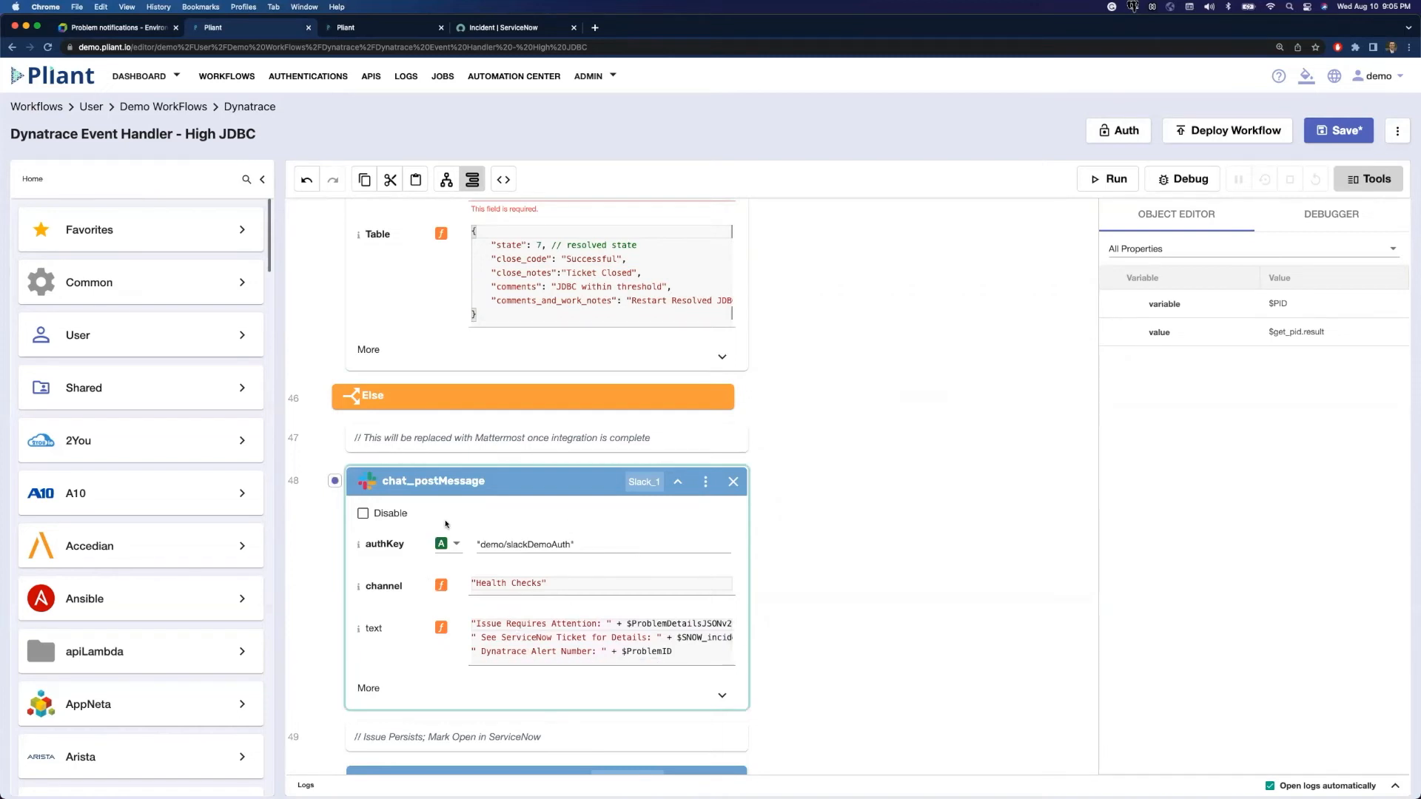
{"action": "mouse_move", "coordinate": [447, 521]}
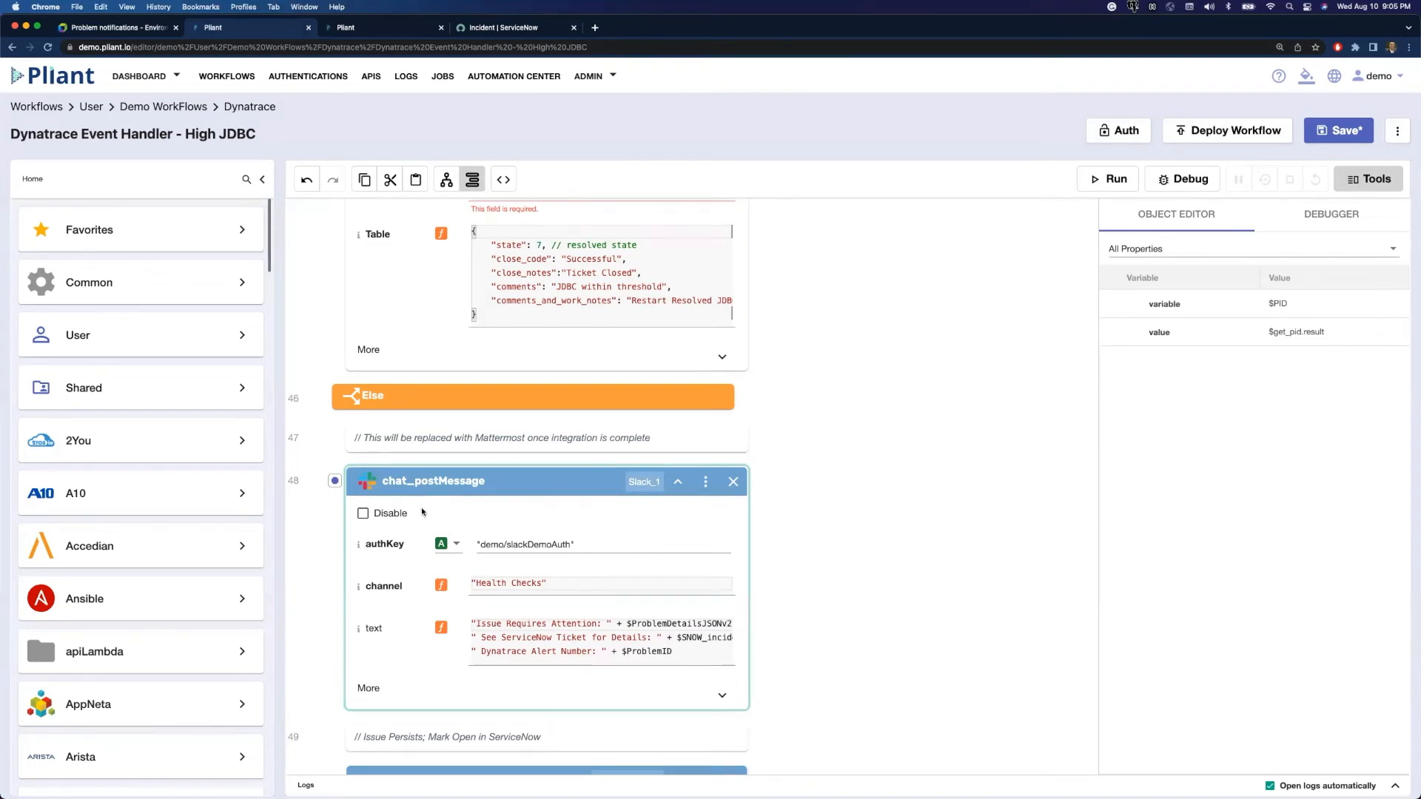
Scroll to the SNOW_escalate patchTable block reopening the incident with 'JDBC Issue Persists'
{"action": "scroll", "scroll_direction": "down", "scroll_amount": 3}
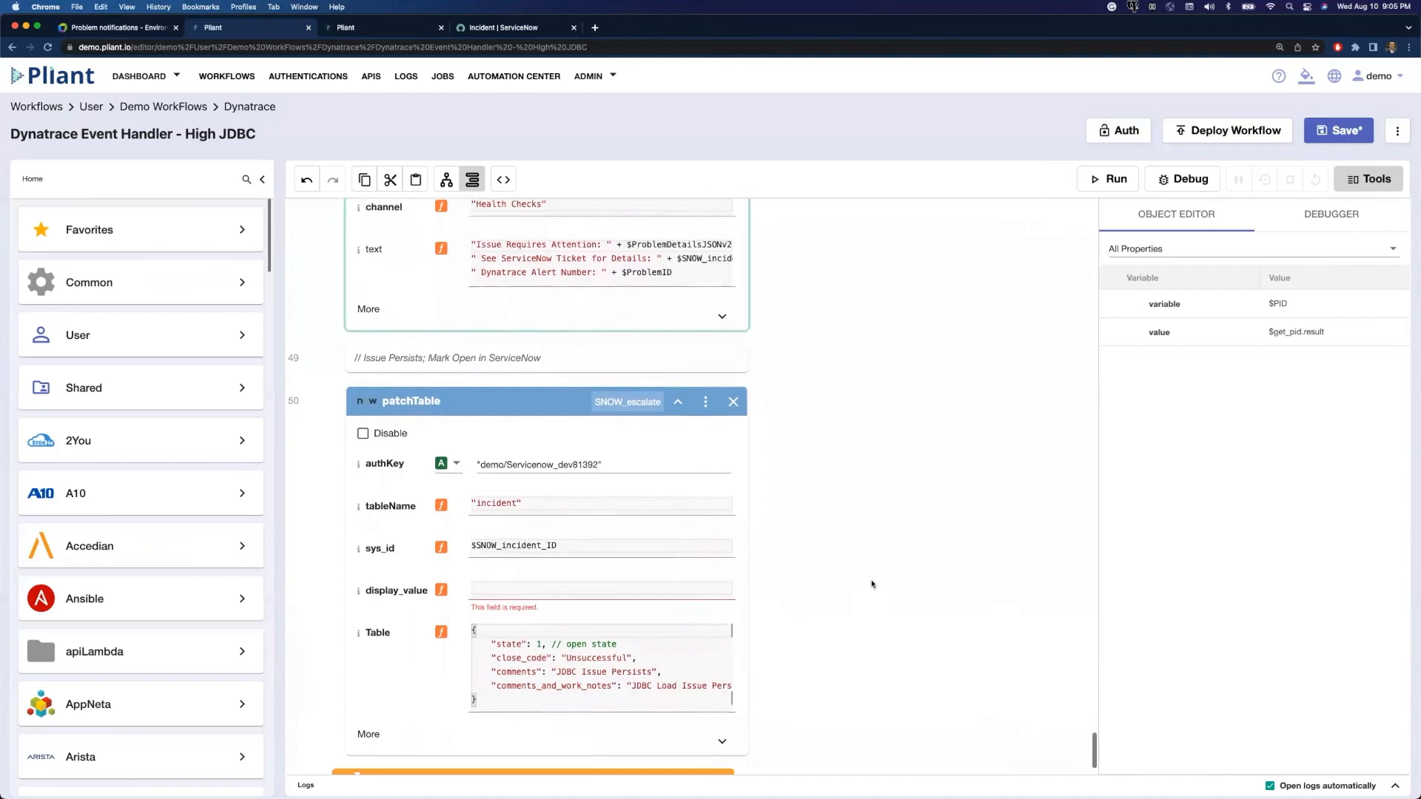
{"action": "scroll", "scroll_direction": "down", "scroll_amount": 3}
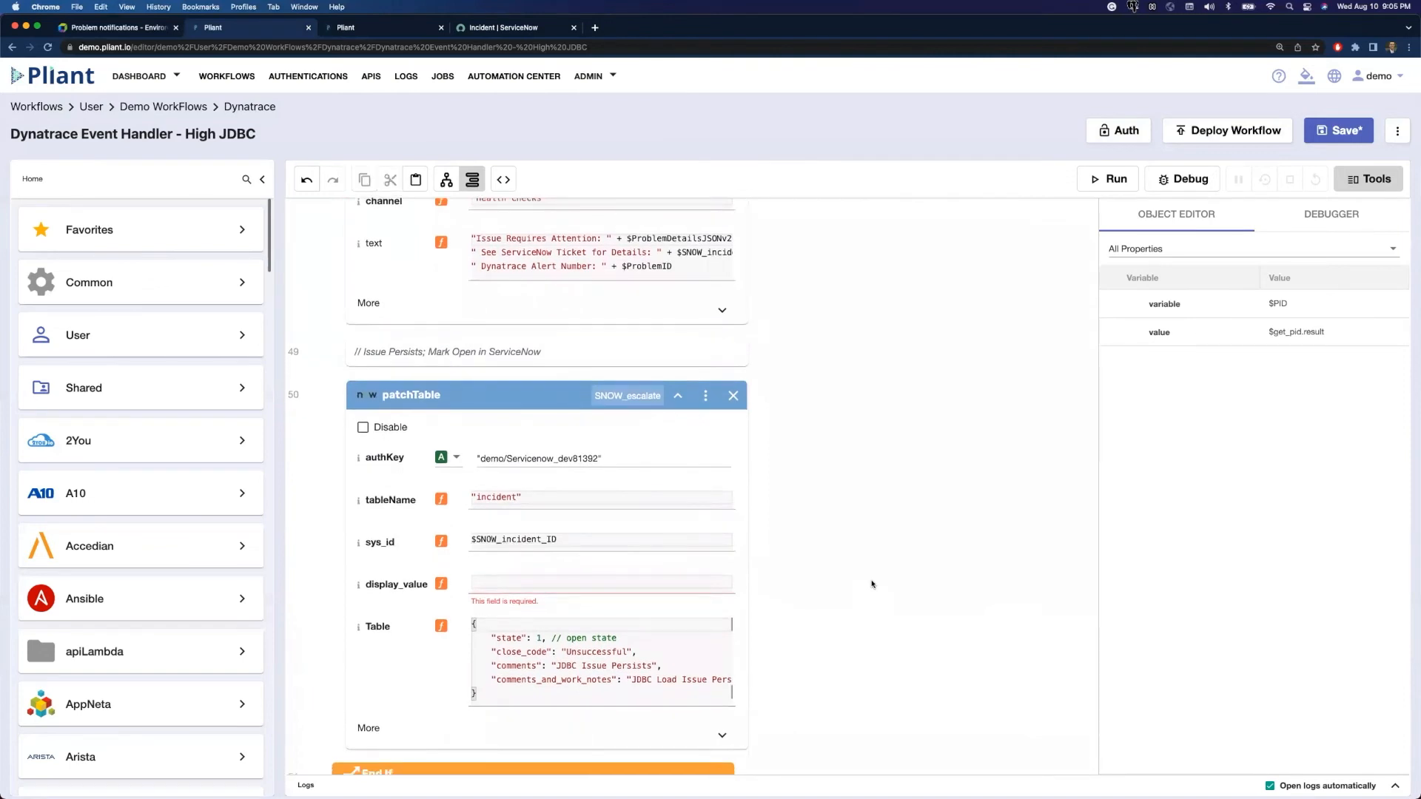
{"action": "mouse_move", "coordinate": [819, 614]}
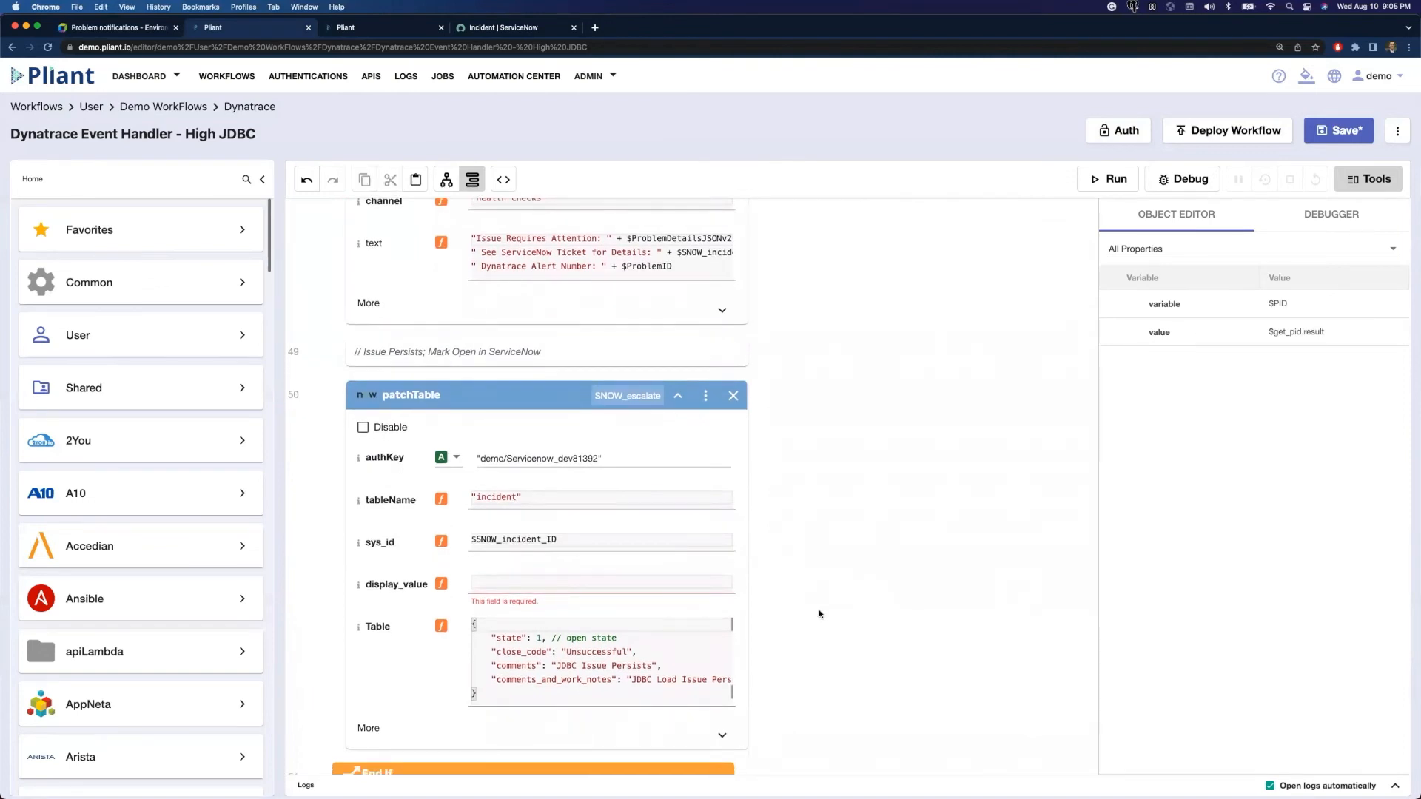
{"action": "mouse_move", "coordinate": [862, 625]}
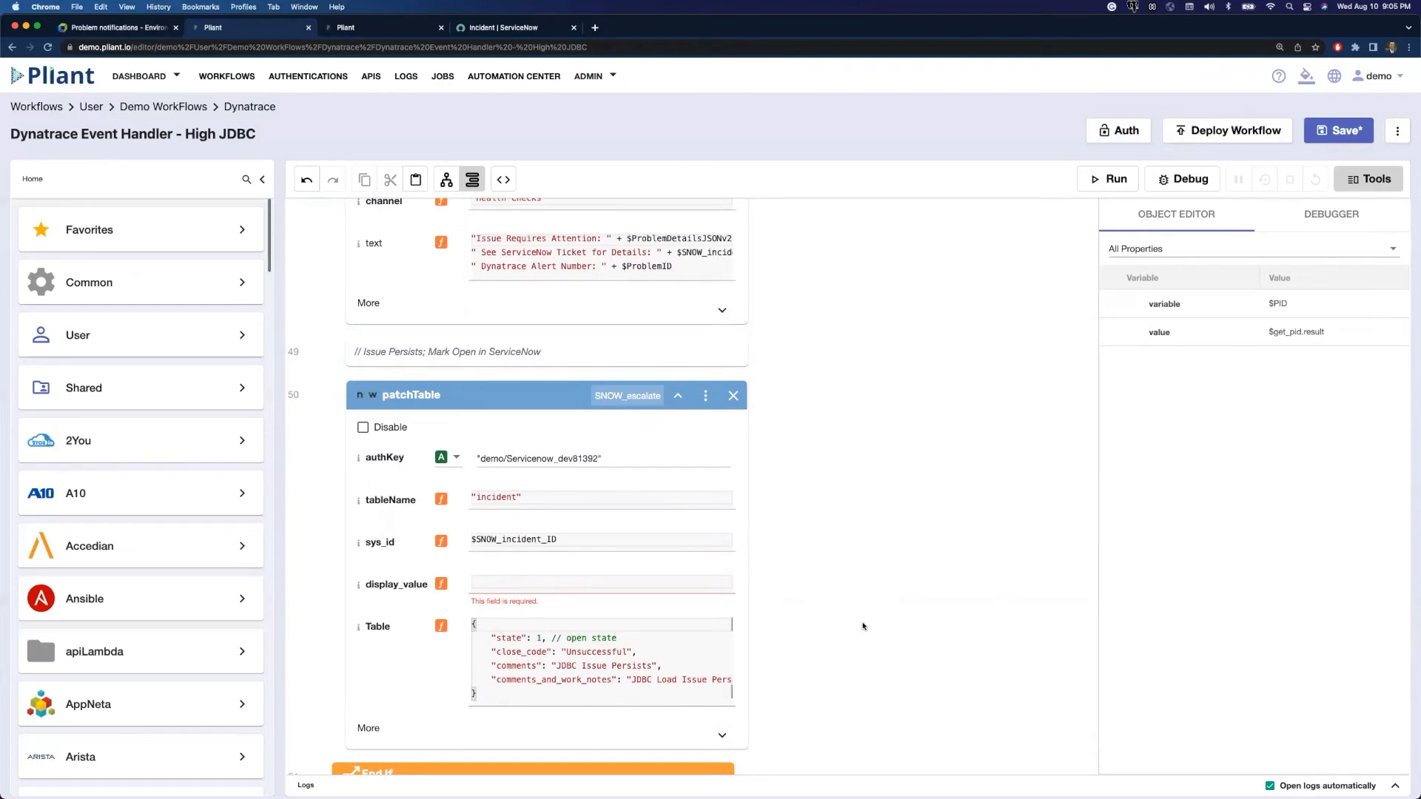
{"action": "mouse_move", "coordinate": [836, 629]}
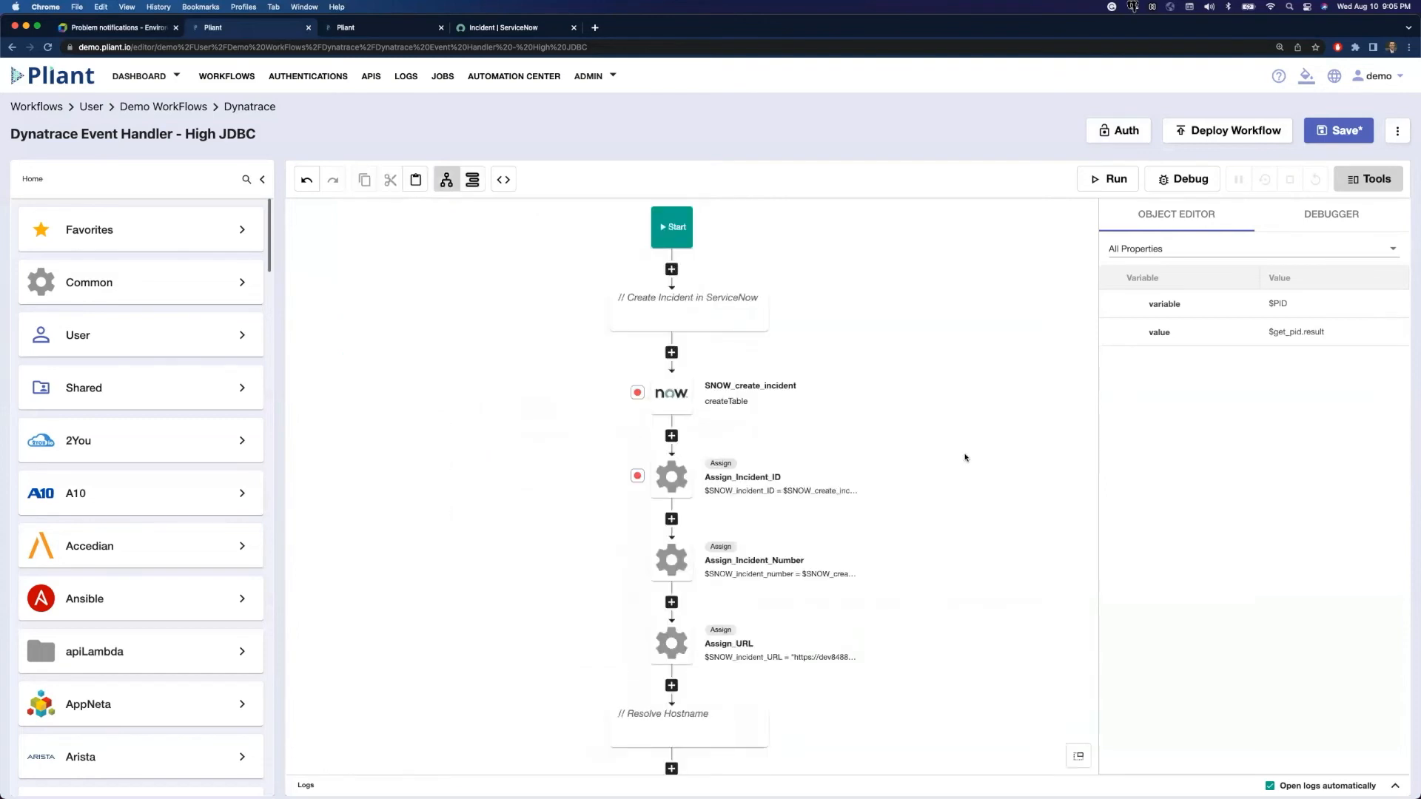
{"action": "scroll", "scroll_direction": "down", "scroll_amount": 3}
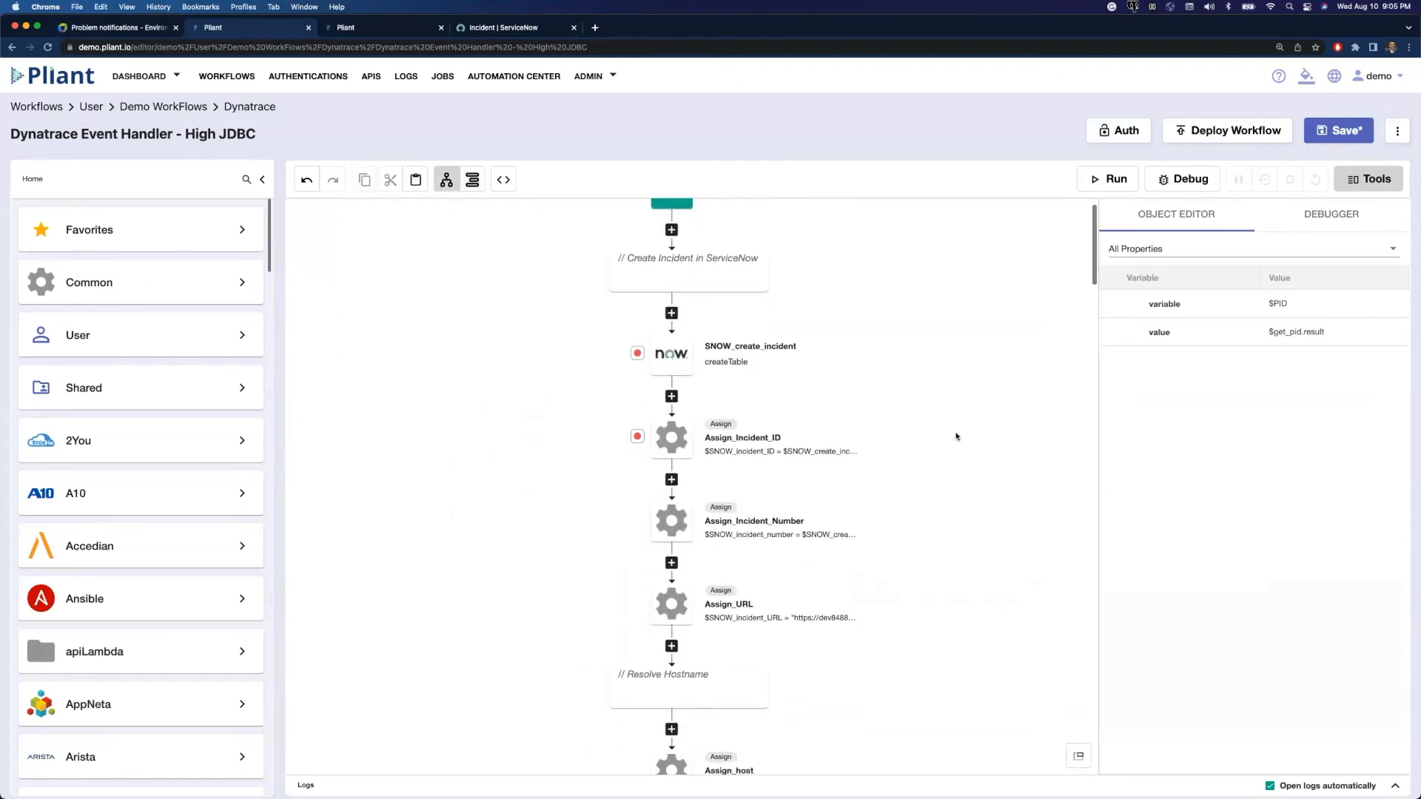
{"action": "scroll", "scroll_direction": "down", "scroll_amount": 3}
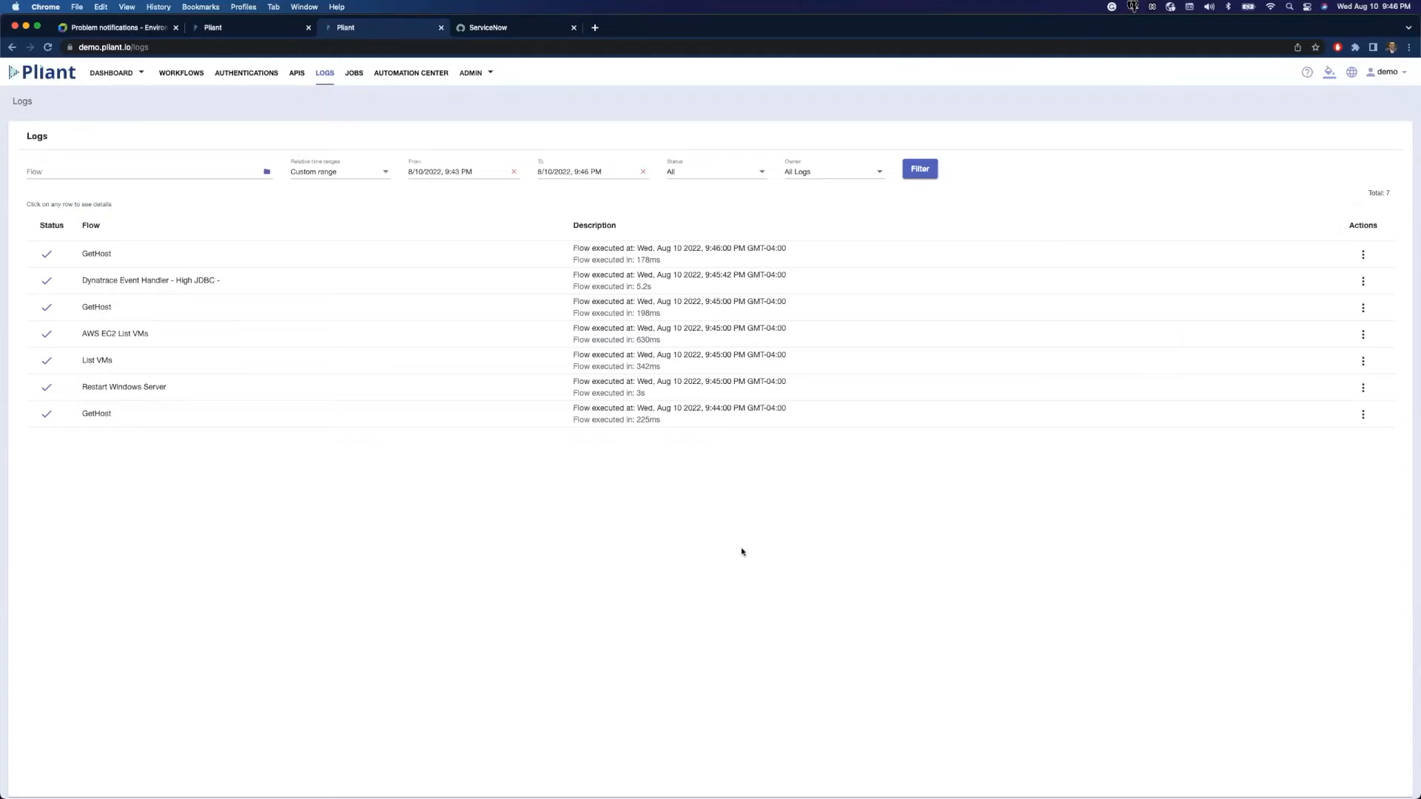
{"action": "mouse_move", "coordinate": [271, 469]}
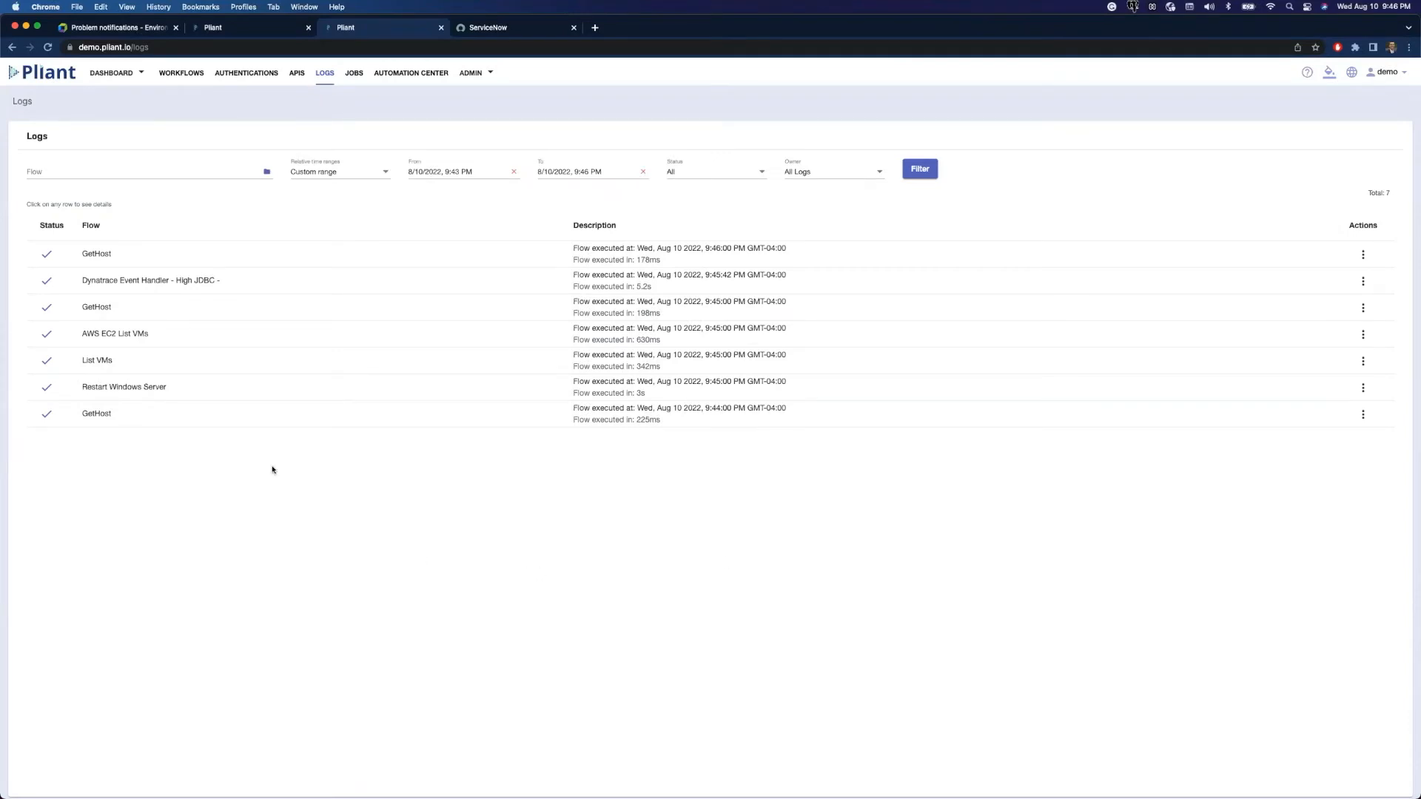
{"action": "mouse_move", "coordinate": [194, 489]}
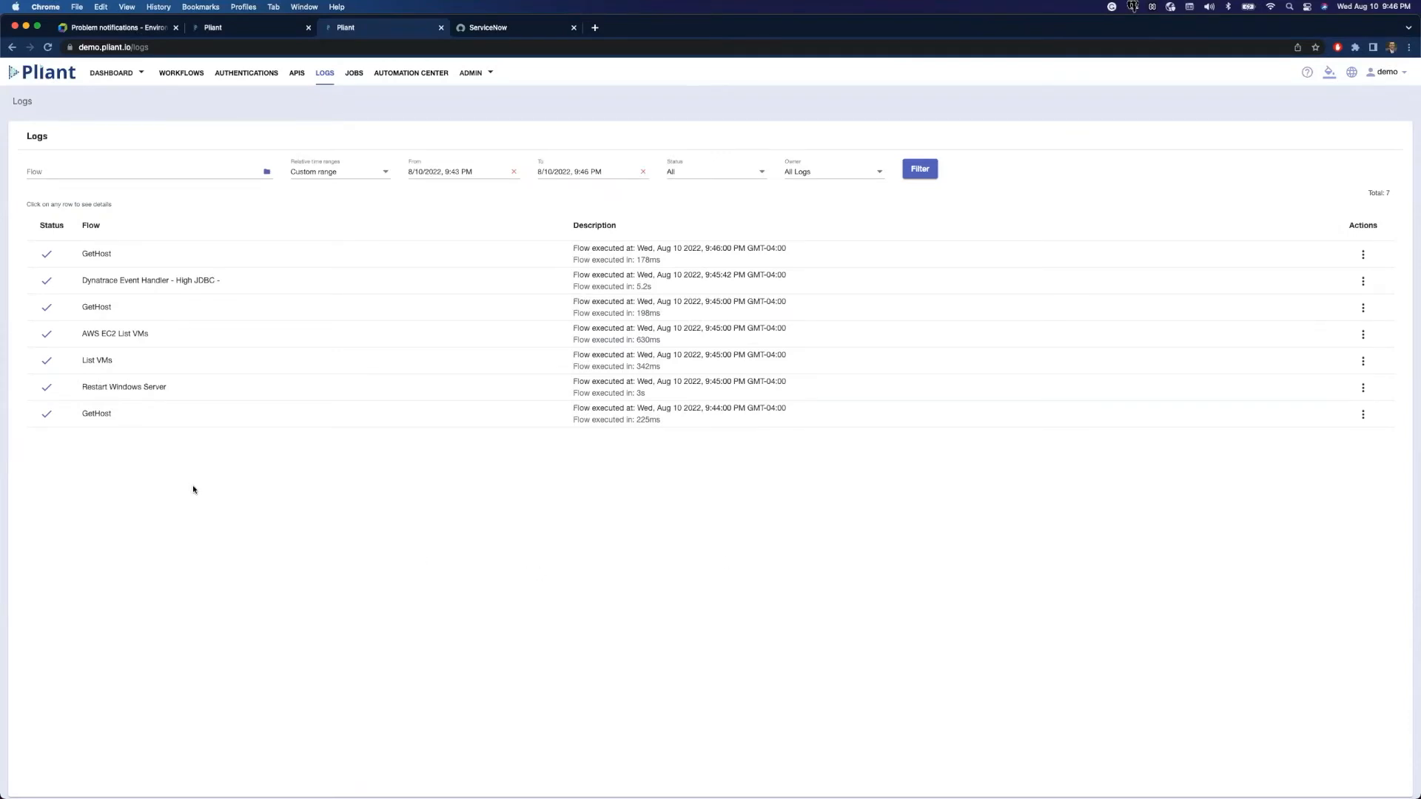
{"action": "mouse_move", "coordinate": [218, 291]}
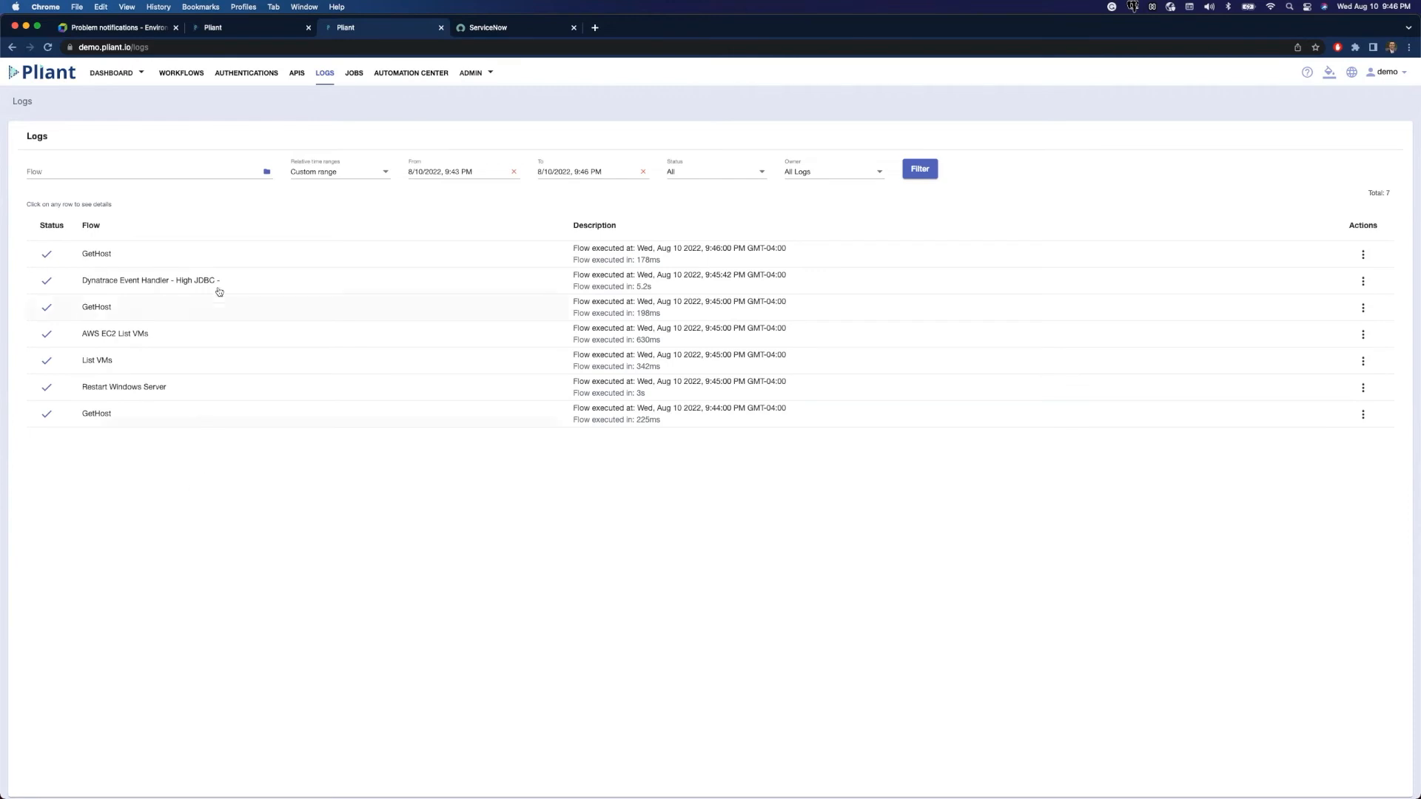
{"action": "left_click", "coordinate": [150, 279]}
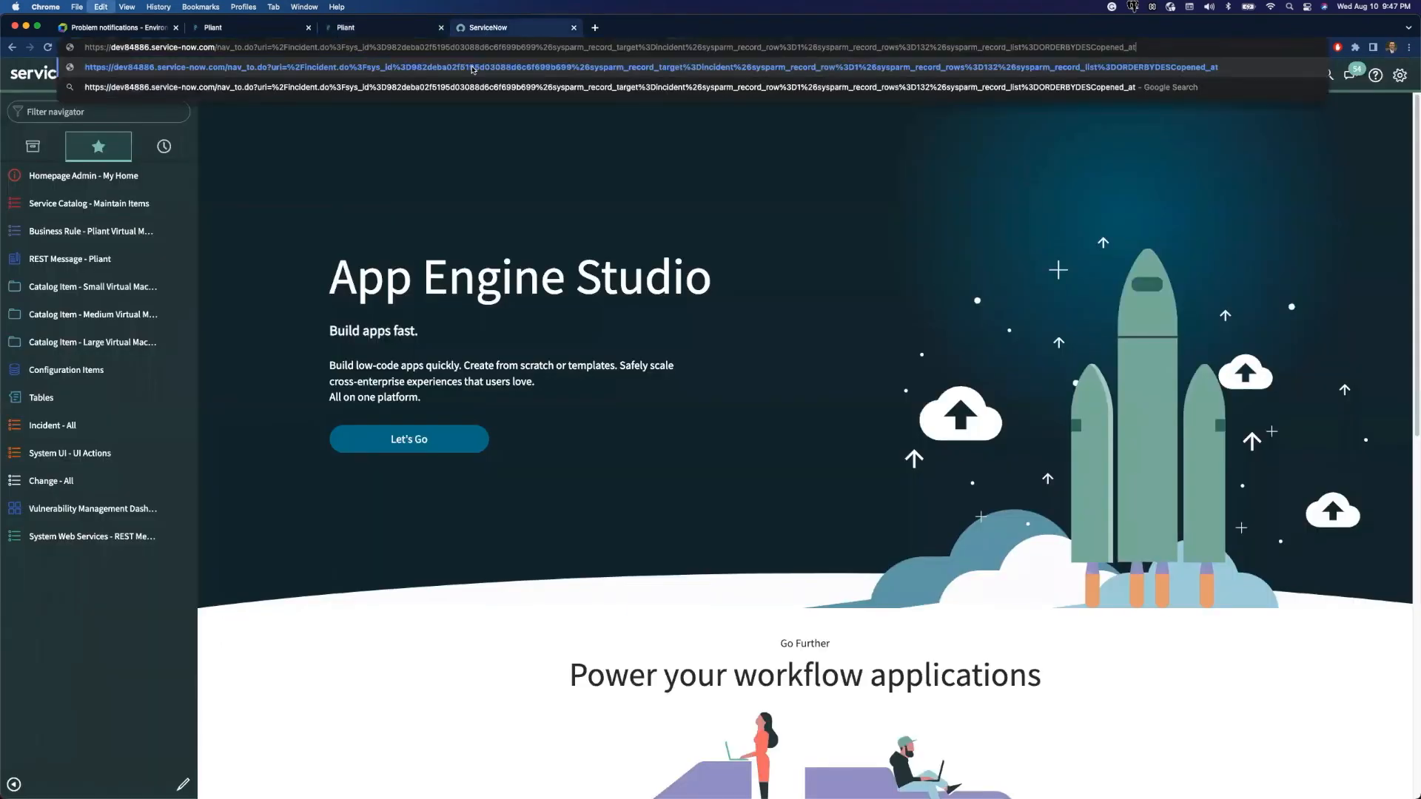
Open the pasted incident URL and scroll the Notes activity log from alarm to closure
{"action": "key", "text": "Enter"}
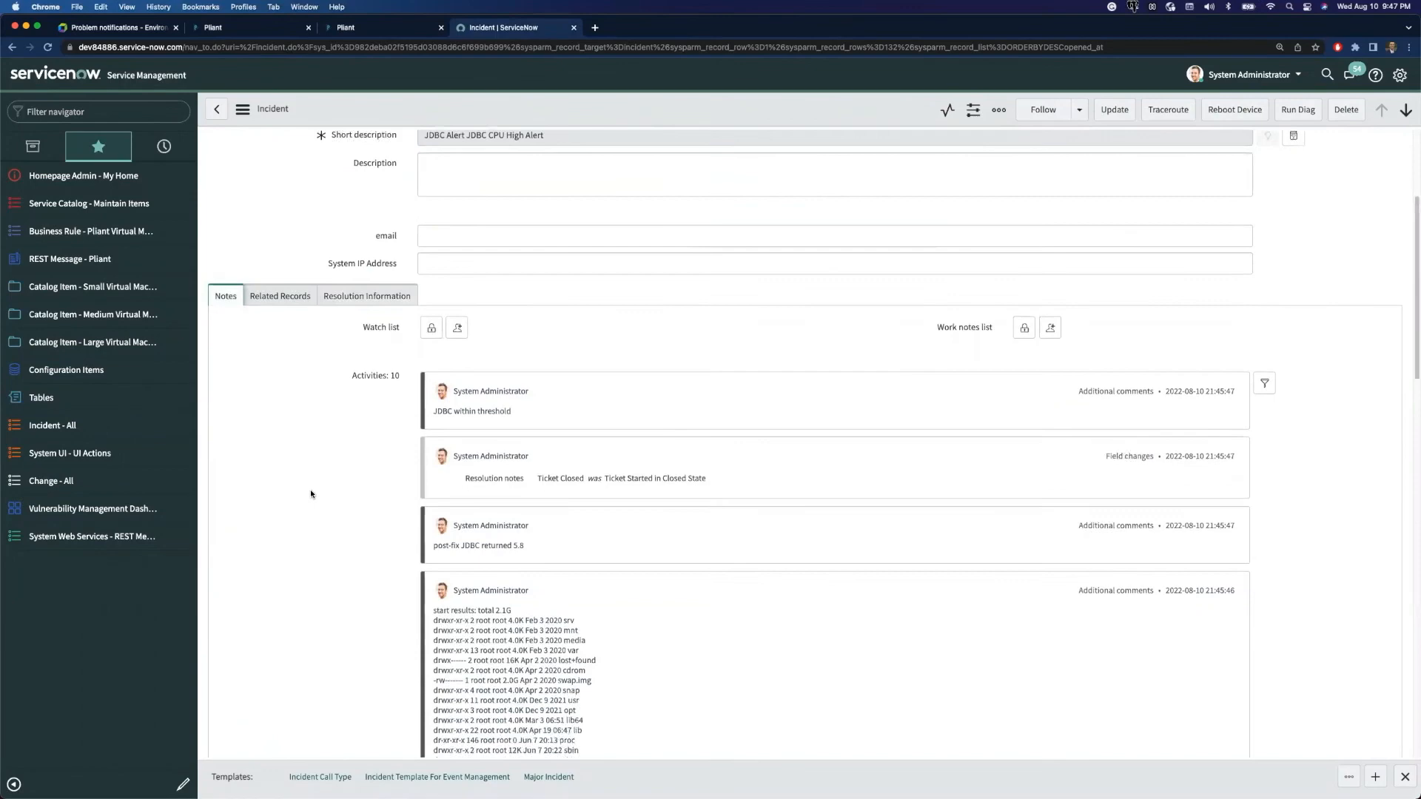
{"action": "scroll", "scroll_direction": "down", "scroll_amount": 3}
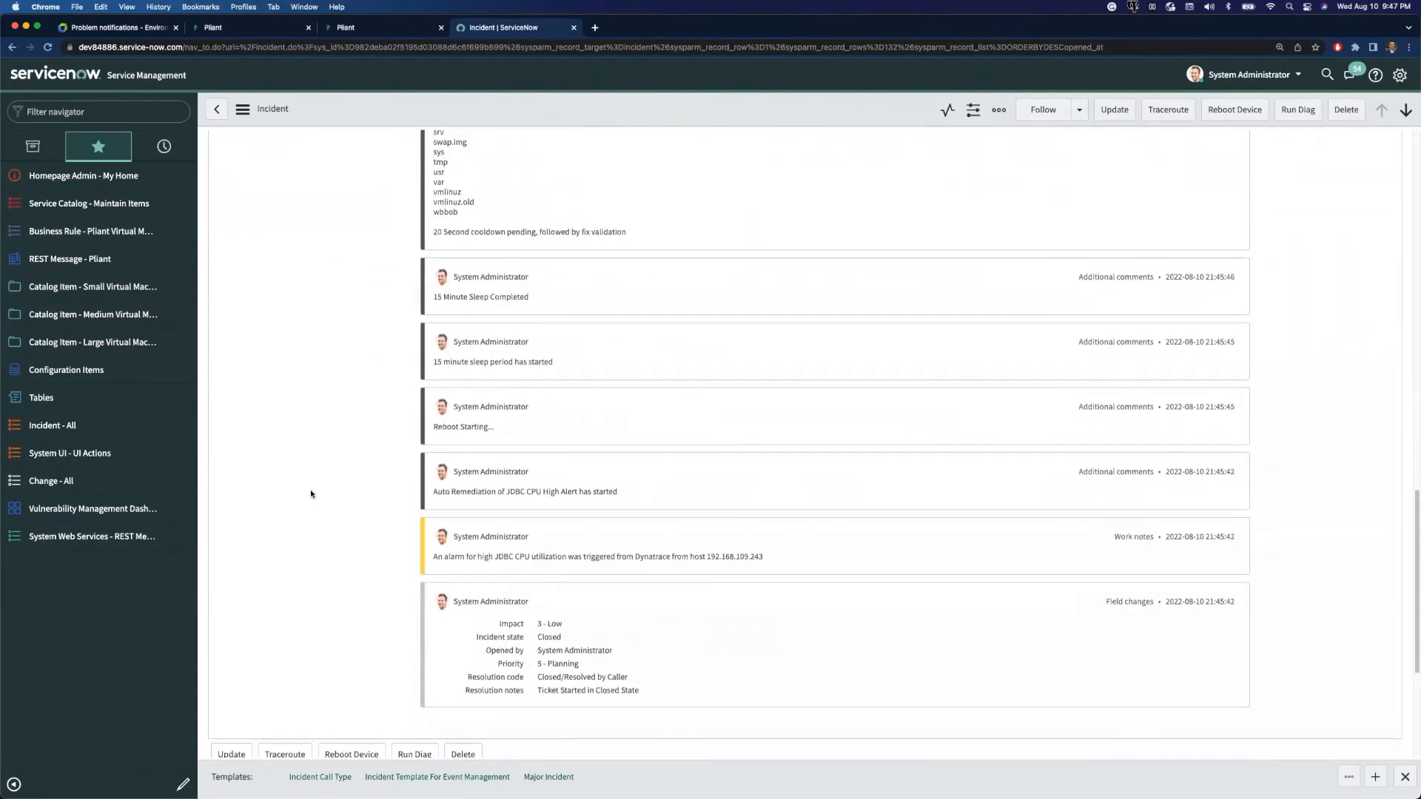
{"action": "scroll", "scroll_direction": "down", "scroll_amount": 3}
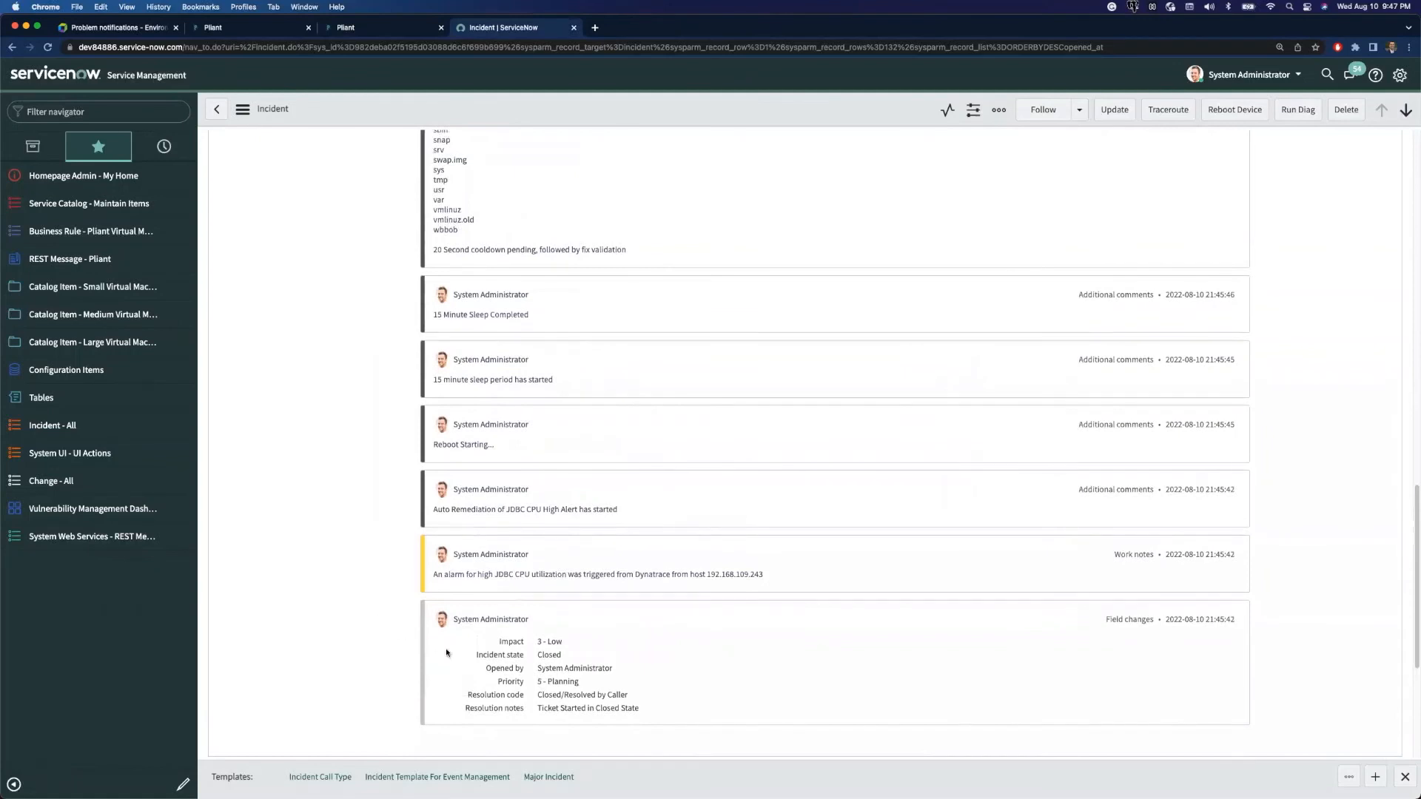
{"action": "mouse_move", "coordinate": [543, 629]}
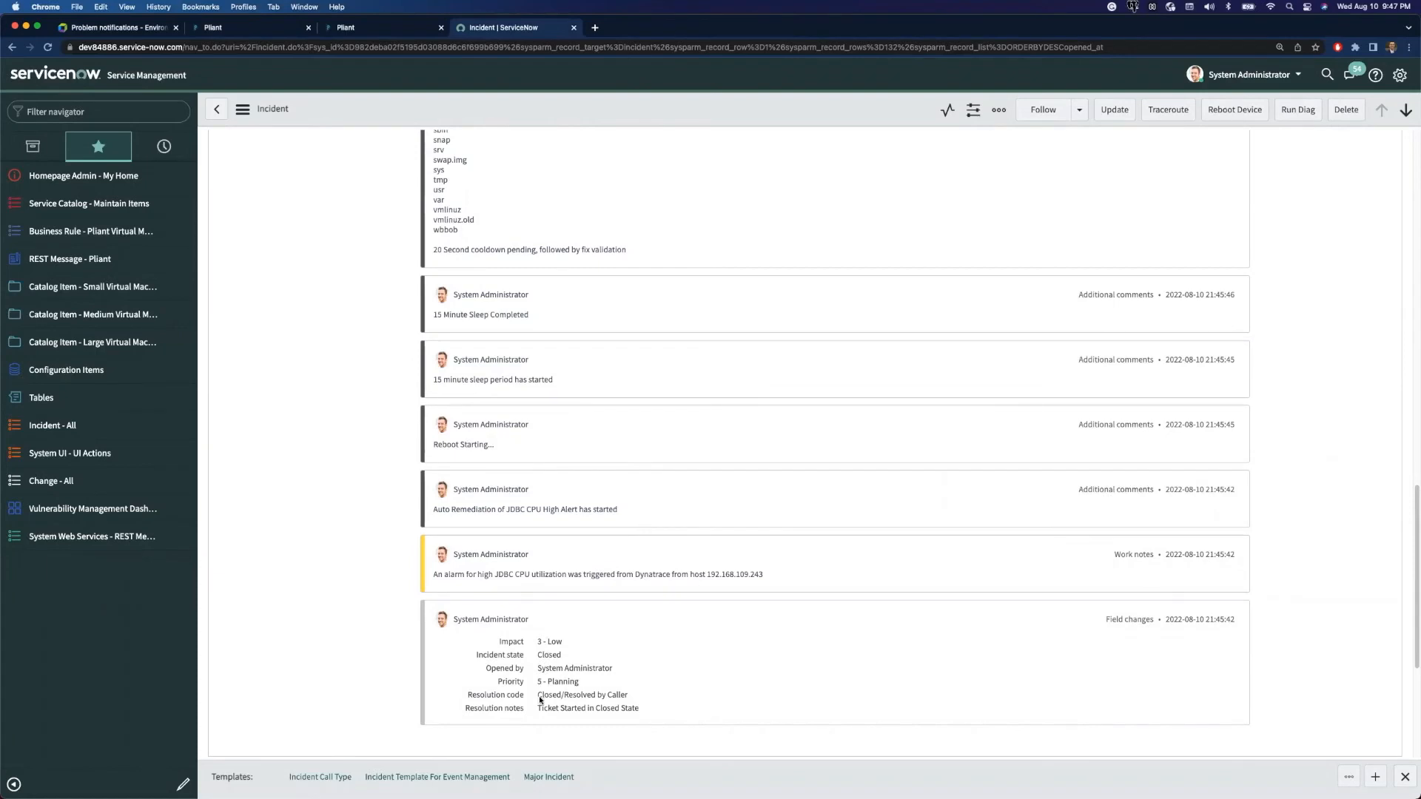
{"action": "scroll", "scroll_direction": "down", "scroll_amount": 3}
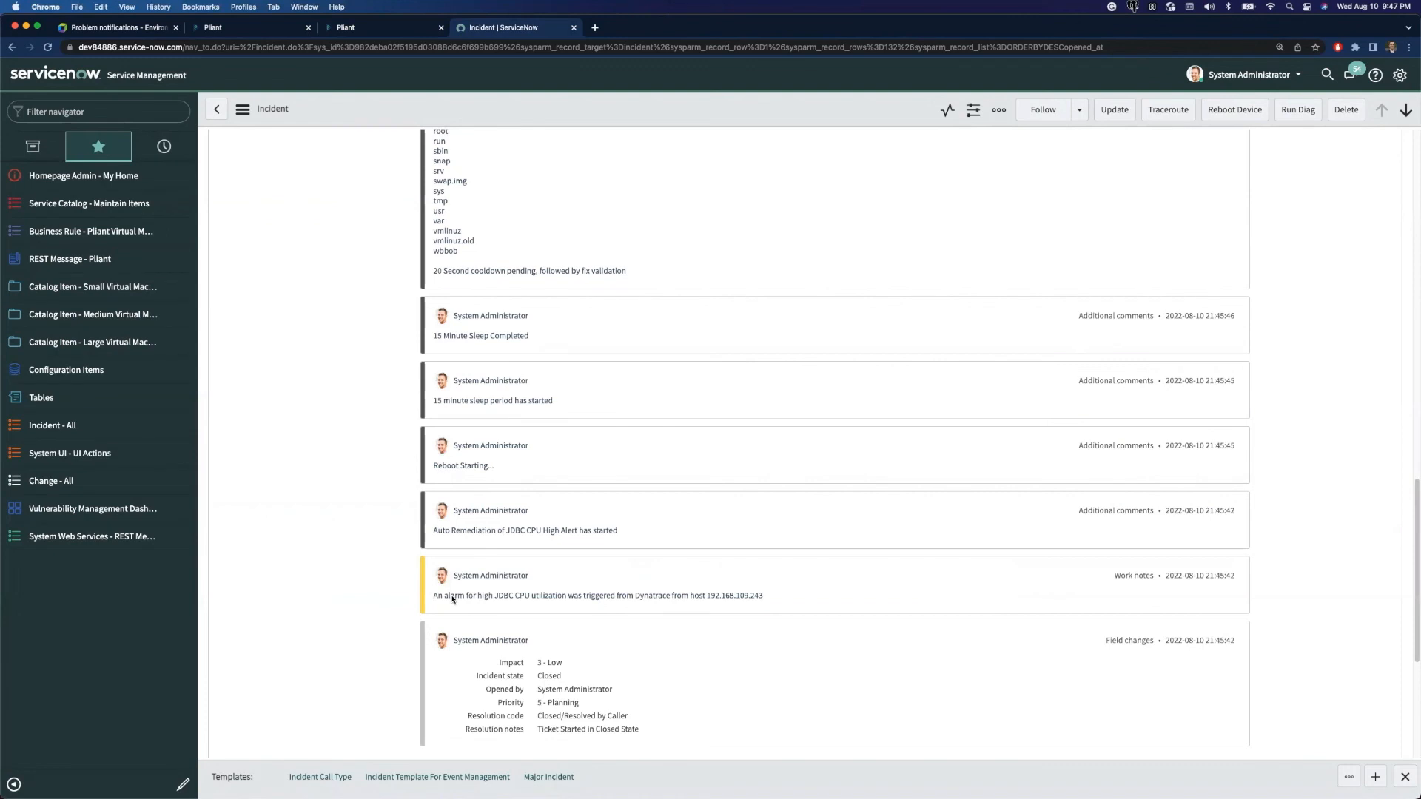
{"action": "mouse_move", "coordinate": [453, 597]}
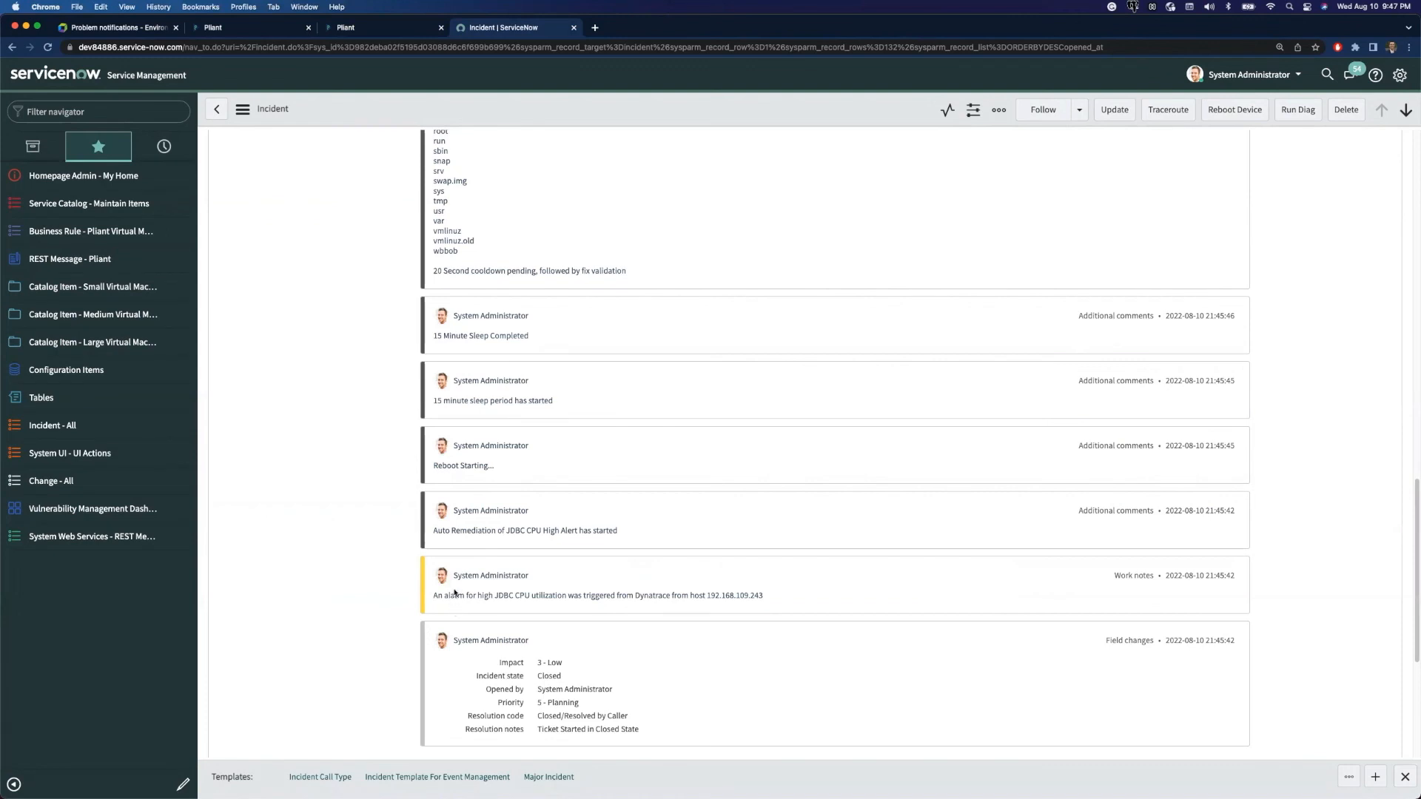
{"action": "mouse_move", "coordinate": [455, 593]}
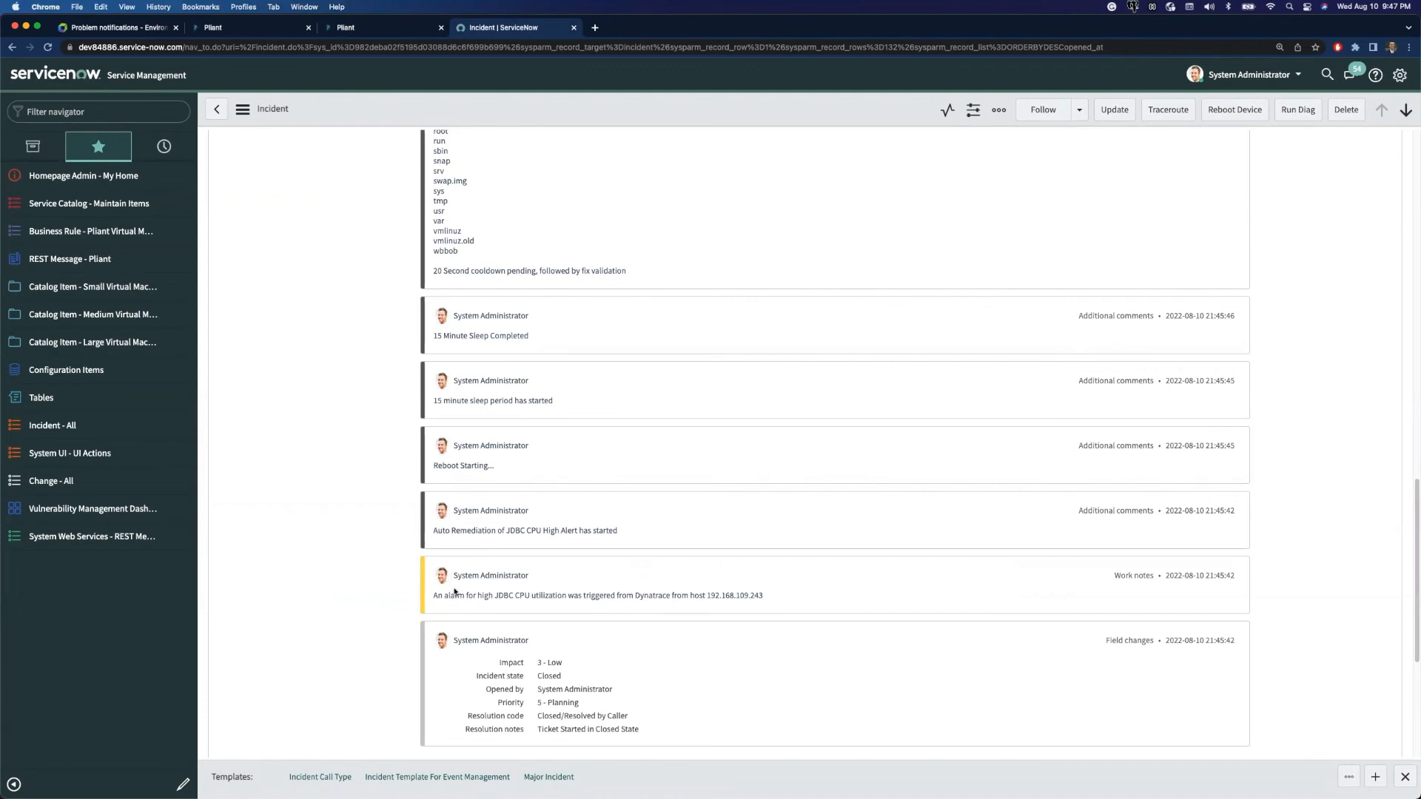
{"action": "mouse_move", "coordinate": [459, 358]}
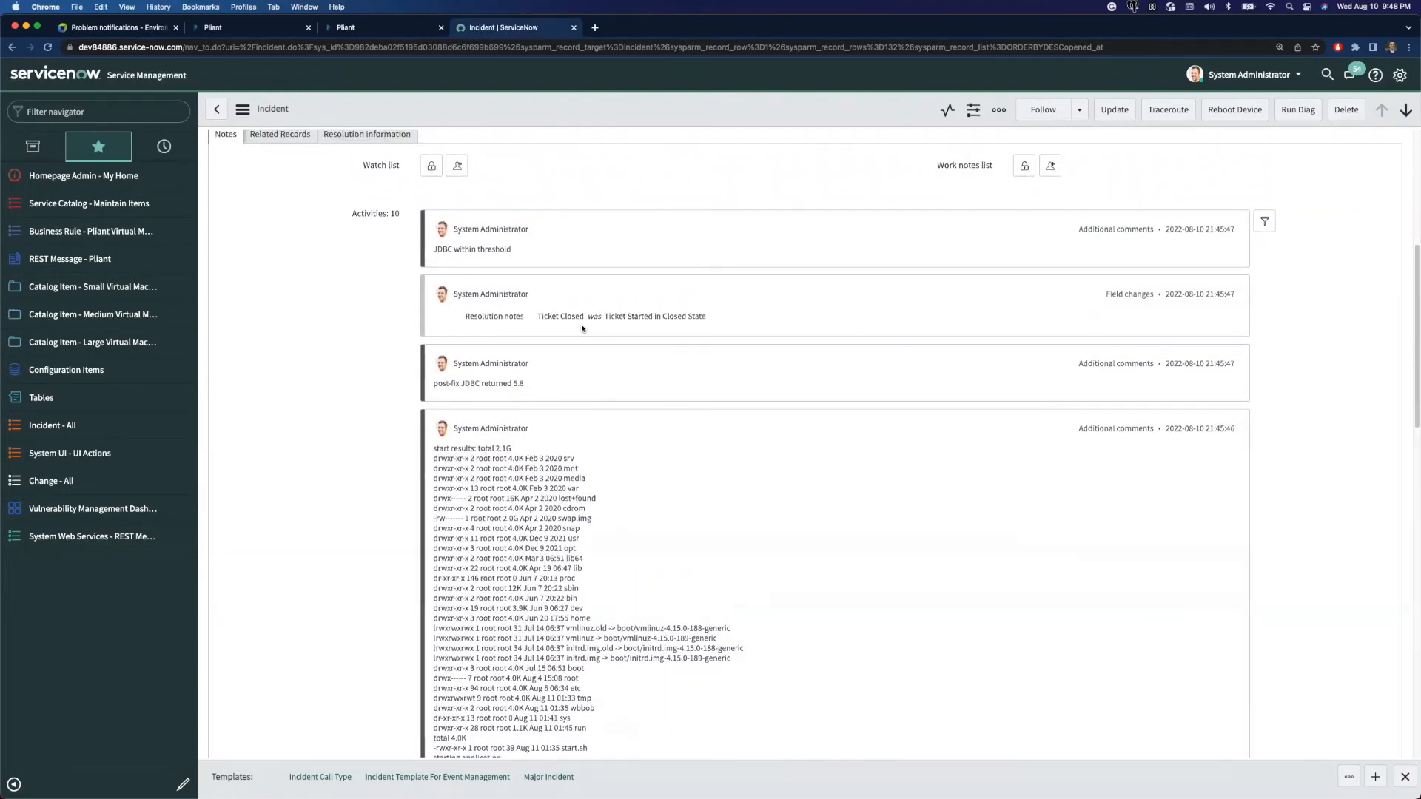
{"action": "scroll", "scroll_direction": "up", "scroll_amount": 3}
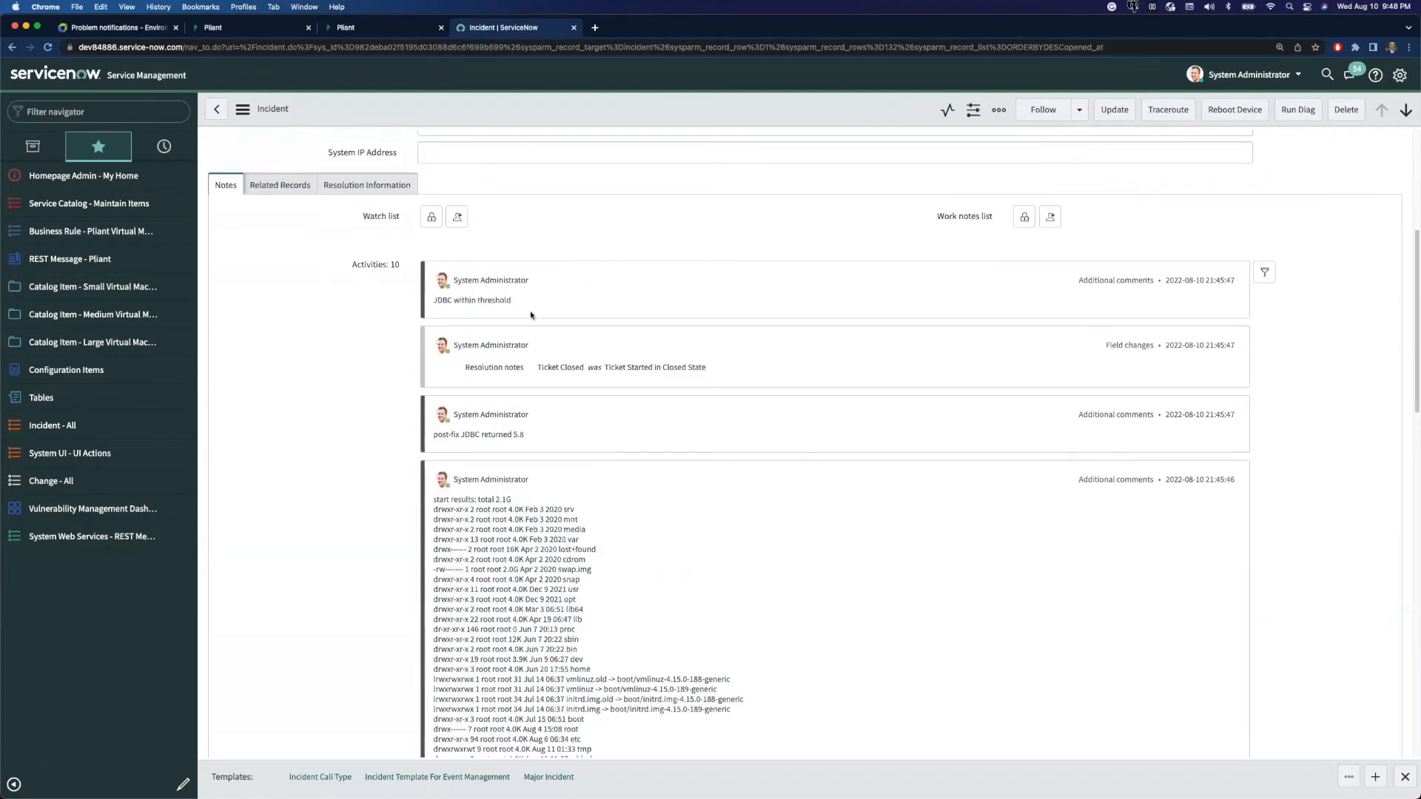
{"action": "mouse_move", "coordinate": [500, 311]}
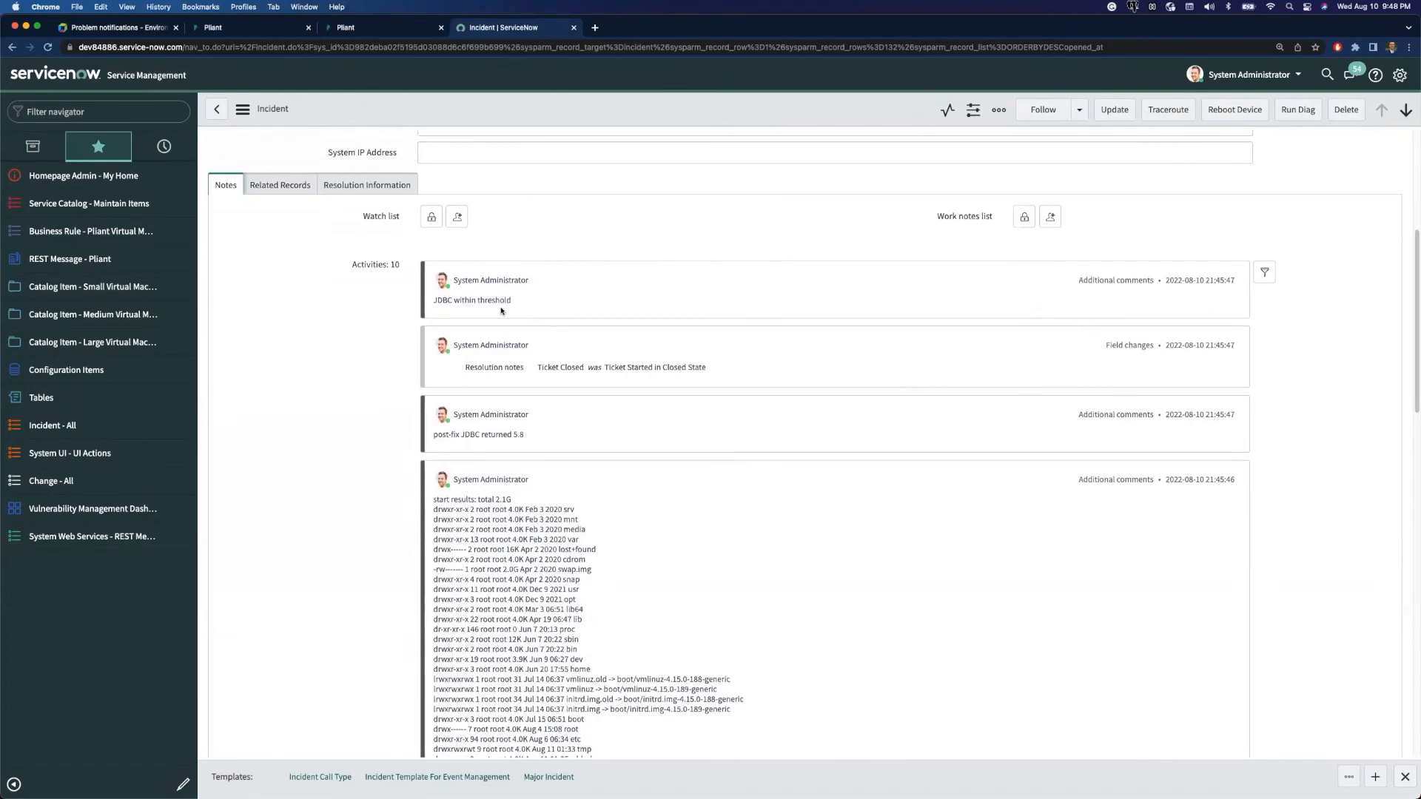